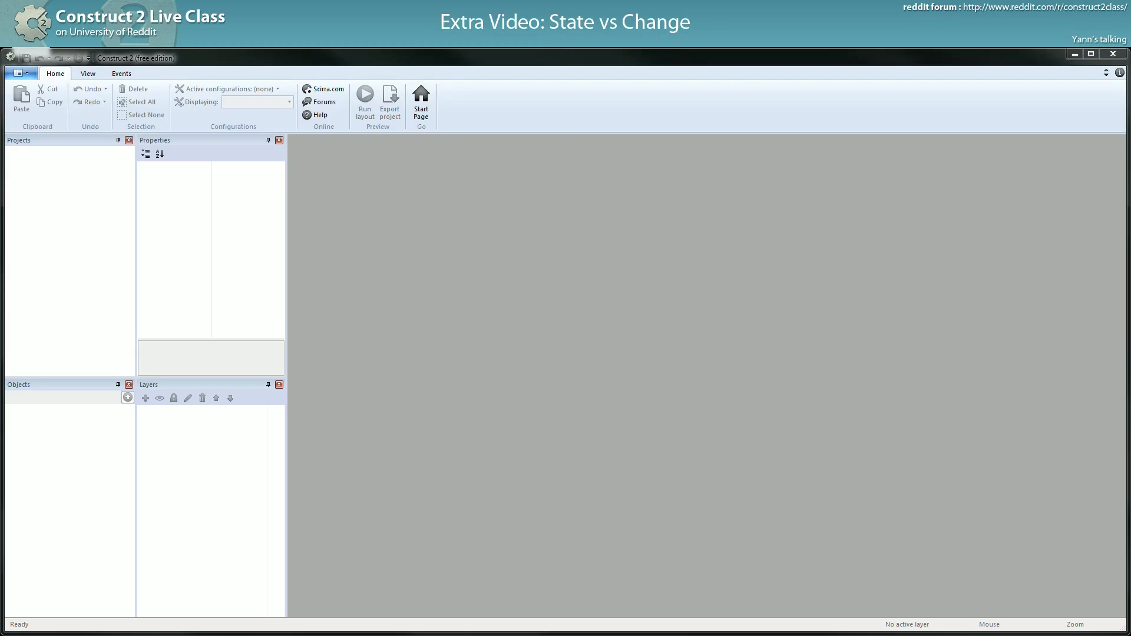
{"action": "mouse_move", "coordinate": [280, 70]}
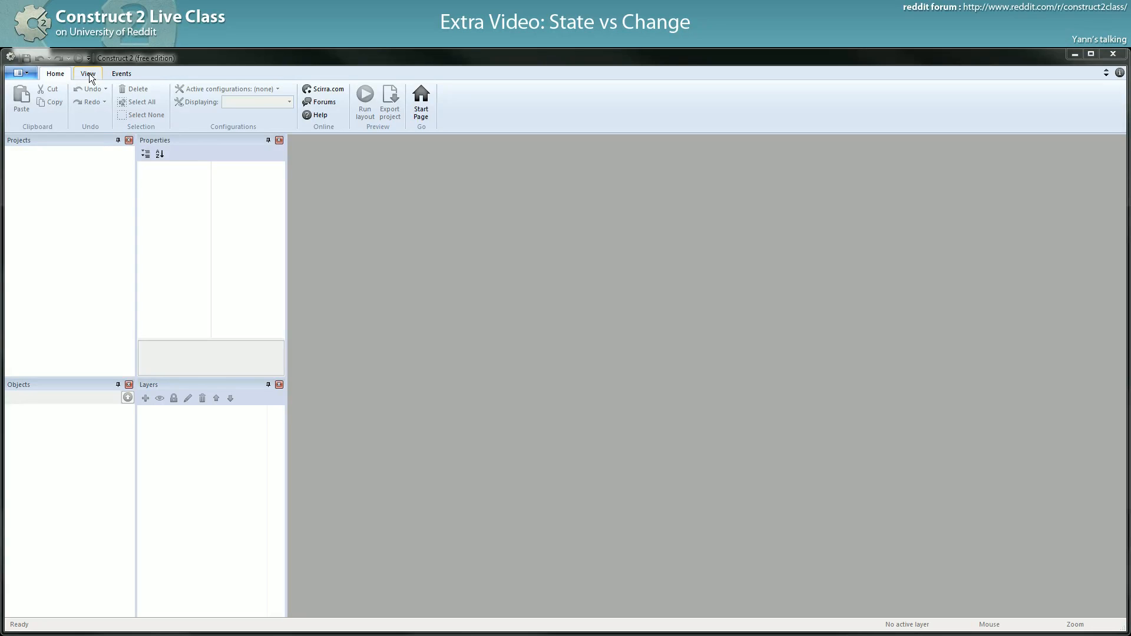
Create a new empty project through the File menu's New command.
{"action": "left_click", "coordinate": [55, 73]}
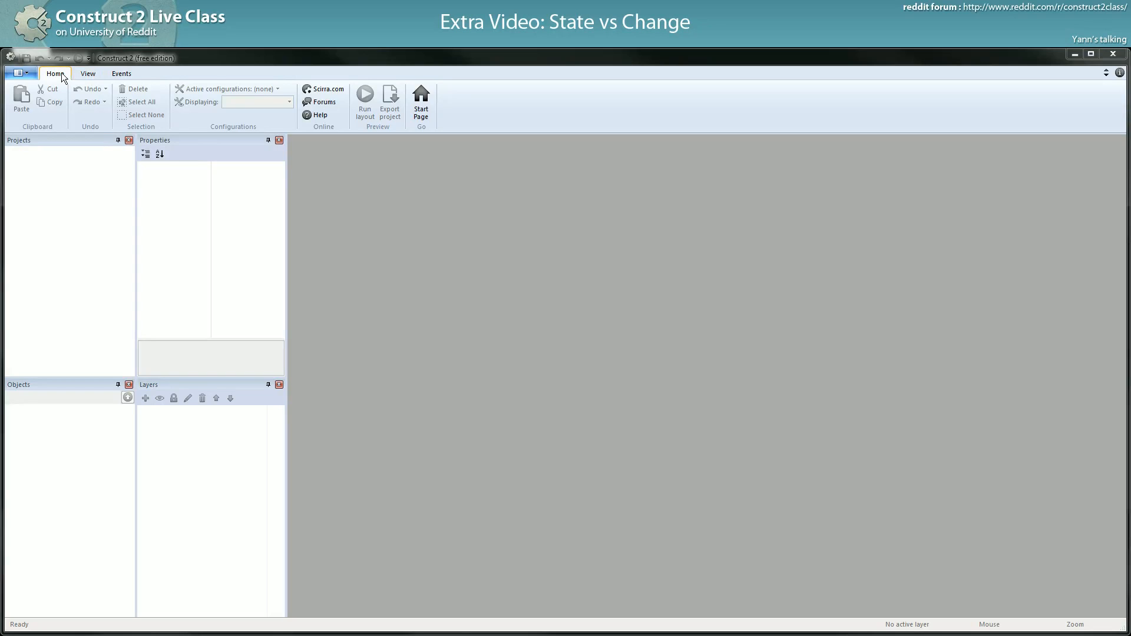
{"action": "mouse_move", "coordinate": [32, 75]}
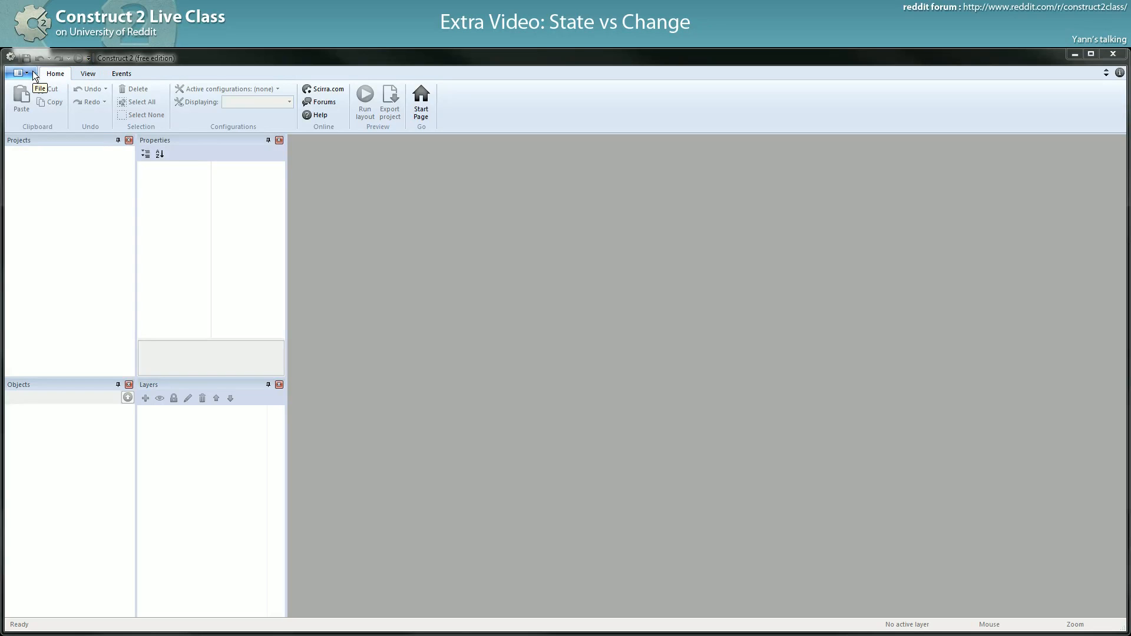
{"action": "left_click", "coordinate": [19, 72]}
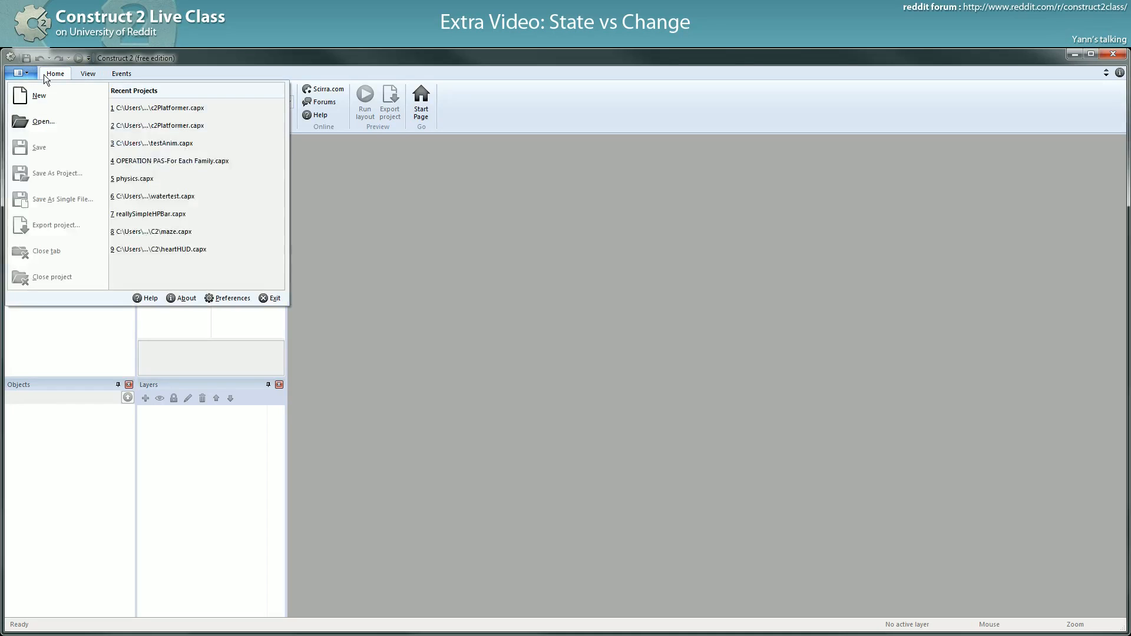
{"action": "mouse_move", "coordinate": [36, 96]}
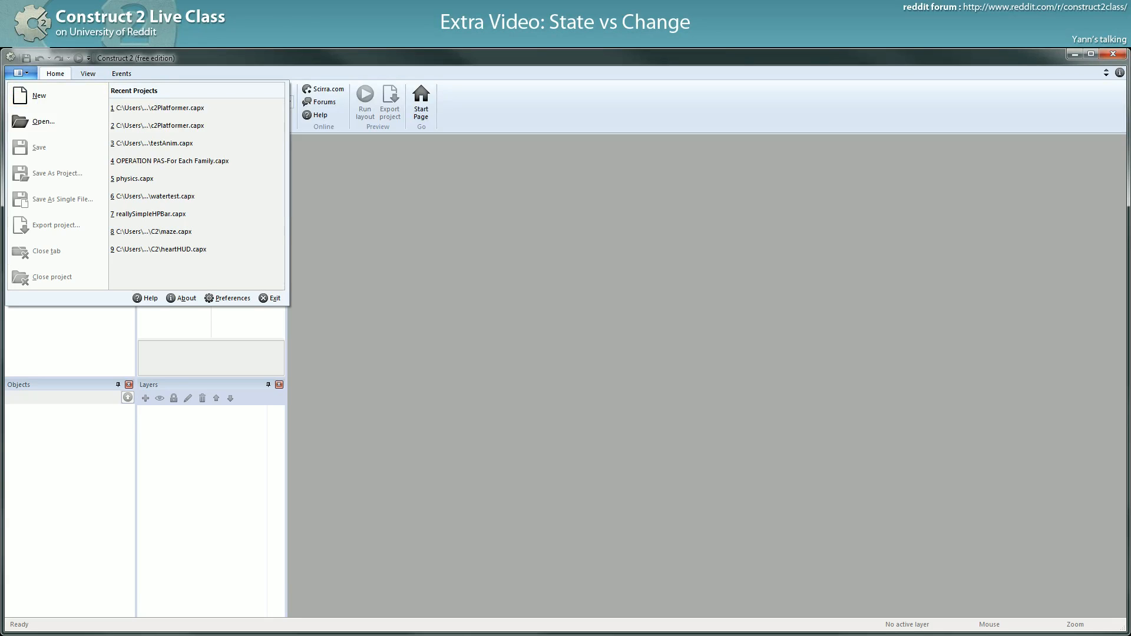
{"action": "left_click", "coordinate": [54, 73]}
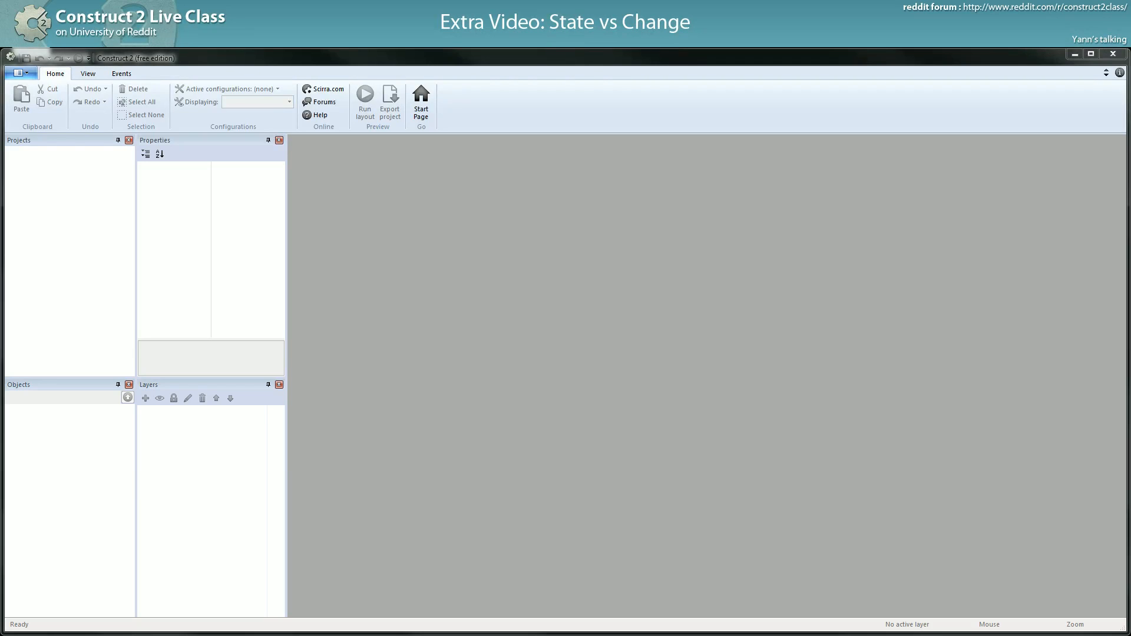
{"action": "left_click", "coordinate": [18, 74]}
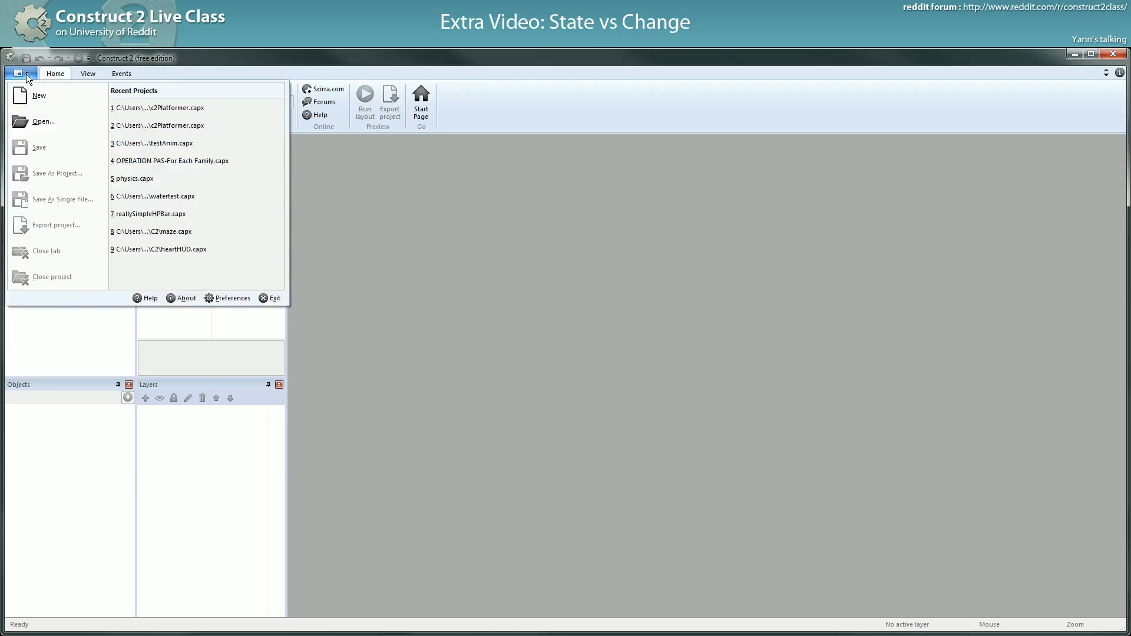
{"action": "mouse_move", "coordinate": [36, 95]}
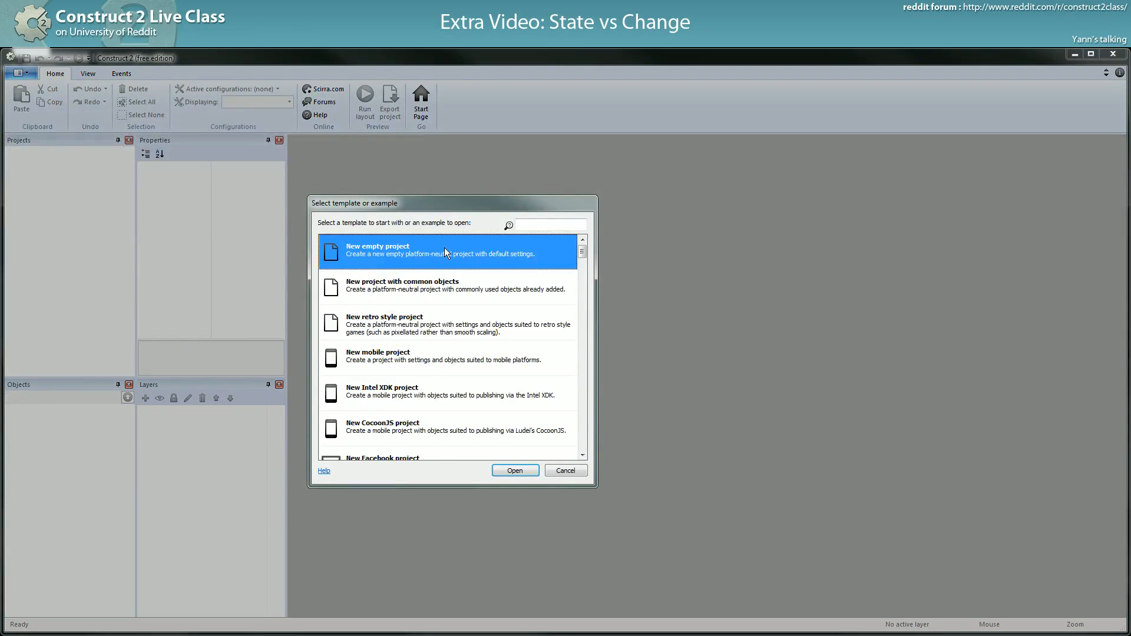
{"action": "left_click", "coordinate": [514, 470]}
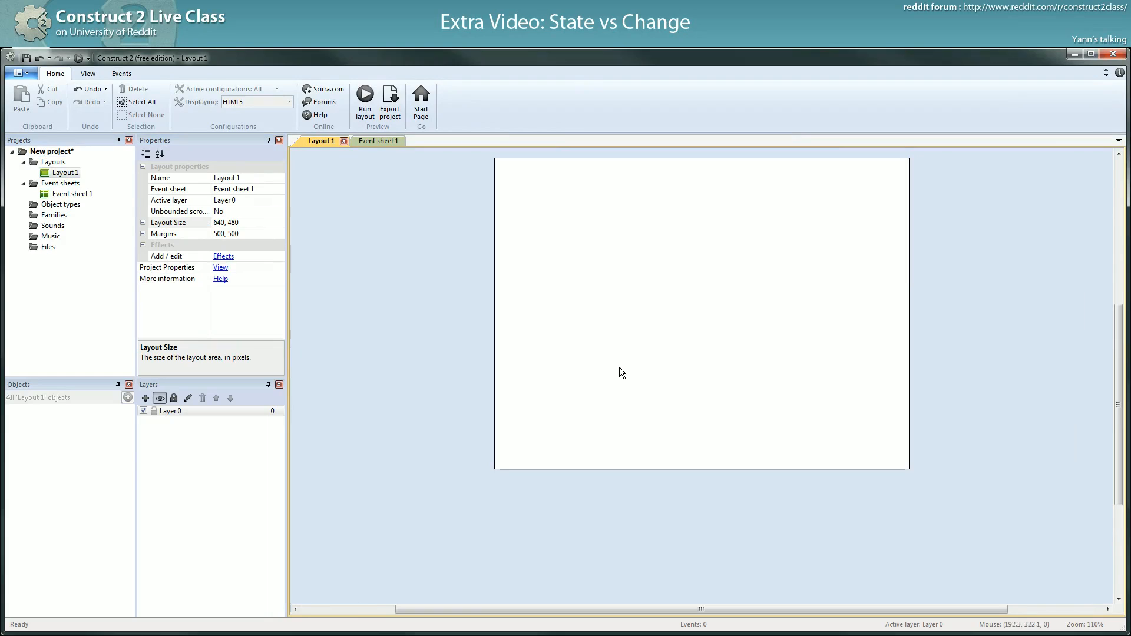
{"action": "mouse_move", "coordinate": [610, 322]}
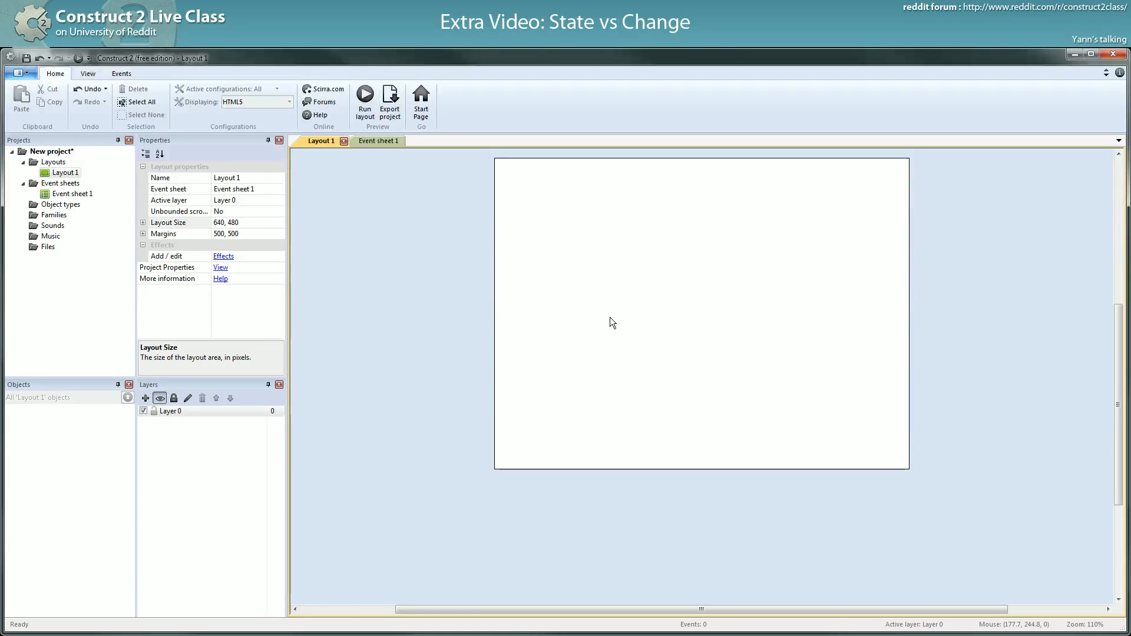
{"action": "mouse_move", "coordinate": [610, 322]}
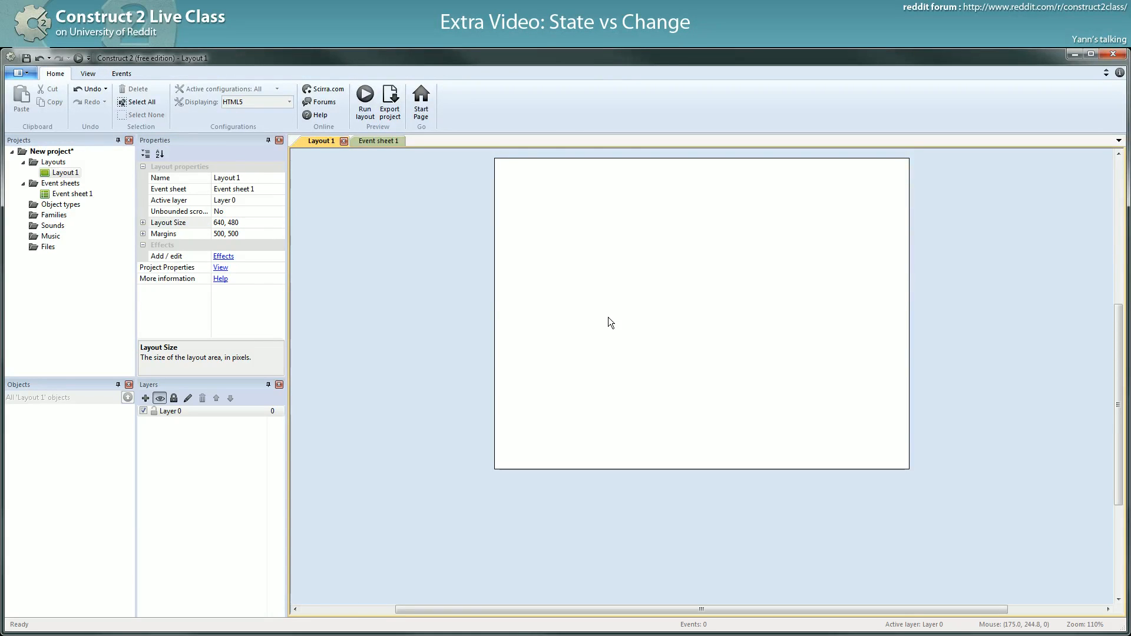
{"action": "mouse_move", "coordinate": [361, 139]}
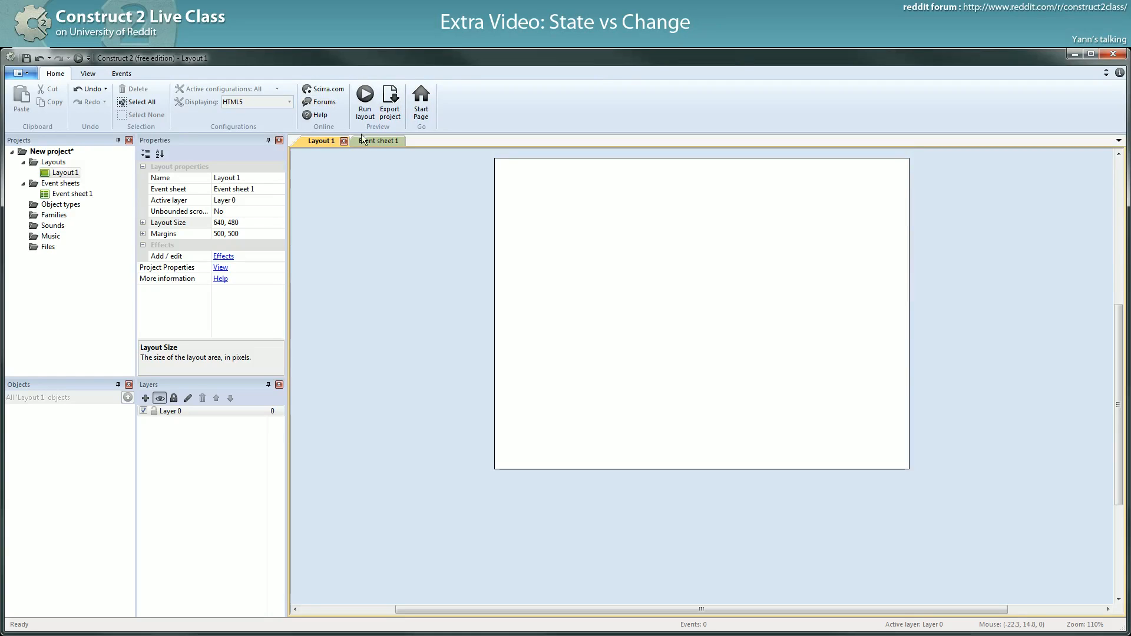
{"action": "mouse_move", "coordinate": [378, 141]}
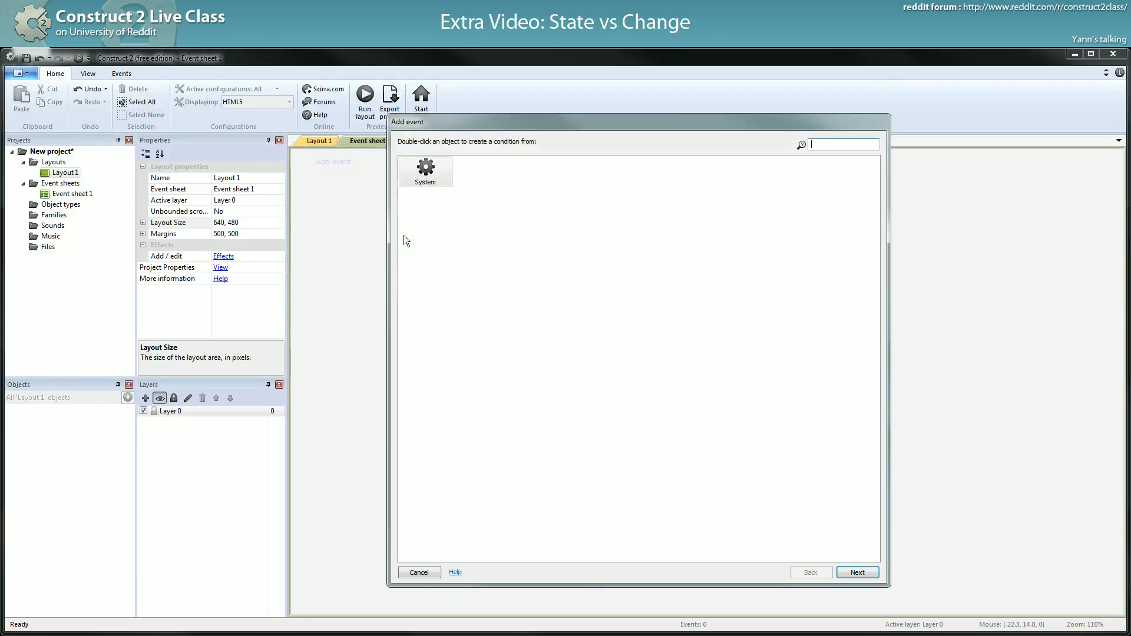
Add an event with the System 'Every tick' condition to Event sheet 1.
{"action": "double_click", "coordinate": [425, 171]}
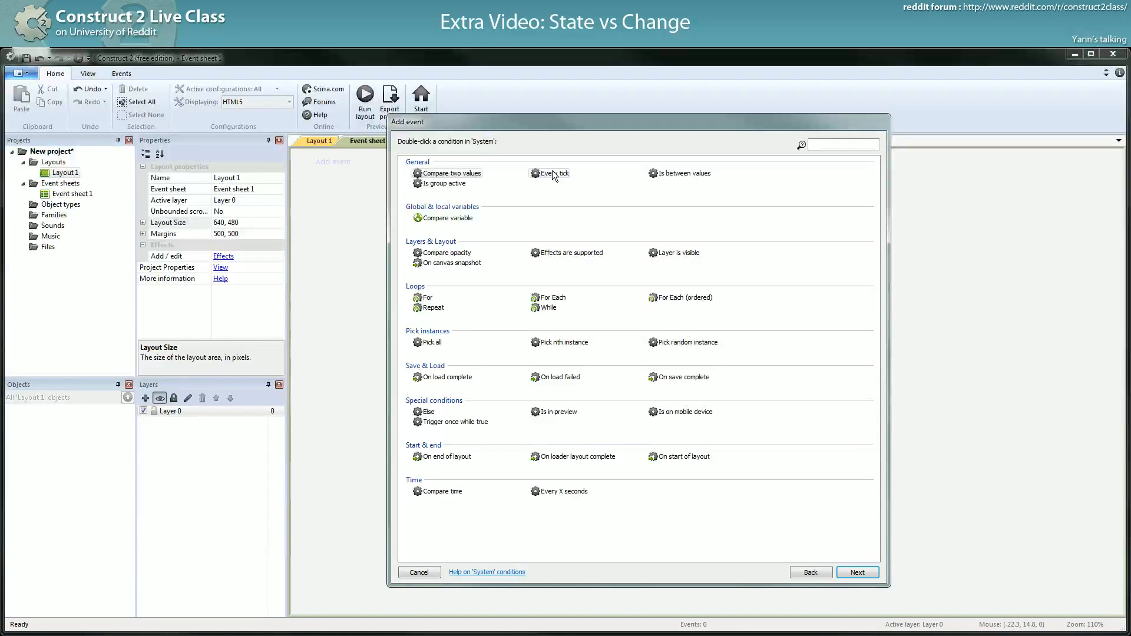
{"action": "double_click", "coordinate": [554, 174]}
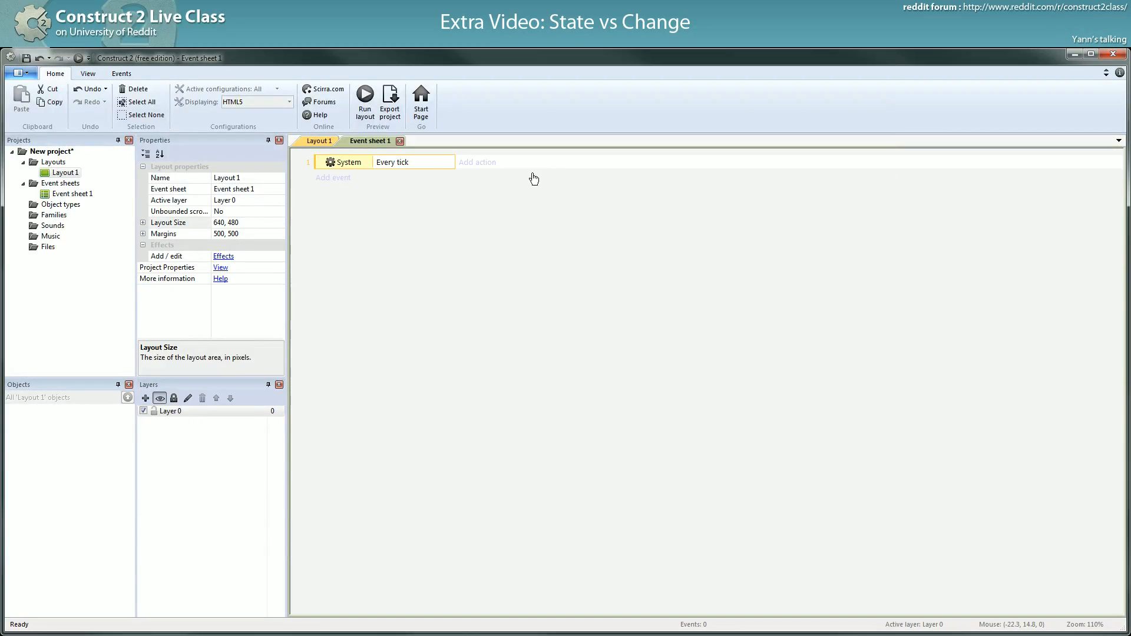
{"action": "left_click", "coordinate": [332, 177]}
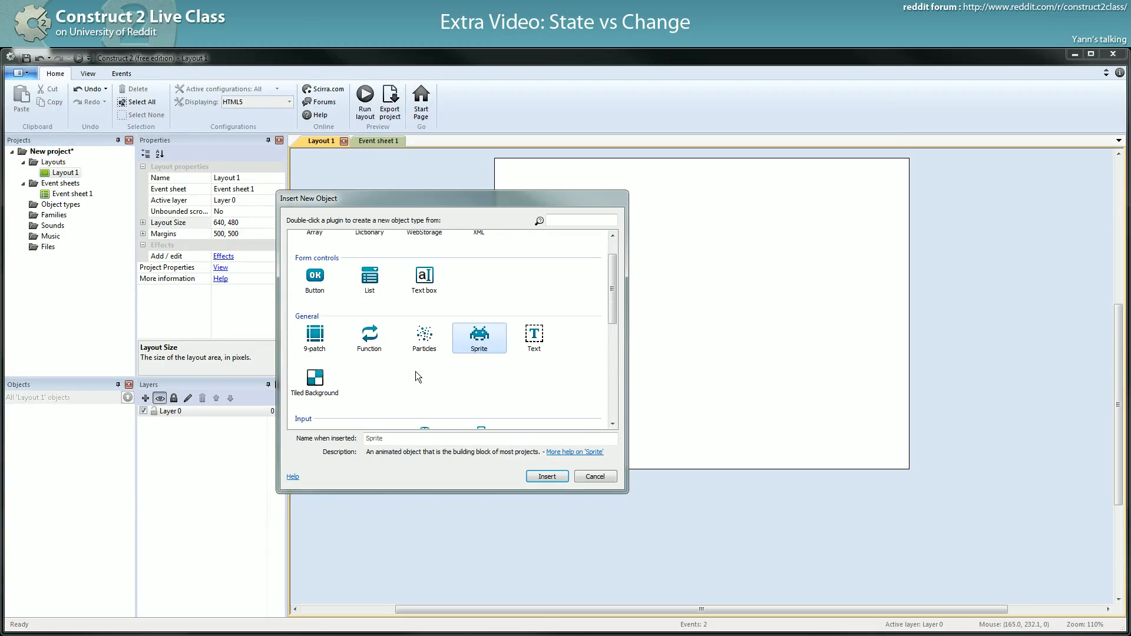
Insert a large TextBox onto Layout 1 and set its Type to Textarea.
{"action": "double_click", "coordinate": [424, 276]}
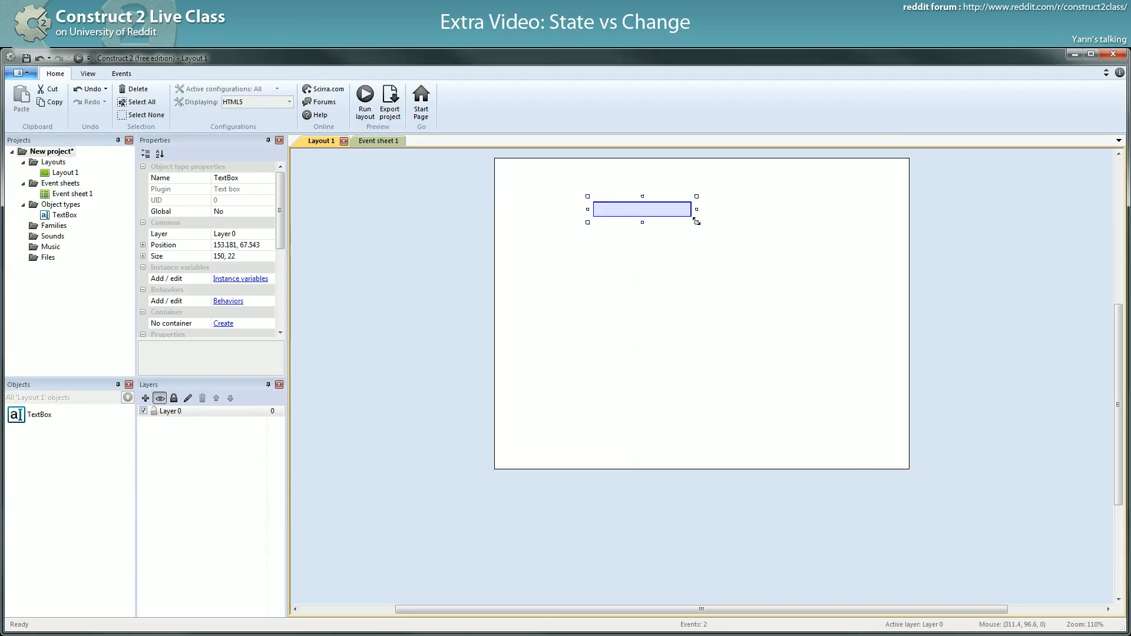
{"action": "left_click_drag", "start_coordinate": [696, 221], "coordinate": [845, 428]}
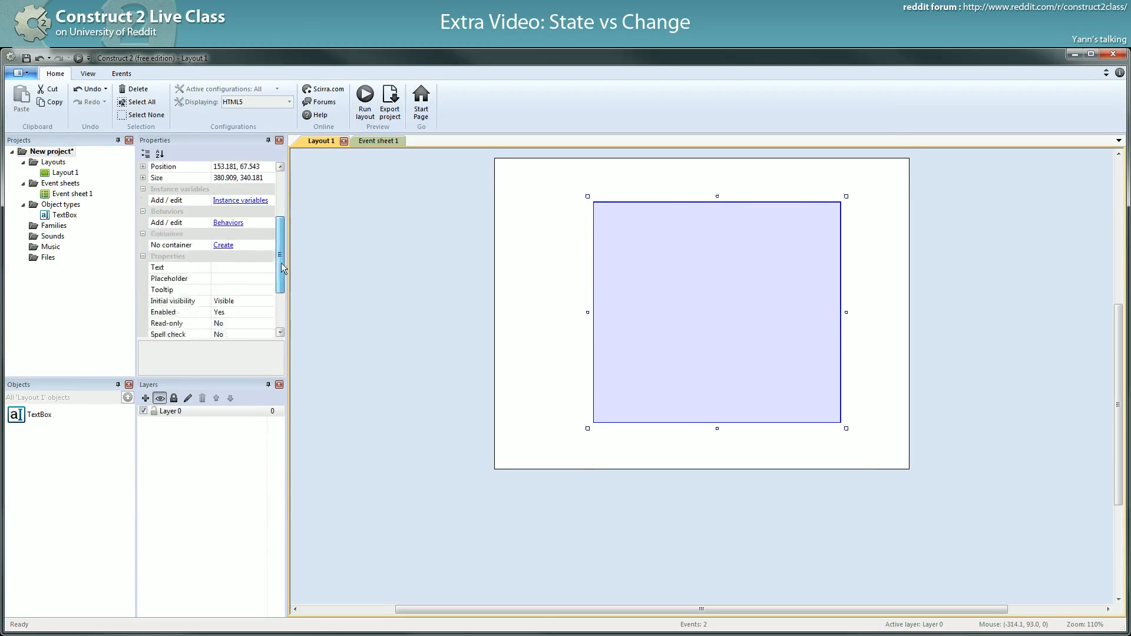
{"action": "scroll", "scroll_direction": "down", "scroll_amount": 3}
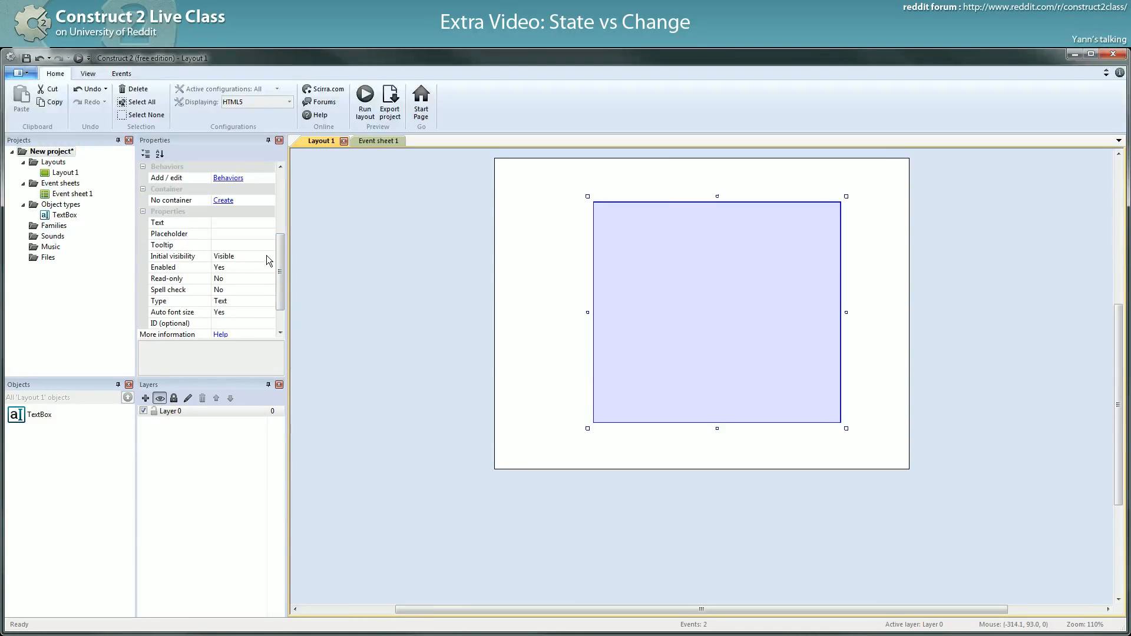
{"action": "left_click", "coordinate": [173, 256]}
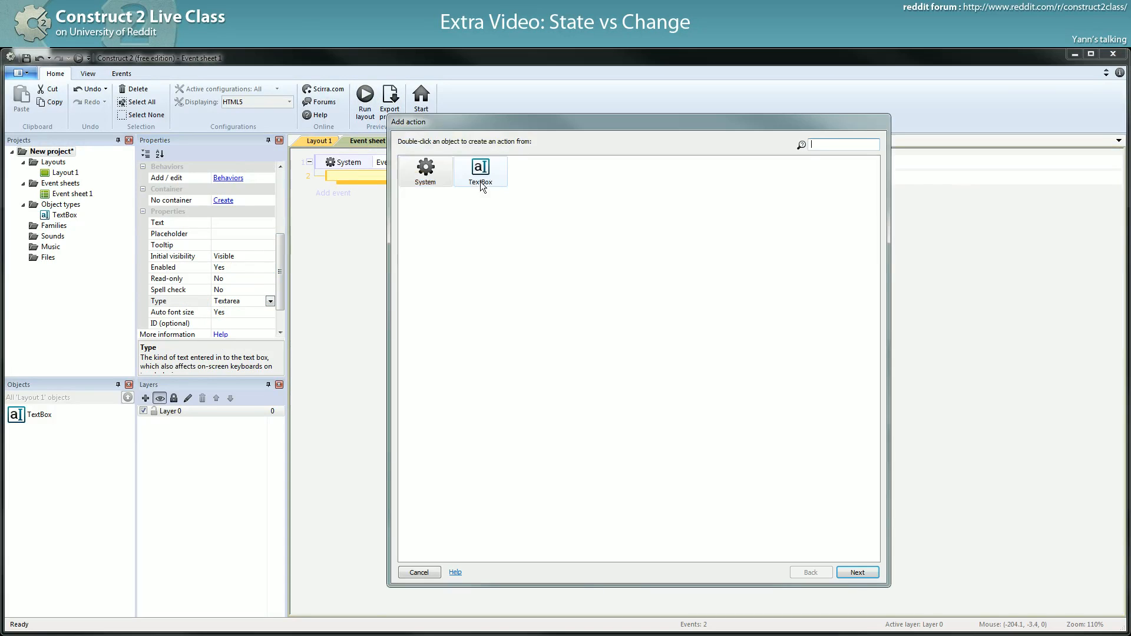
Add a TextBox Set text action with value "something"&newline to the Every tick event.
{"action": "double_click", "coordinate": [479, 168]}
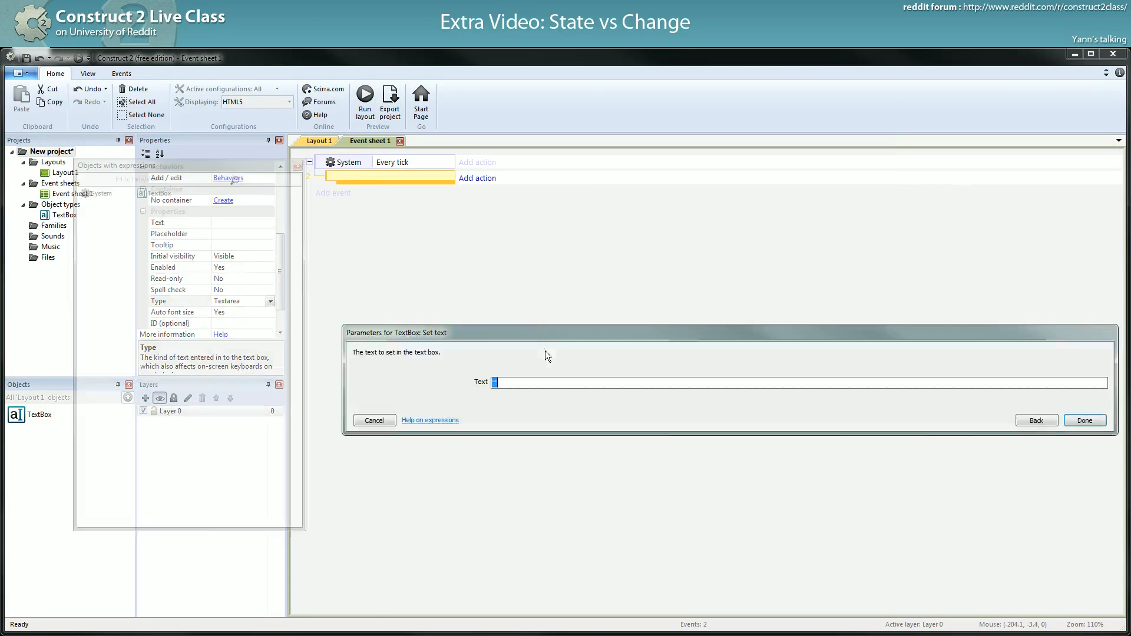
{"action": "type", "text": "\"something"}
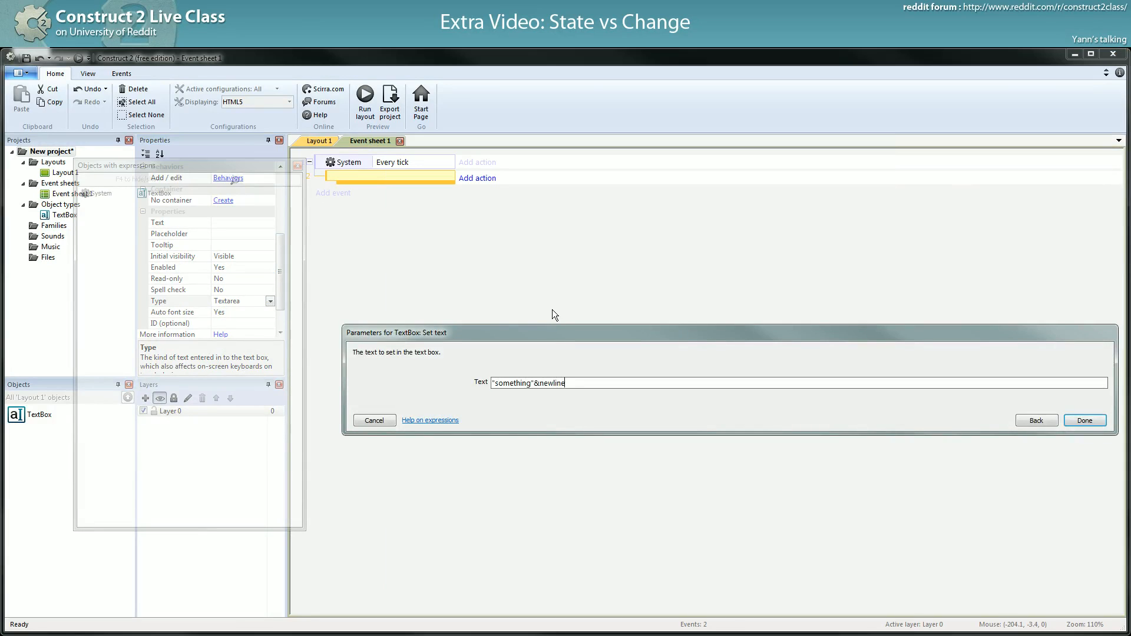
{"action": "left_click", "coordinate": [1083, 420]}
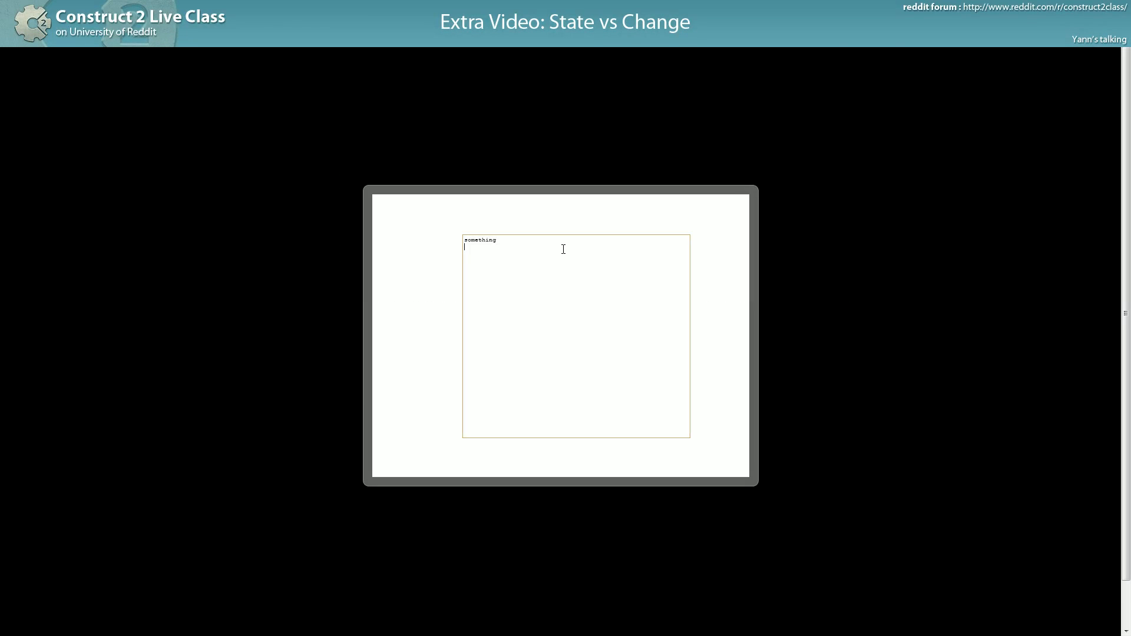
{"action": "double_click", "coordinate": [479, 240]}
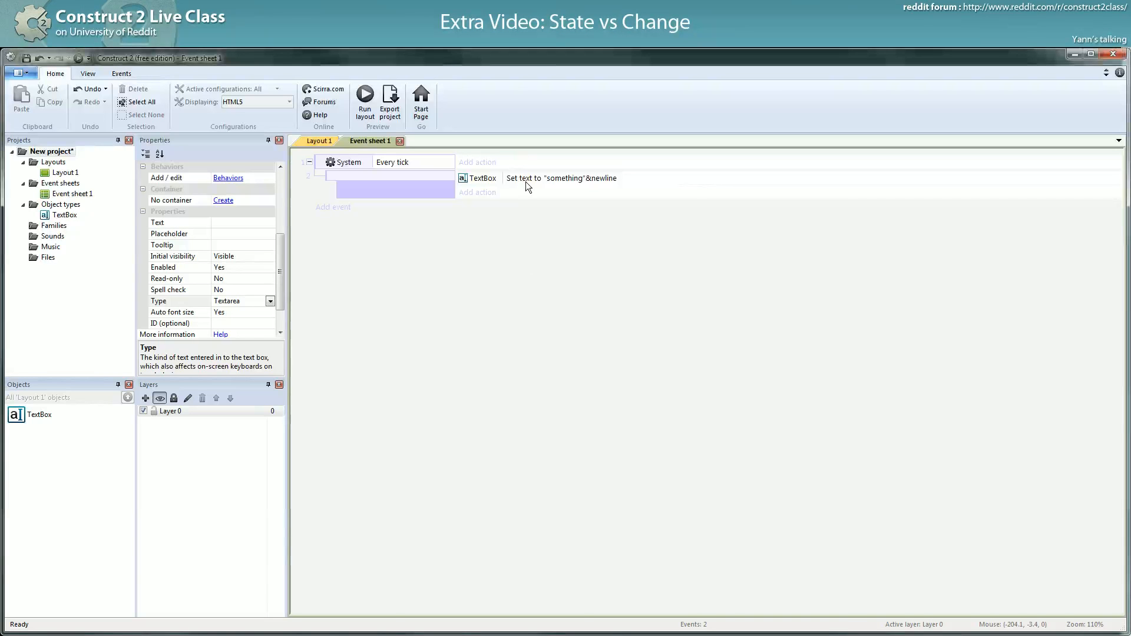
Change the Set text value to self.Text & "something"&newline.
{"action": "double_click", "coordinate": [561, 178]}
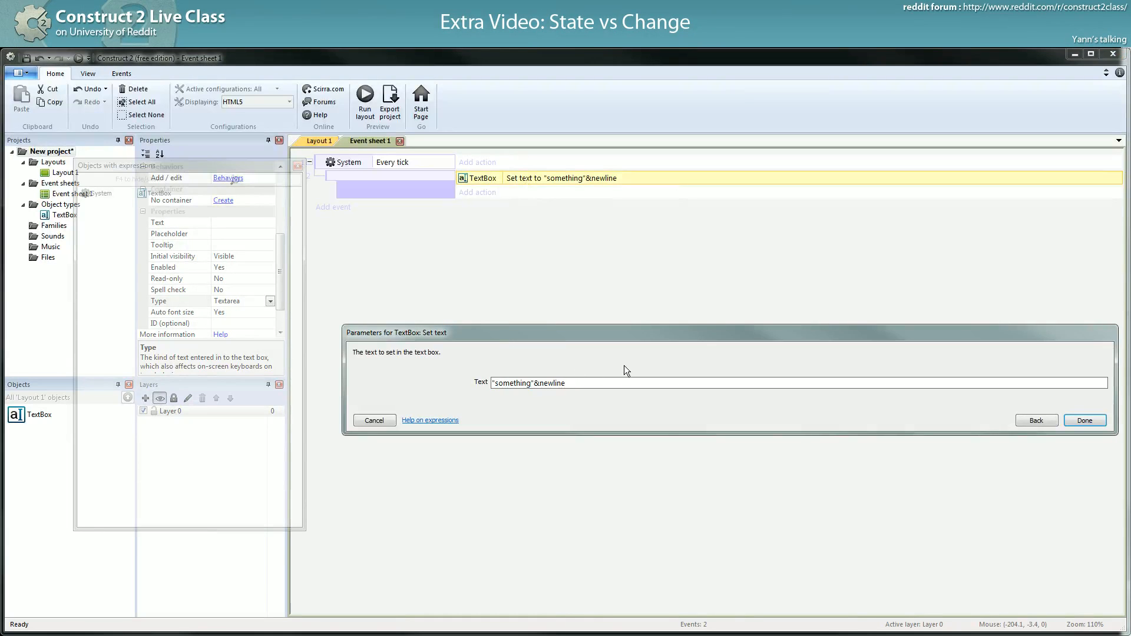
{"action": "type", "text": "self.Text"}
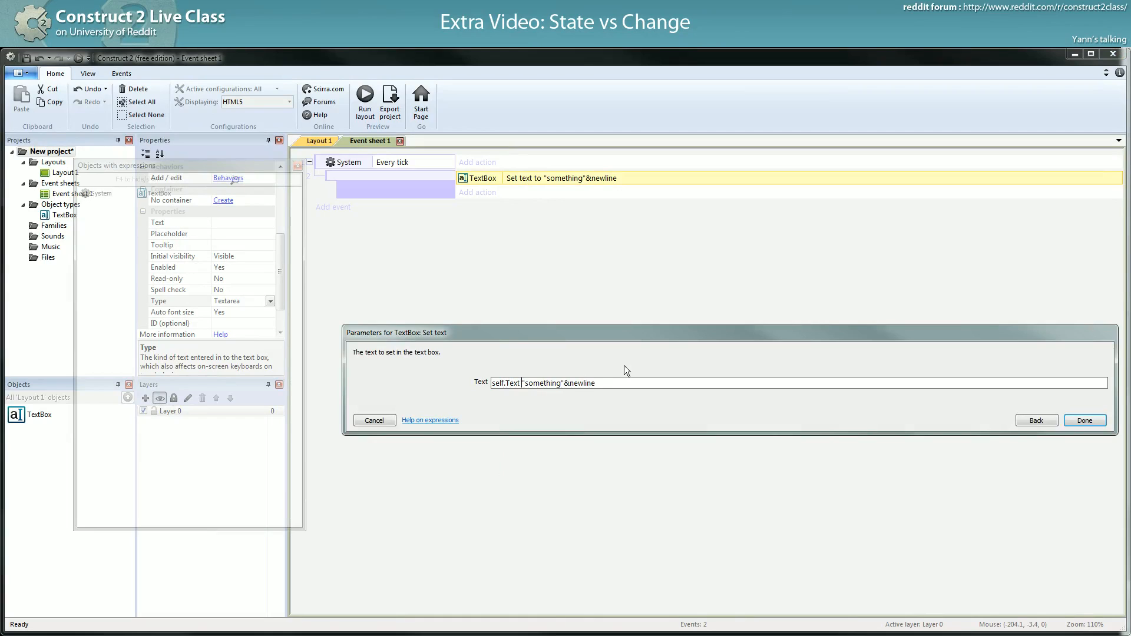
{"action": "left_click", "coordinate": [1084, 420]}
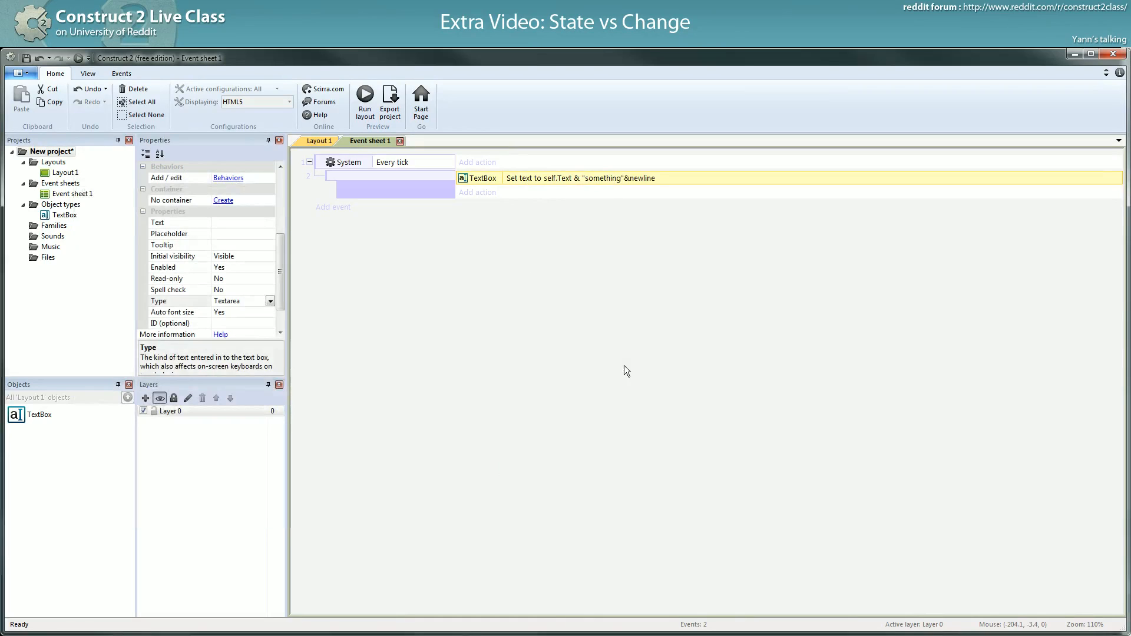
{"action": "mouse_move", "coordinate": [78, 58]}
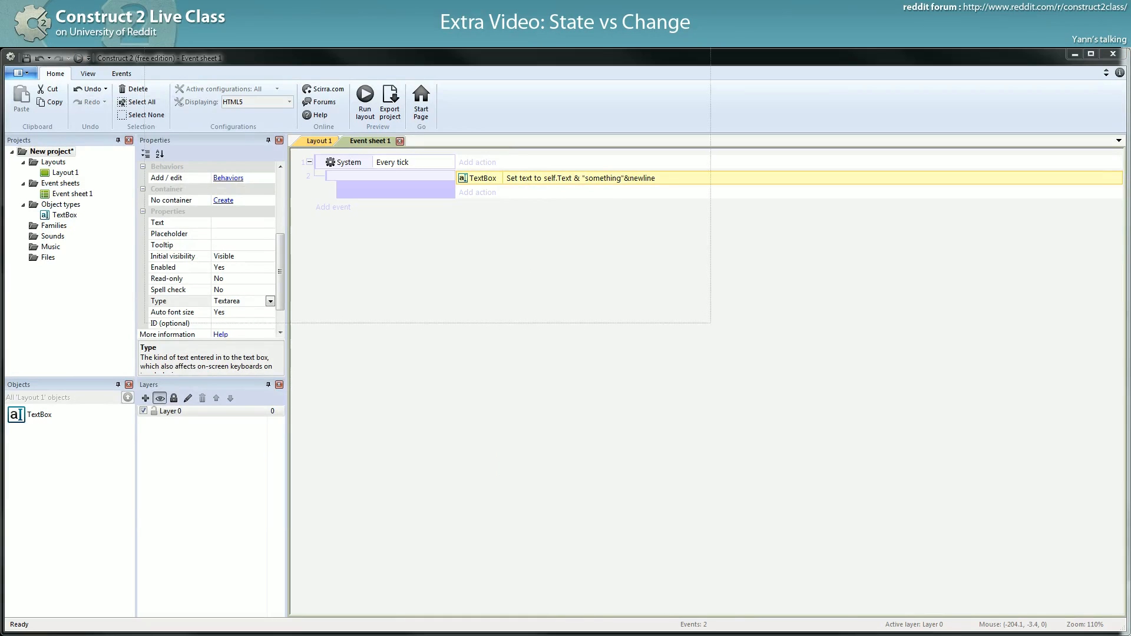
Preview the layout and scroll through the accumulating lines of 'something'.
{"action": "left_click", "coordinate": [365, 102]}
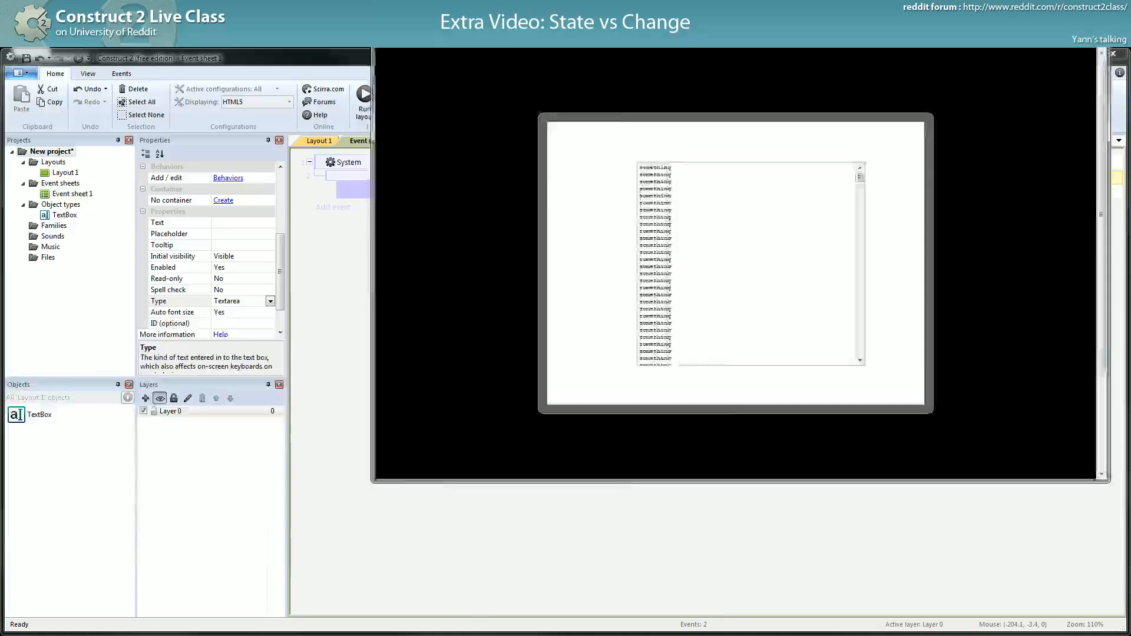
{"action": "left_click", "coordinate": [365, 100]}
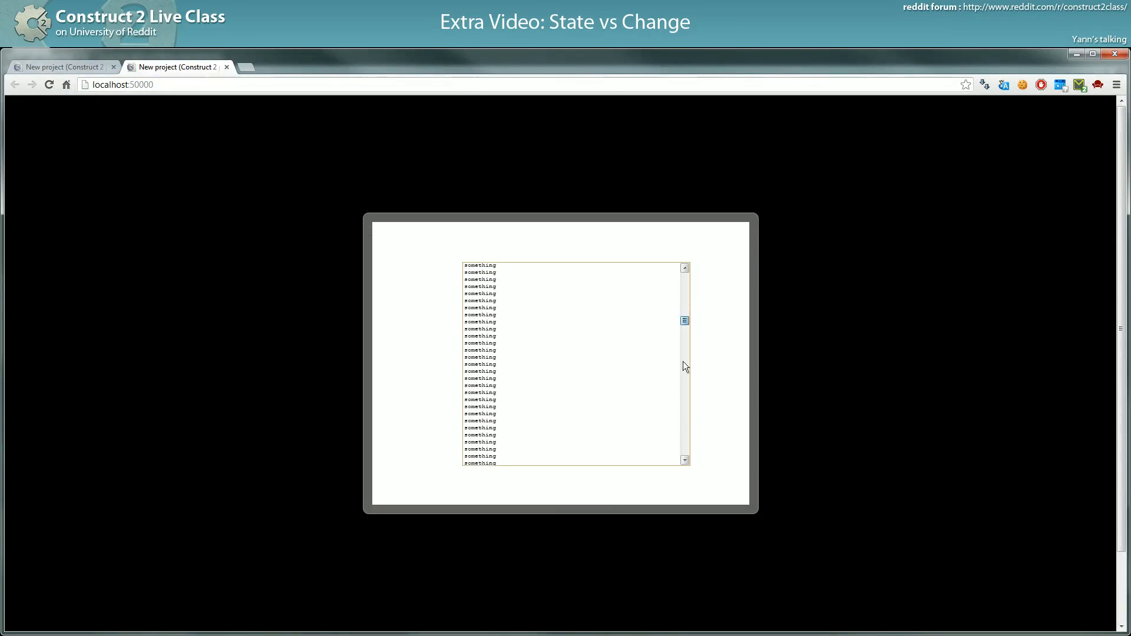
{"action": "scroll", "scroll_direction": "down", "scroll_amount": 3}
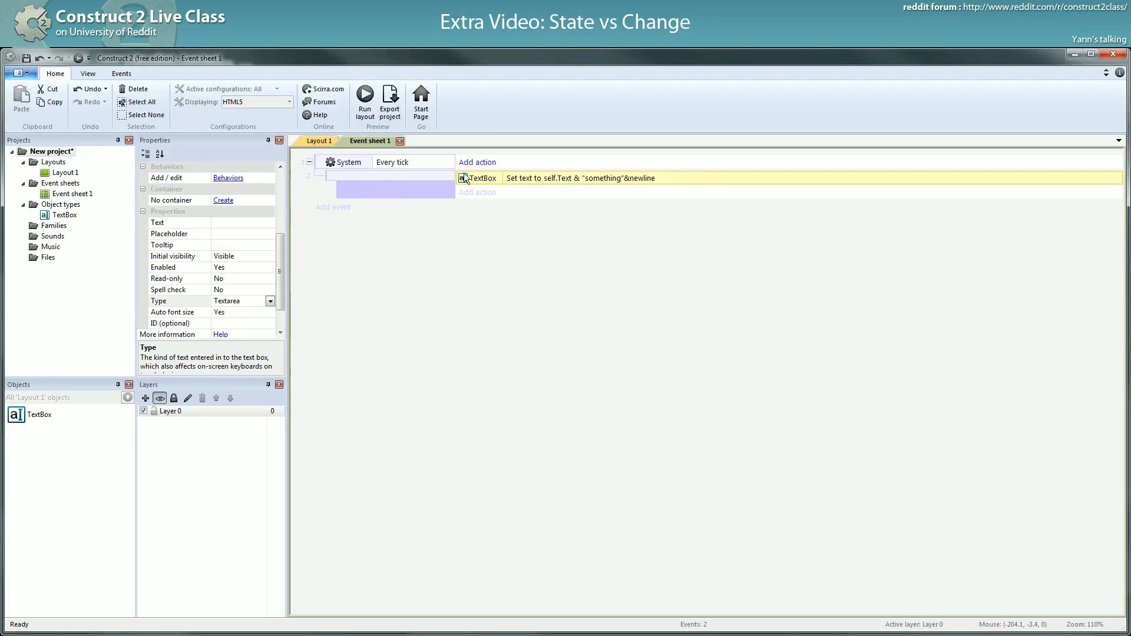
{"action": "left_click", "coordinate": [364, 100]}
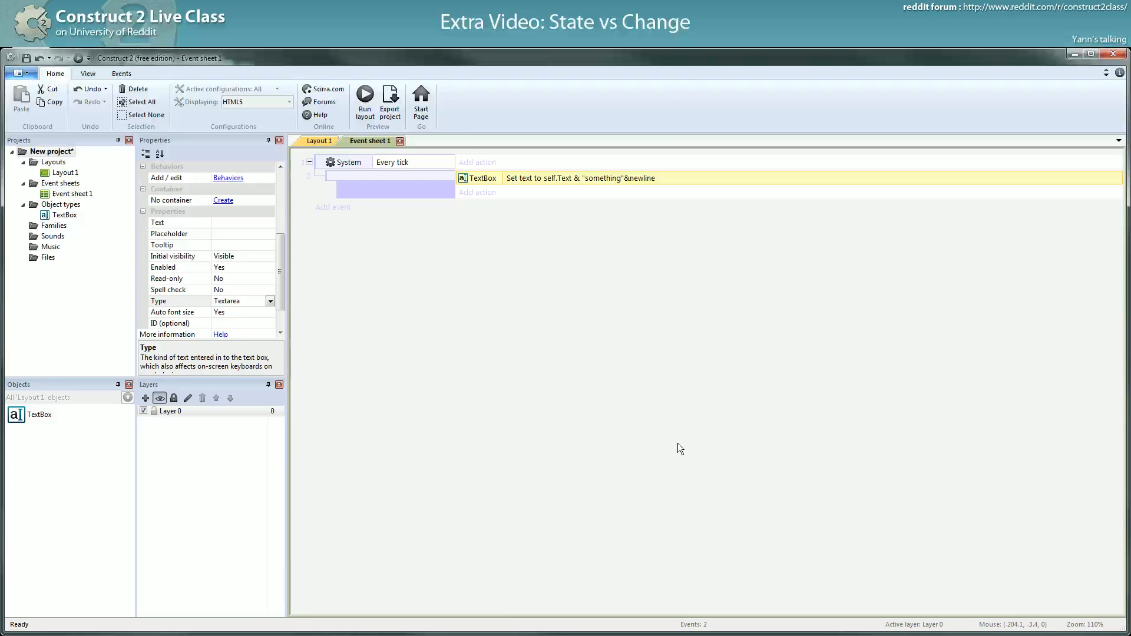
{"action": "mouse_move", "coordinate": [492, 210]}
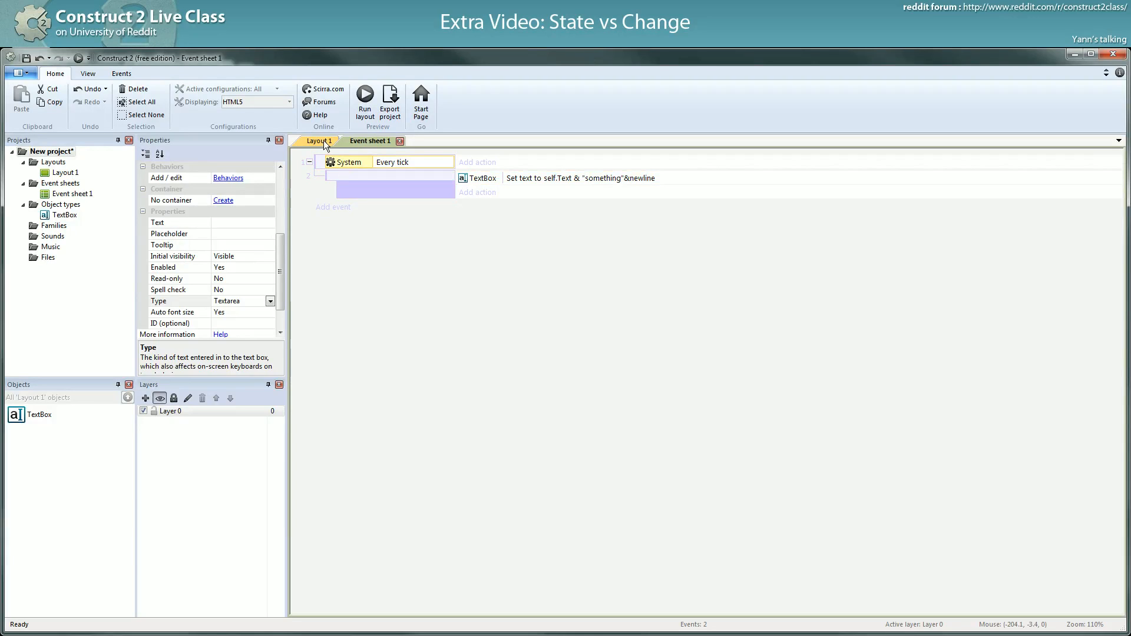
Insert a black 32×32 square sprite into the layout.
{"action": "left_click", "coordinate": [319, 141]}
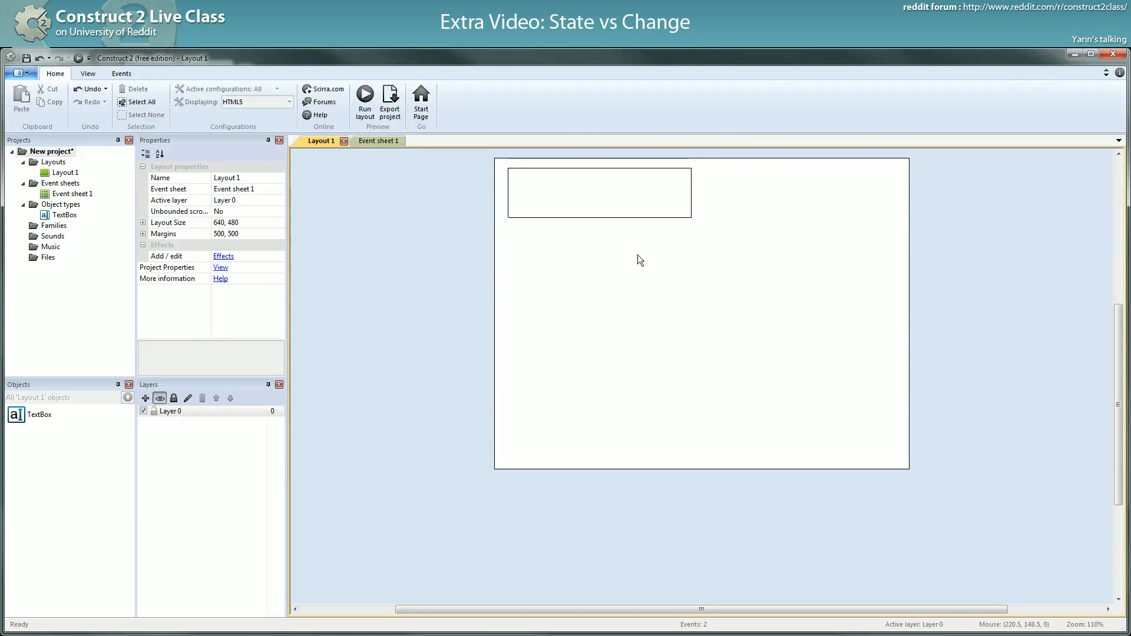
{"action": "mouse_move", "coordinate": [381, 189]}
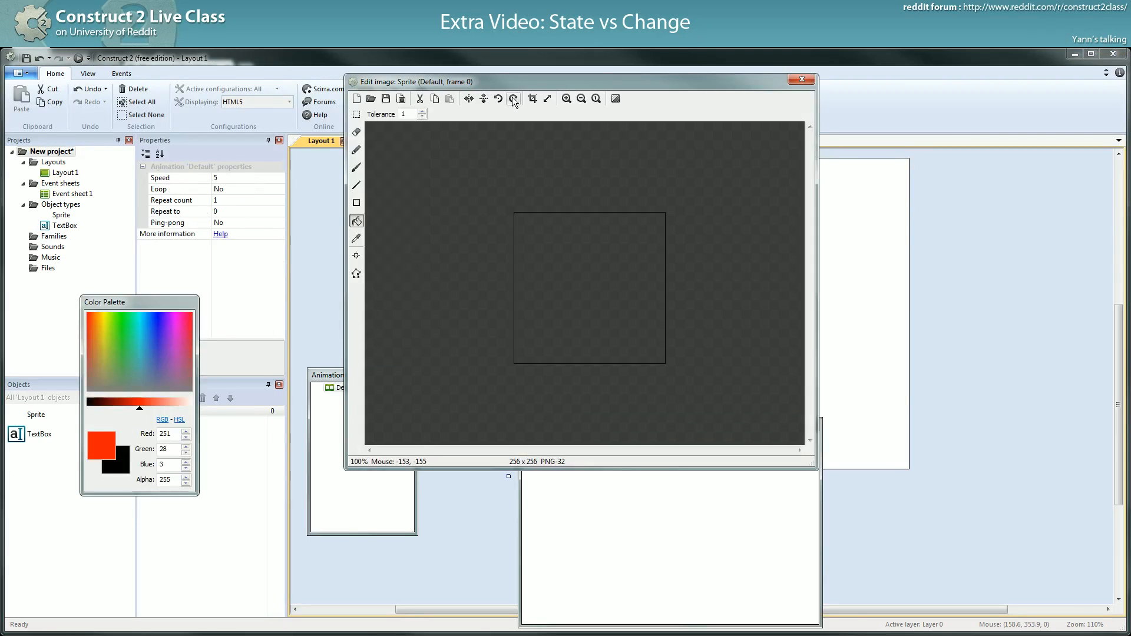
{"action": "left_click", "coordinate": [531, 99]}
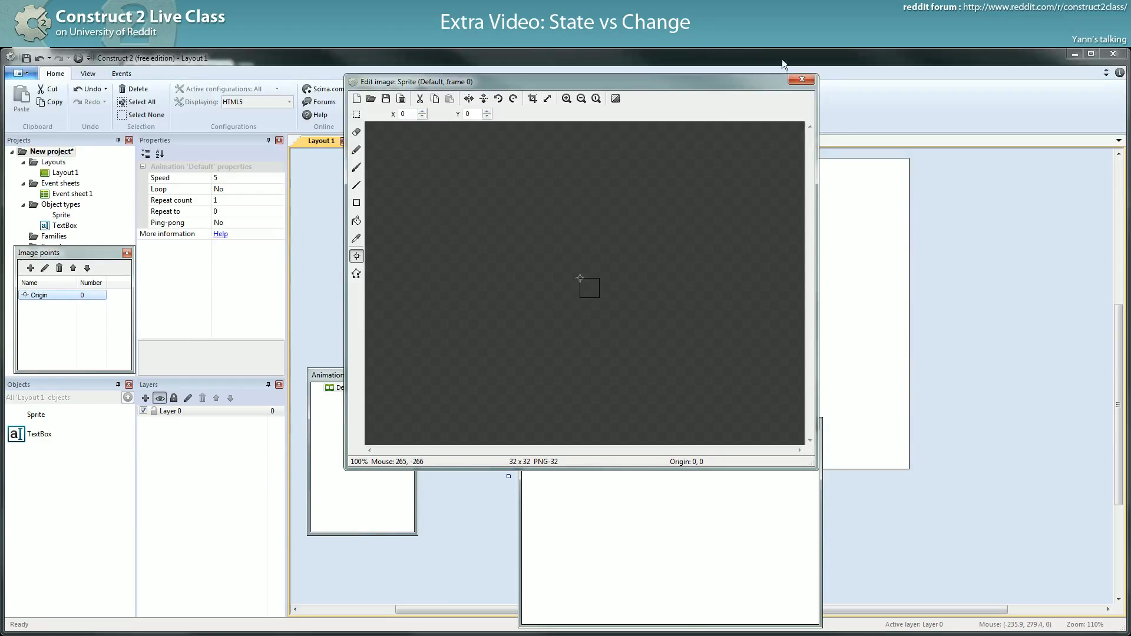
{"action": "left_click", "coordinate": [356, 221]}
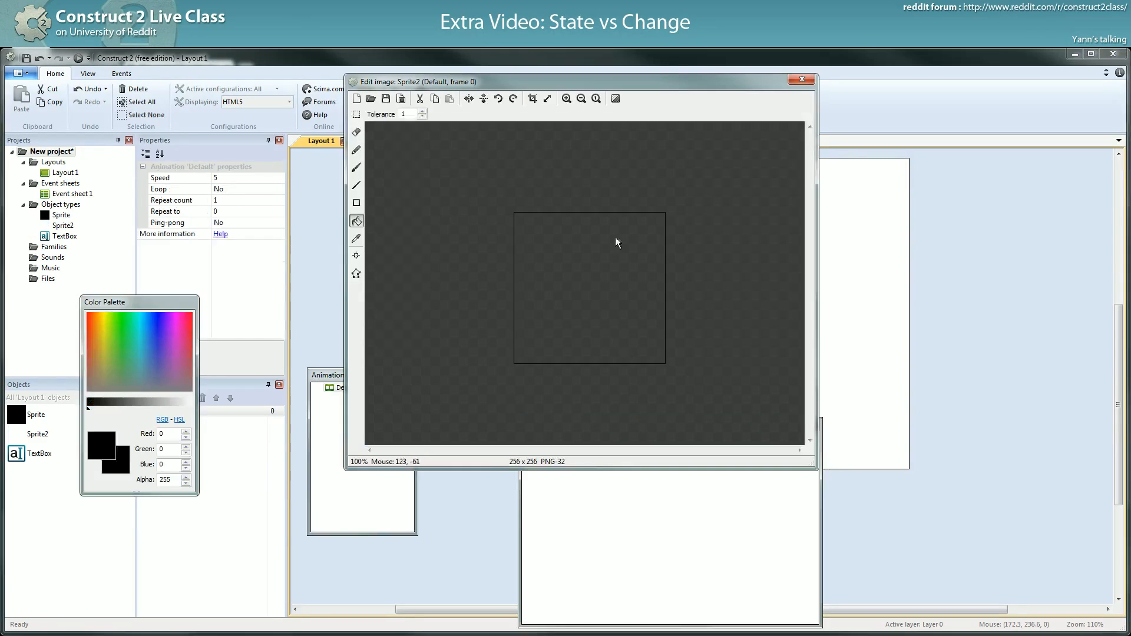
{"action": "left_click", "coordinate": [546, 99]}
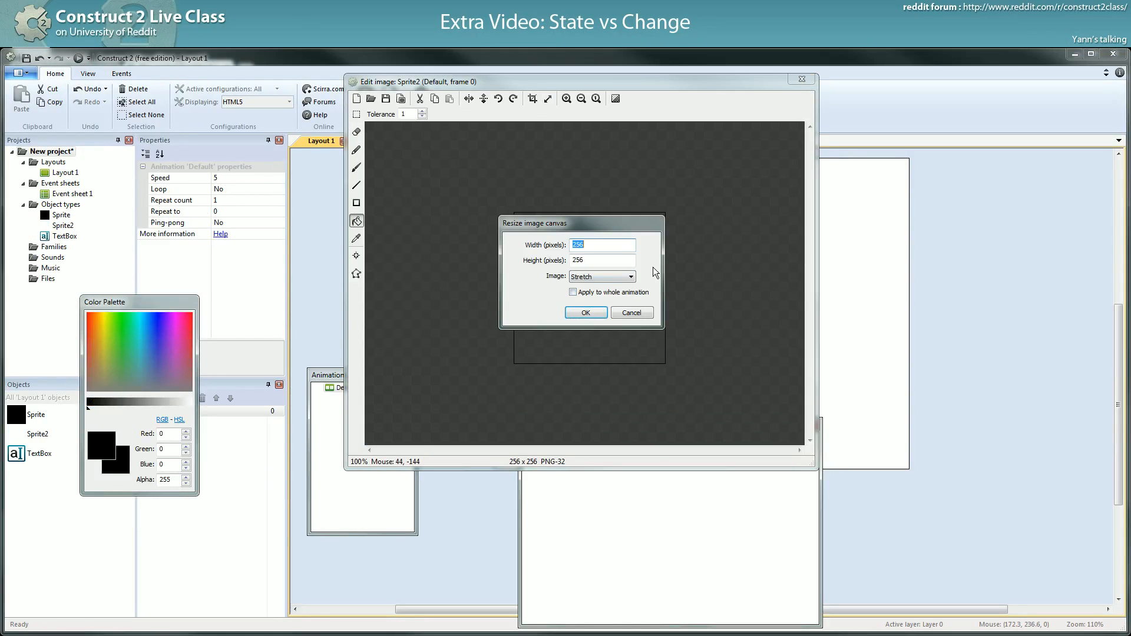
{"action": "left_click", "coordinate": [630, 312]}
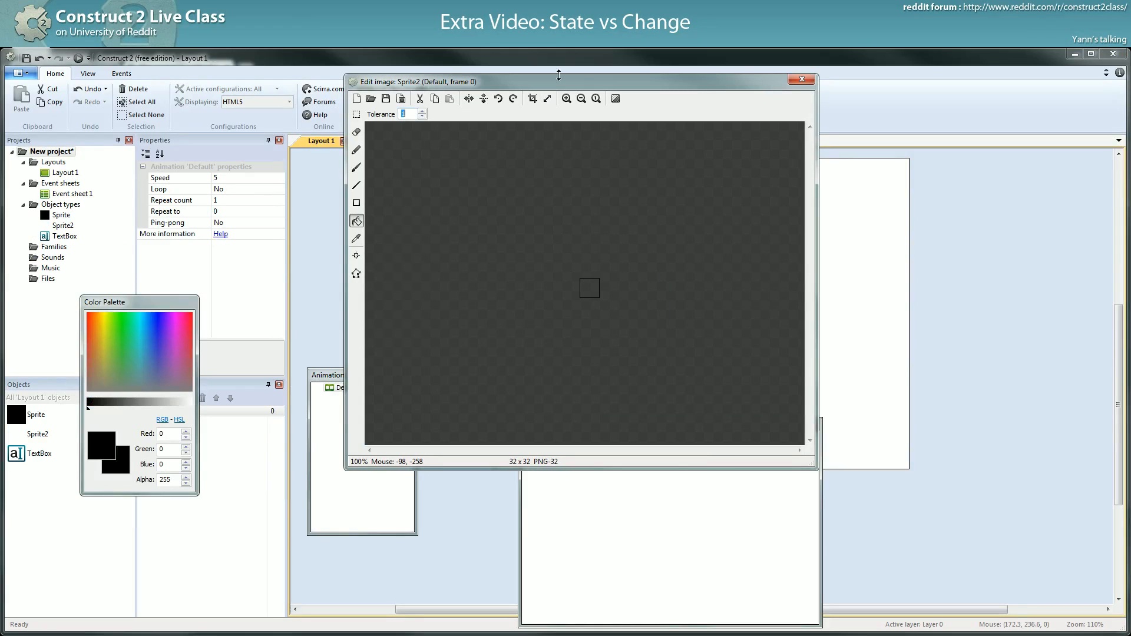
Add an orange 32×64 rectangle sprite with its origin quick-assigned to Bottom.
{"action": "left_click", "coordinate": [531, 99]}
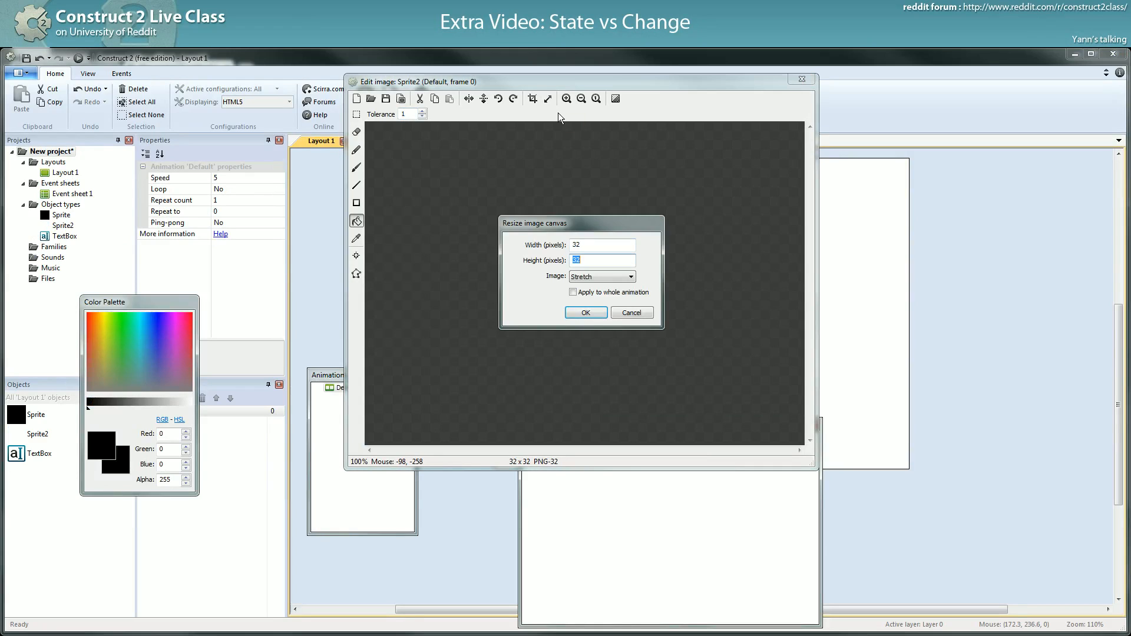
{"action": "left_click", "coordinate": [585, 312]}
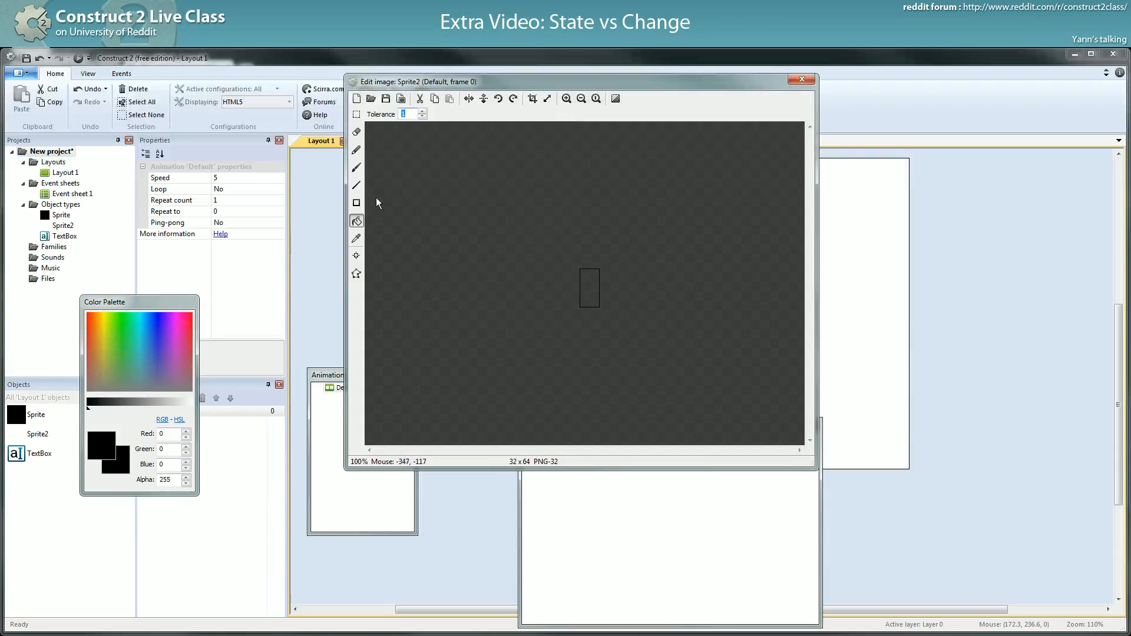
{"action": "left_click", "coordinate": [139, 401]}
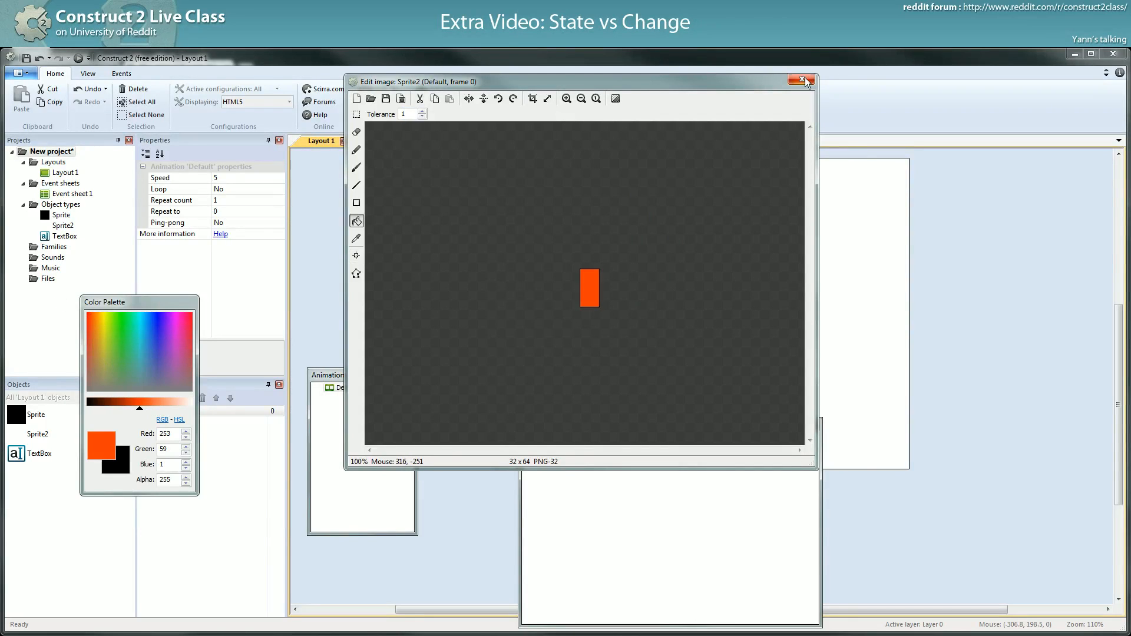
{"action": "left_click", "coordinate": [800, 80]}
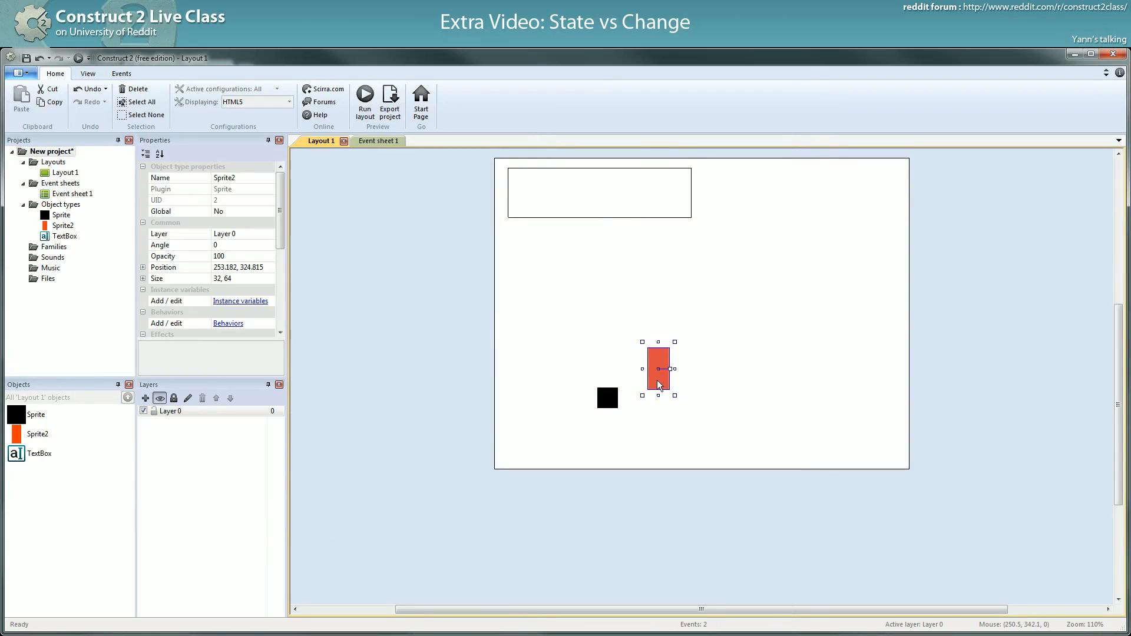
{"action": "double_click", "coordinate": [656, 369]}
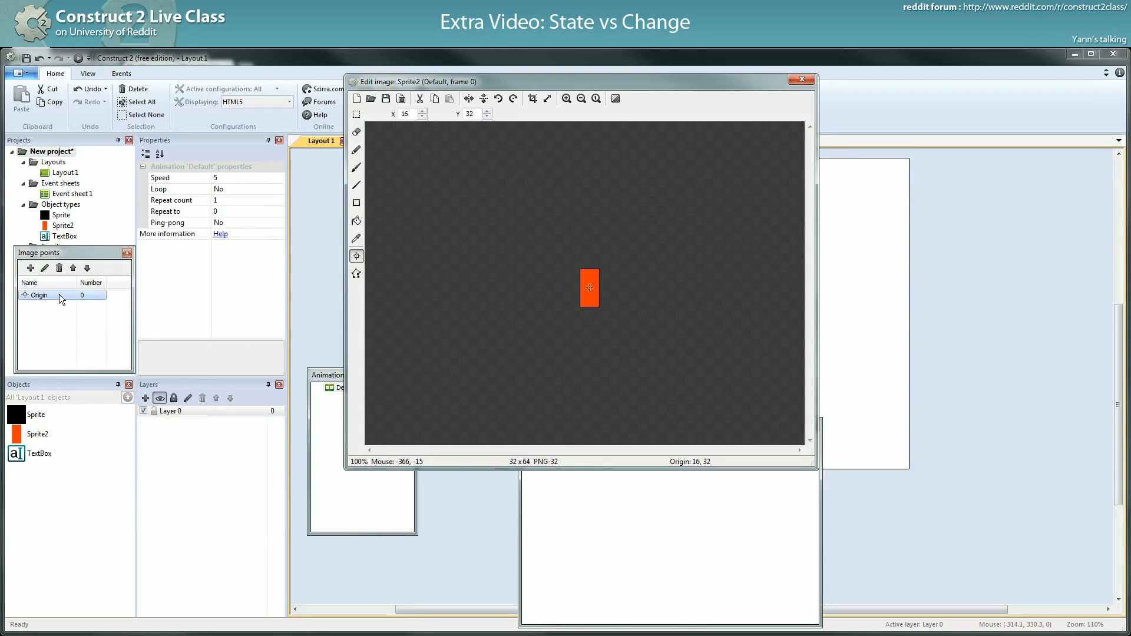
{"action": "right_click", "coordinate": [38, 295]}
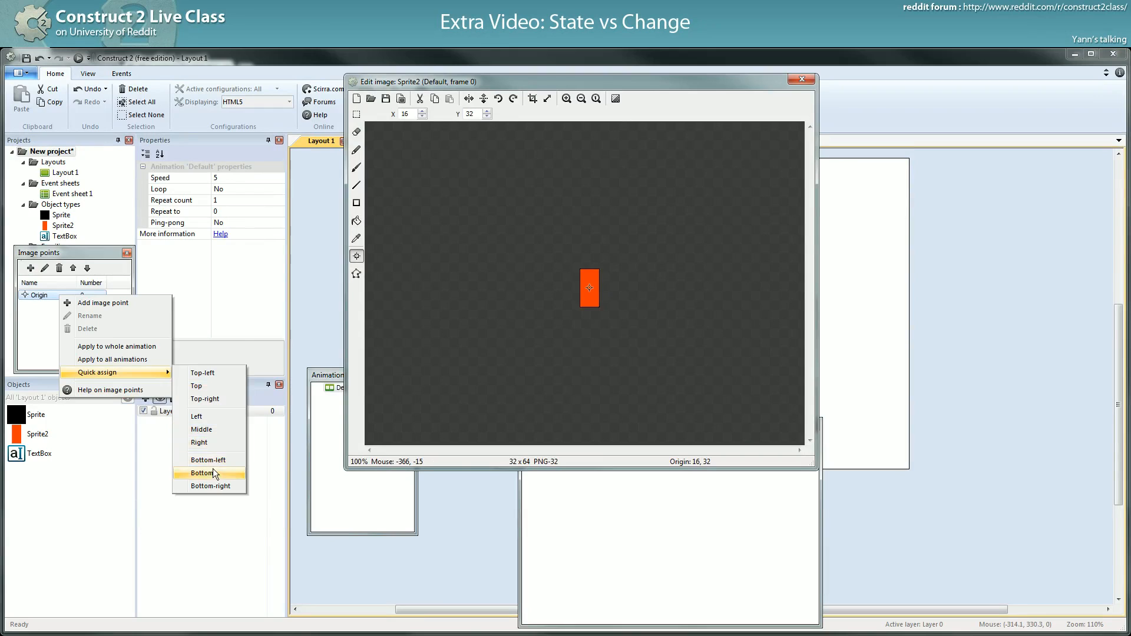
{"action": "left_click", "coordinate": [201, 472]}
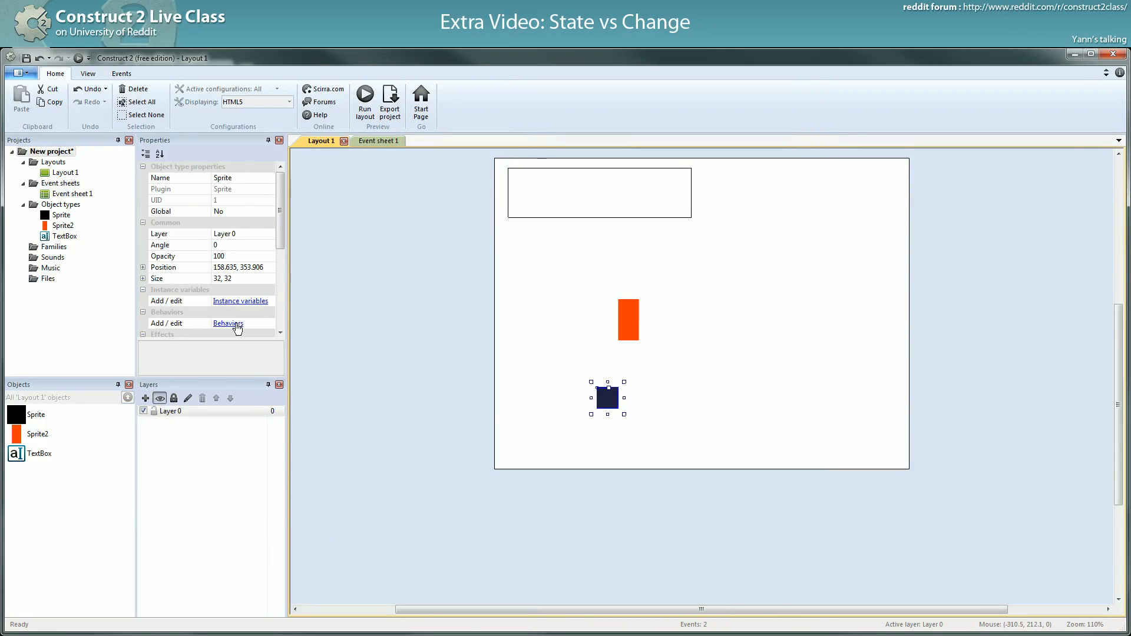
Give Sprite2 the Platform behavior, name it 'character', and rename Sprite 'ground'.
{"action": "left_click", "coordinate": [228, 323]}
{"action": "type", "text": "c"}
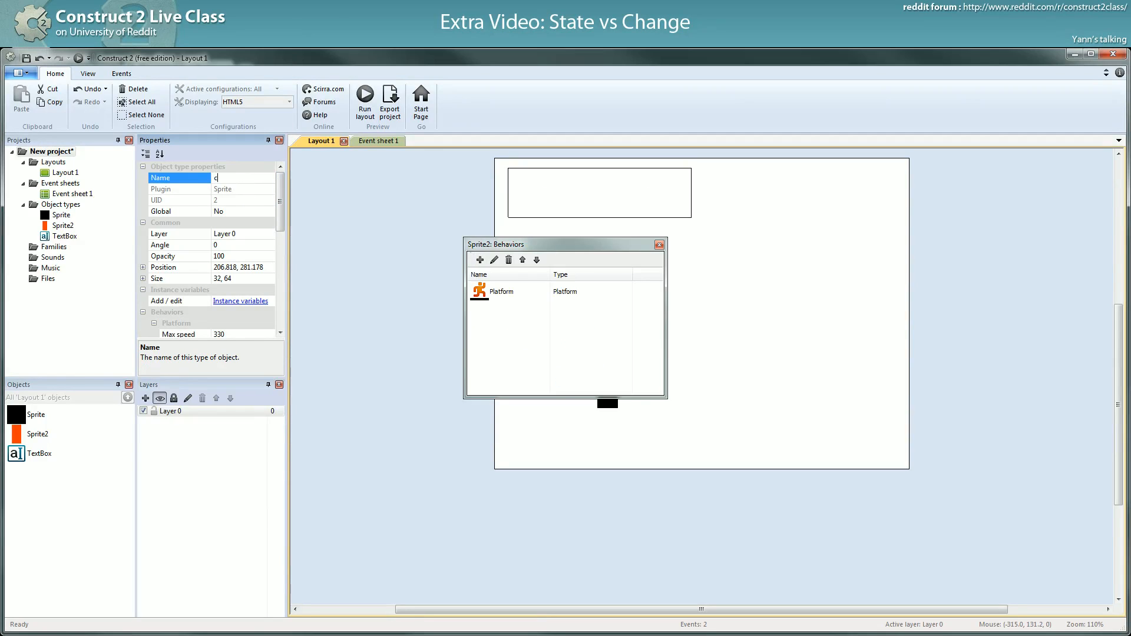
{"action": "type", "text": "haracter"}
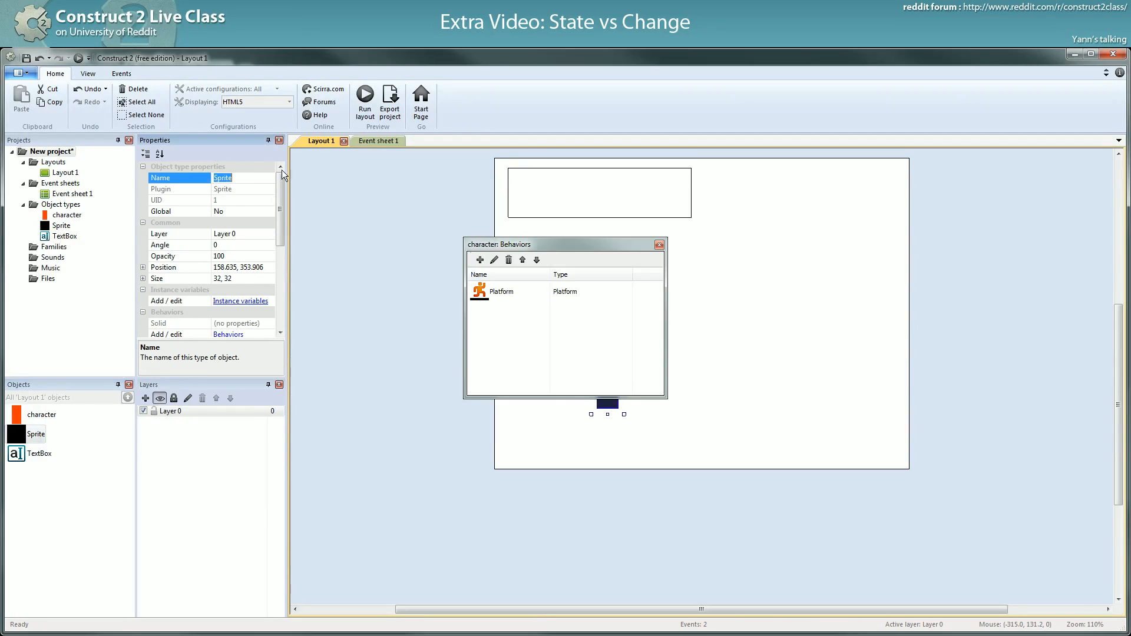
{"action": "type", "text": "ground"}
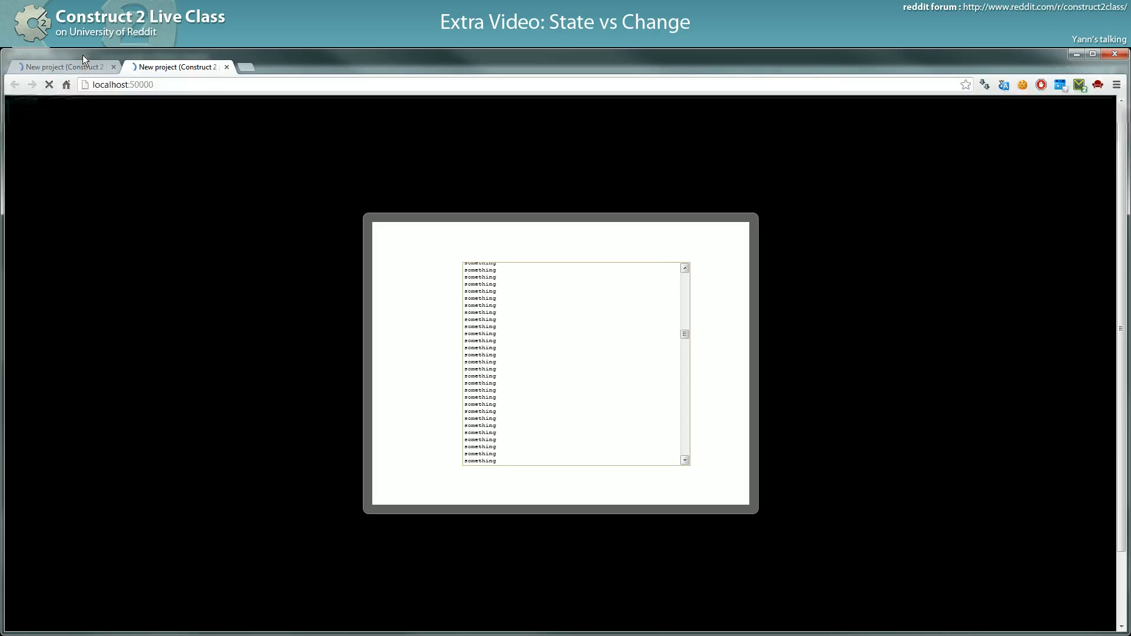
{"action": "left_click", "coordinate": [48, 84]}
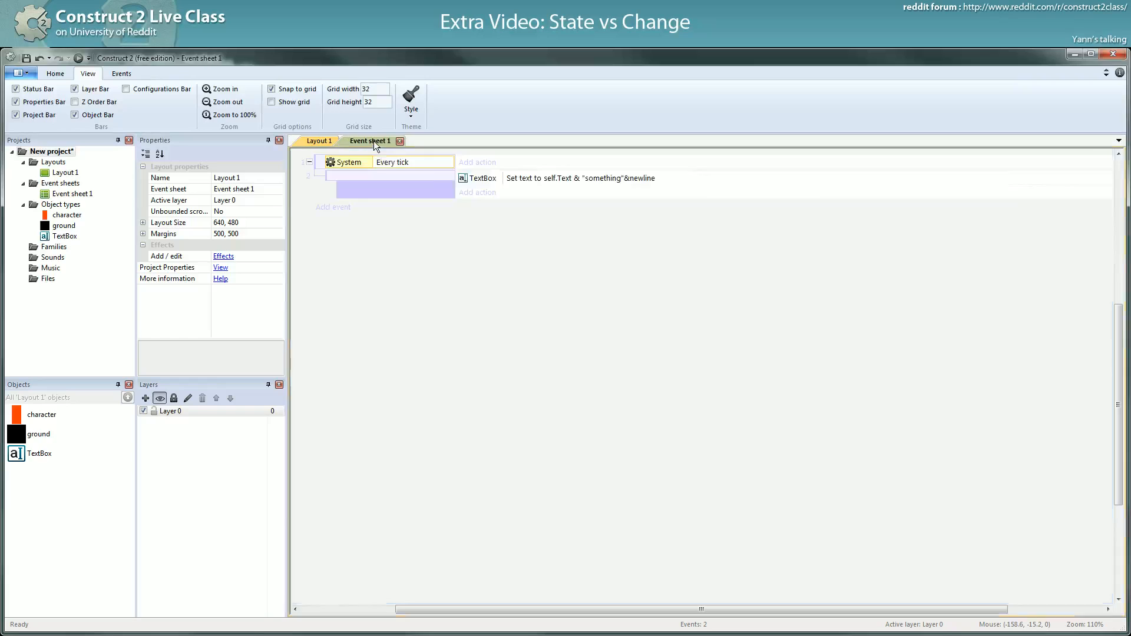
Disable the TextBox Set text action and add a blank third event.
{"action": "right_click", "coordinate": [533, 178]}
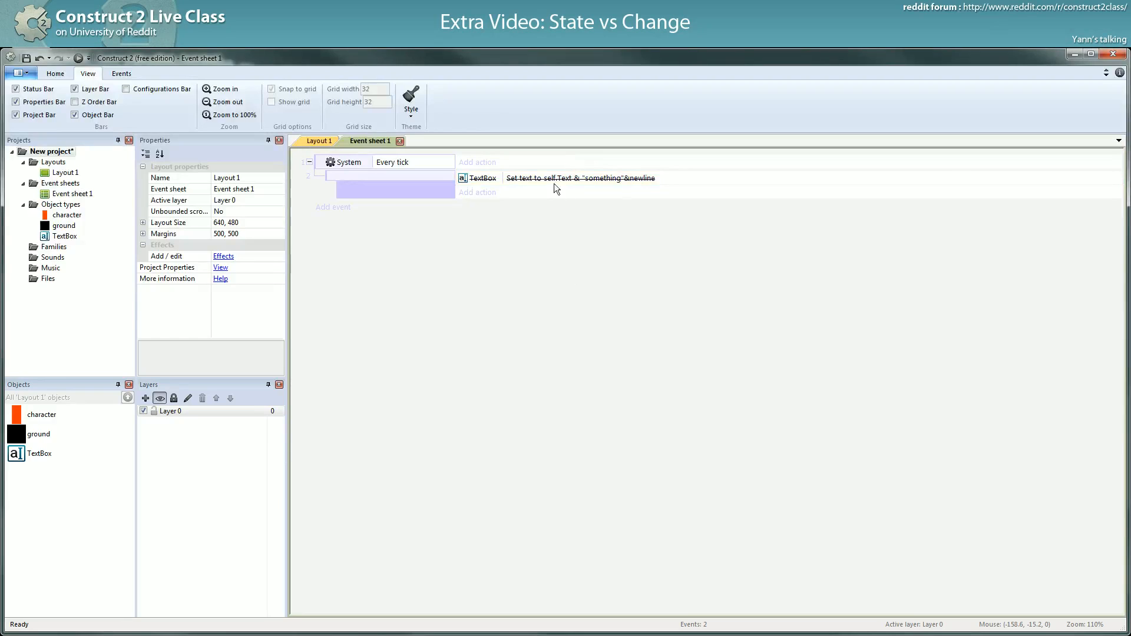
{"action": "mouse_move", "coordinate": [624, 243]}
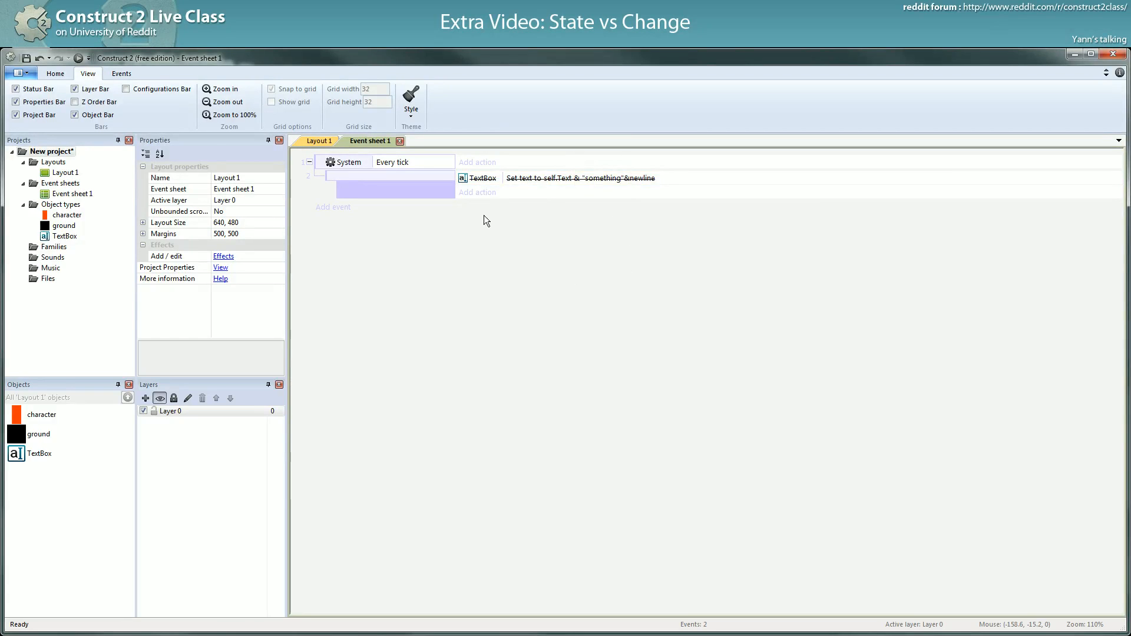
{"action": "left_click", "coordinate": [346, 161]}
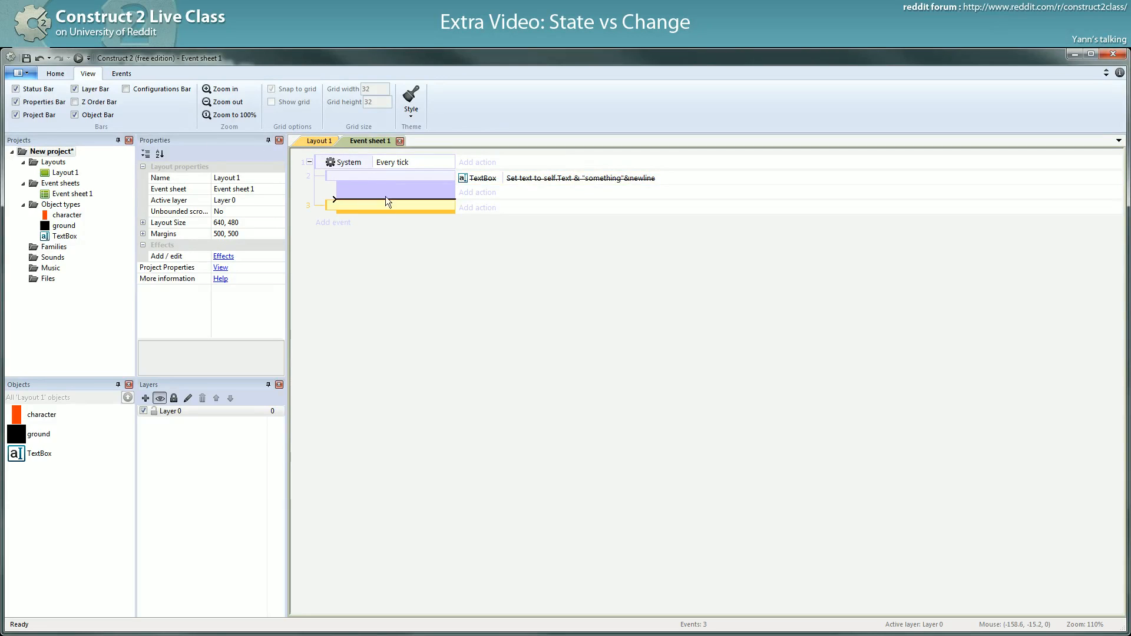
{"action": "left_click", "coordinate": [317, 141]}
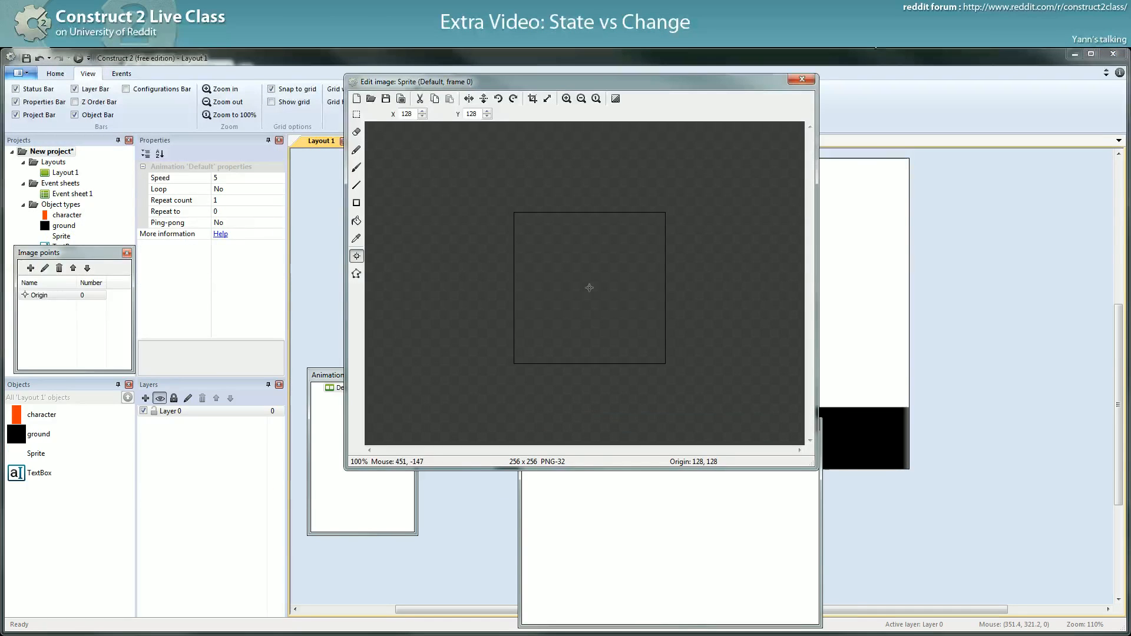
Resize the TiledBackground image to 8×16 and draw a grey filled spike.
{"action": "left_click", "coordinate": [800, 80]}
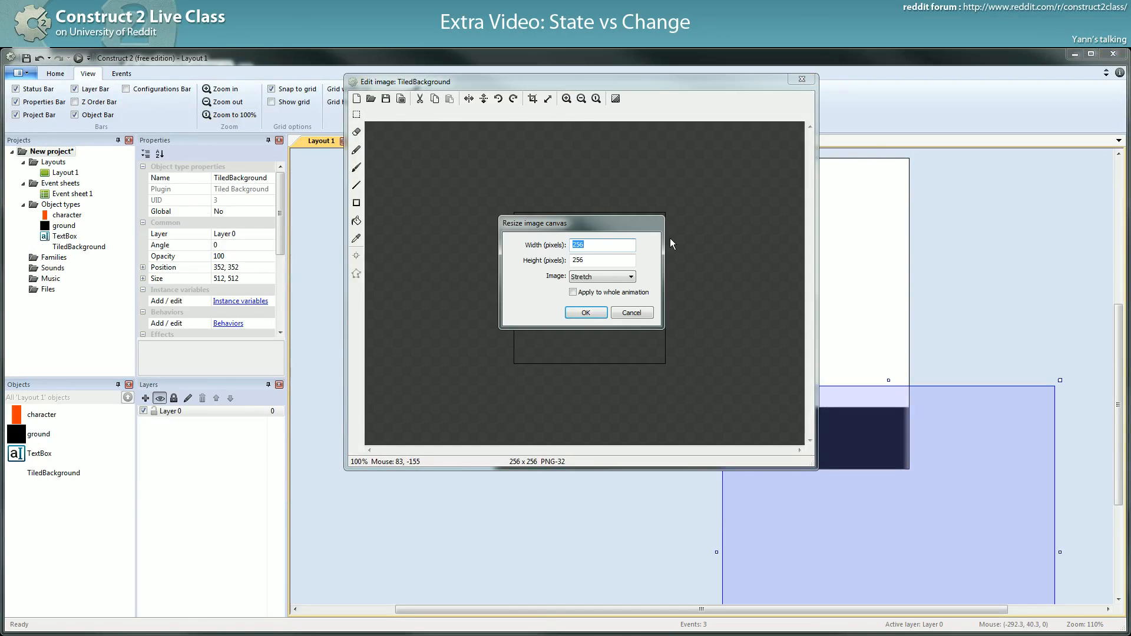
{"action": "type", "text": "8"}
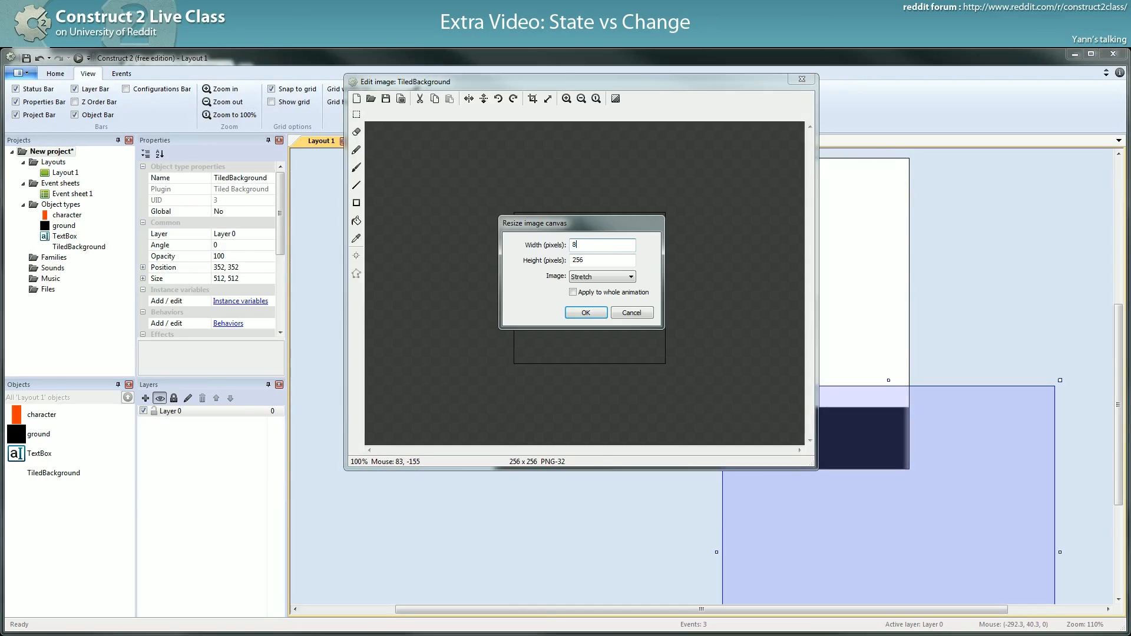
{"action": "left_click", "coordinate": [585, 312]}
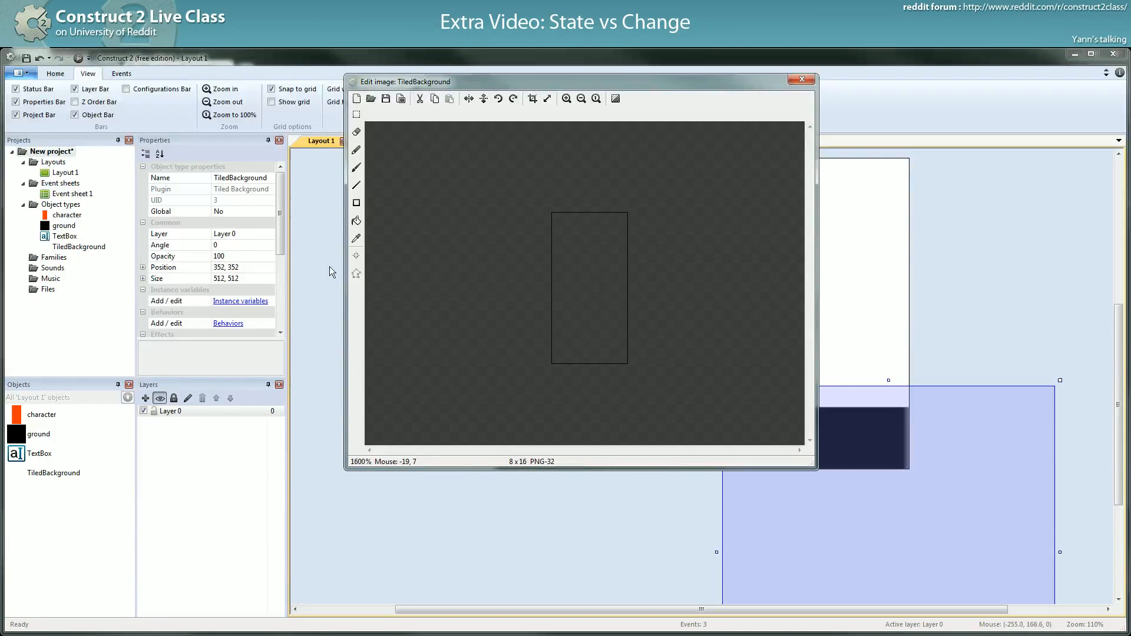
{"action": "left_click", "coordinate": [356, 185]}
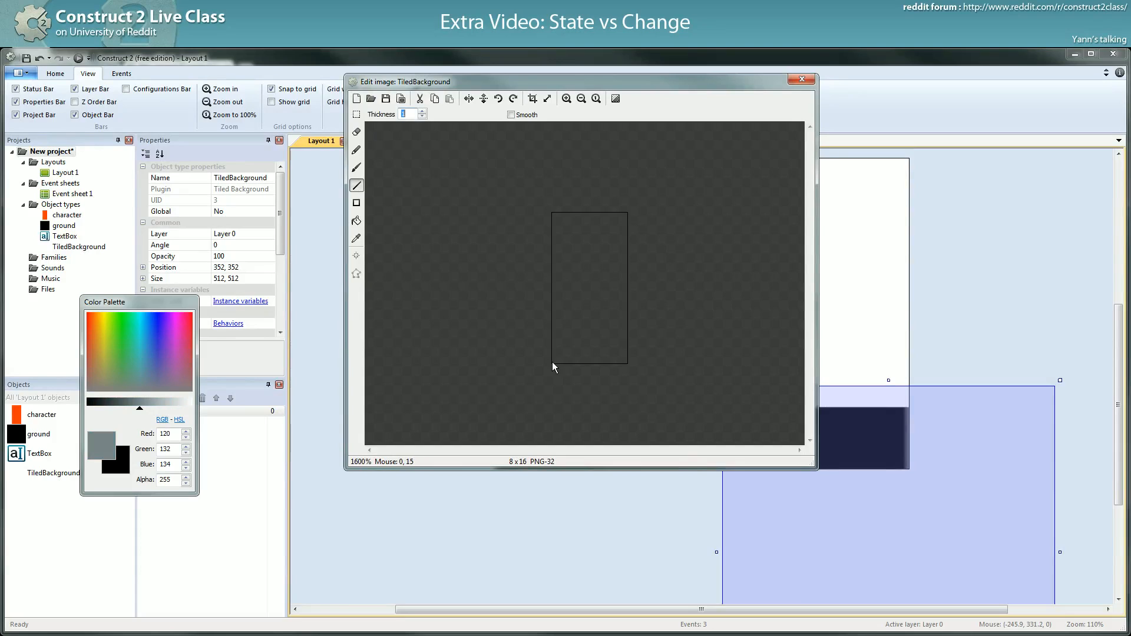
{"action": "left_click_drag", "start_coordinate": [553, 366], "coordinate": [595, 217]}
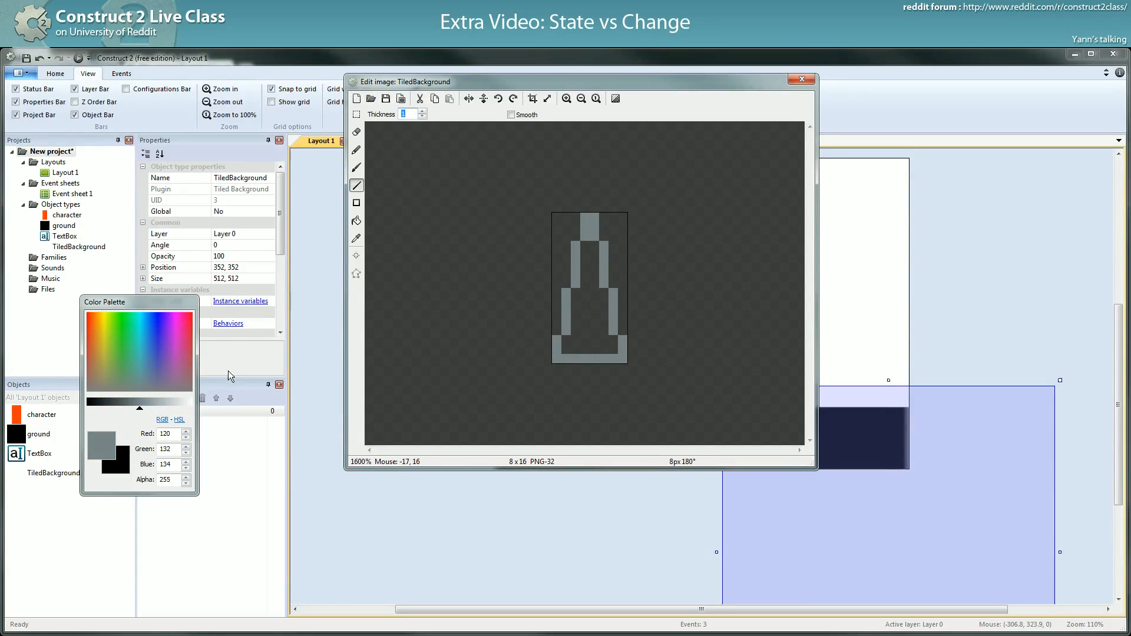
{"action": "left_click", "coordinate": [356, 221]}
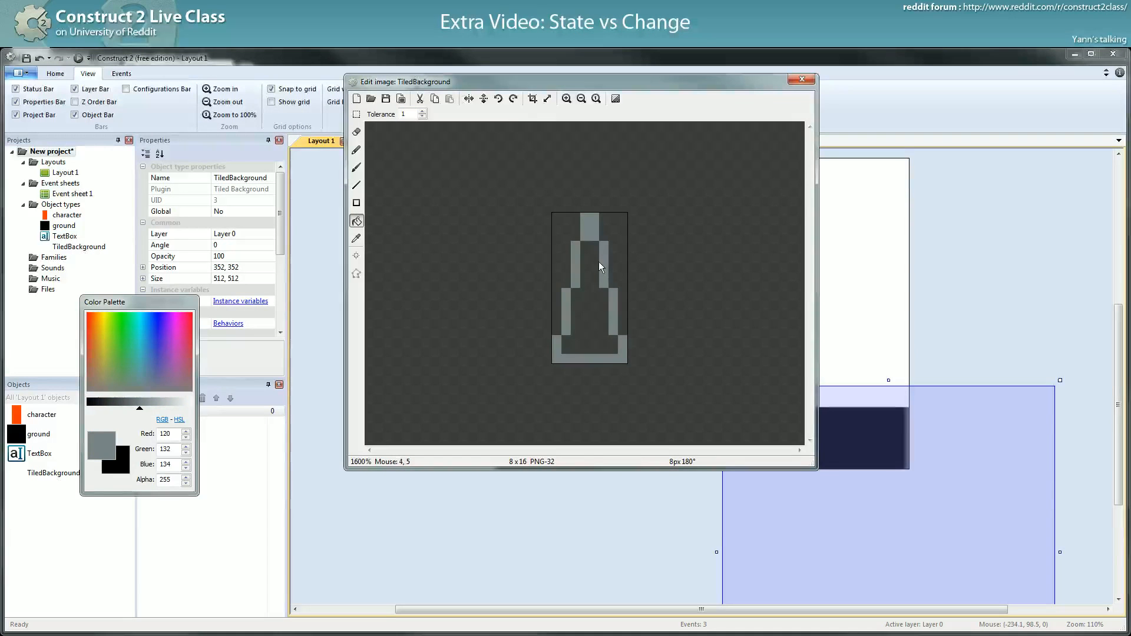
{"action": "left_click", "coordinate": [799, 80]}
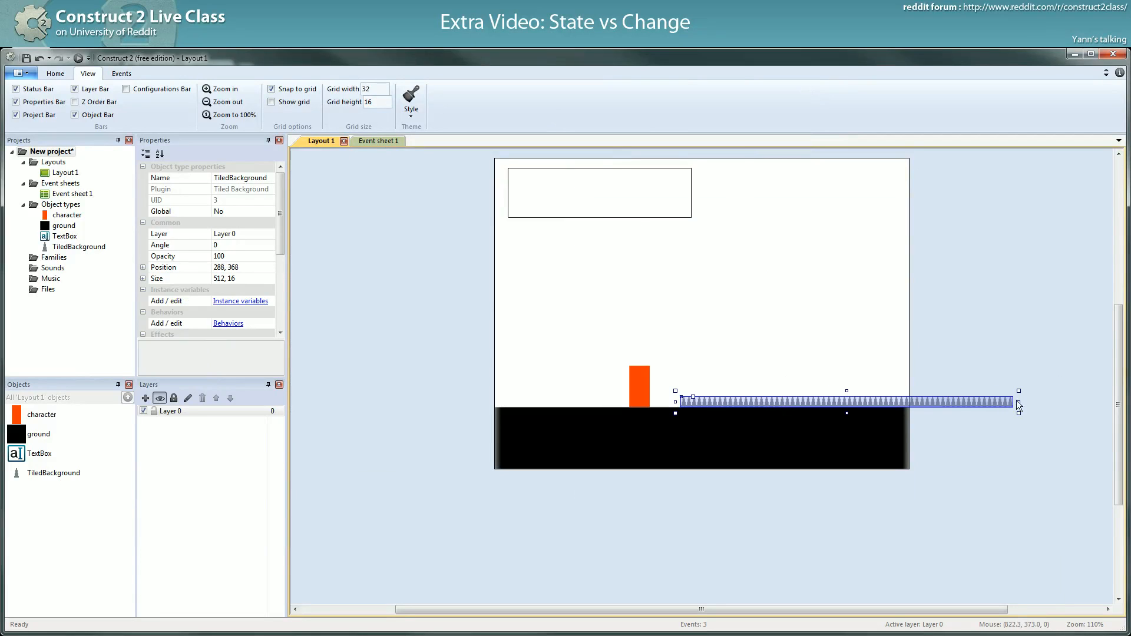
Narrow the spike TiledBackground strip from 512 to 192 pixels wide.
{"action": "left_click_drag", "start_coordinate": [1019, 402], "coordinate": [811, 403]}
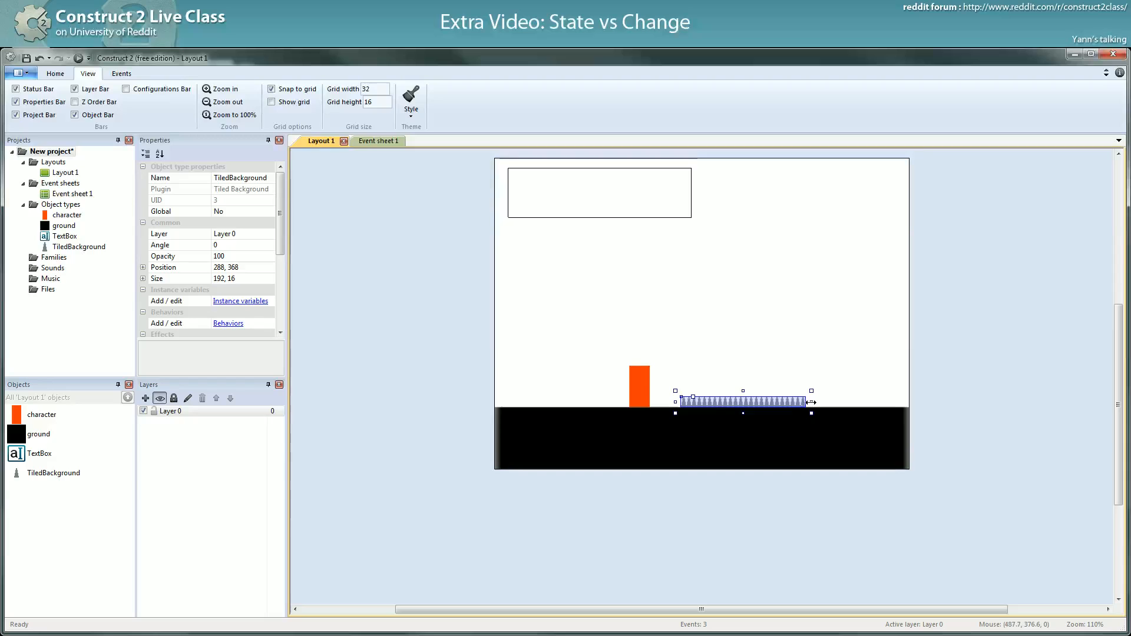
{"action": "left_click", "coordinate": [370, 141]}
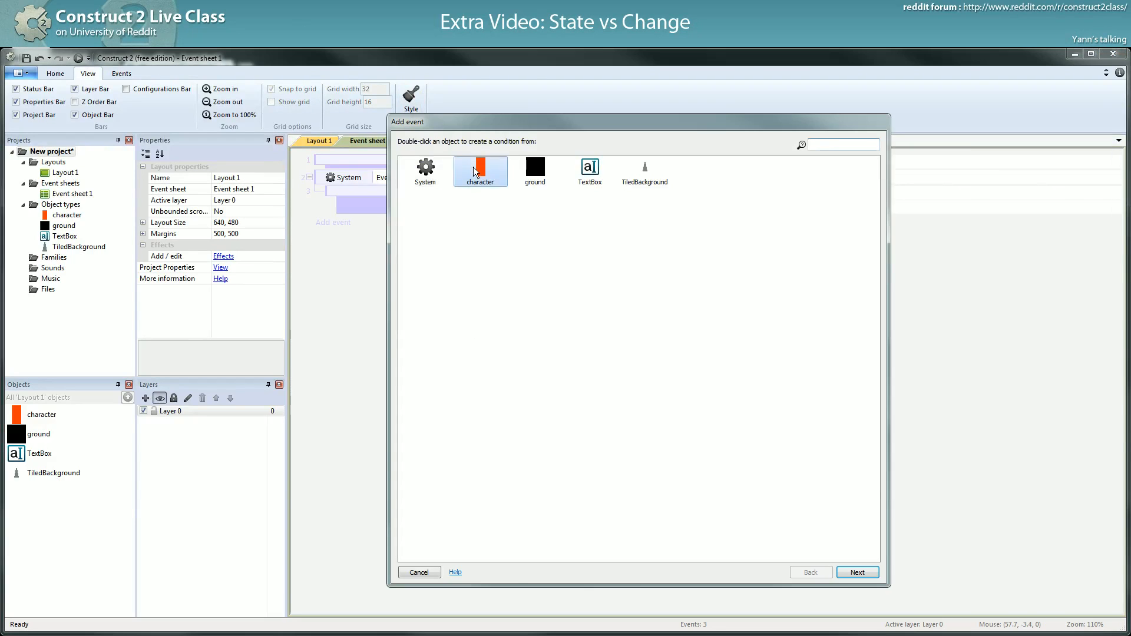
Add a character On collision with TiledBackground event, then select the character object.
{"action": "double_click", "coordinate": [479, 170]}
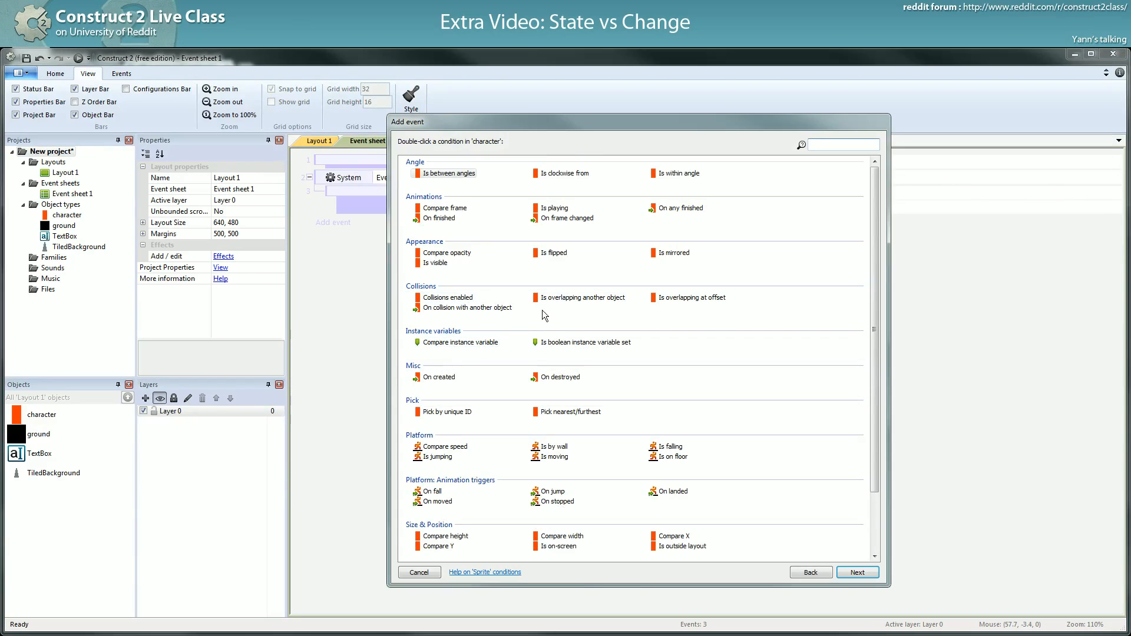
{"action": "mouse_move", "coordinate": [476, 312]}
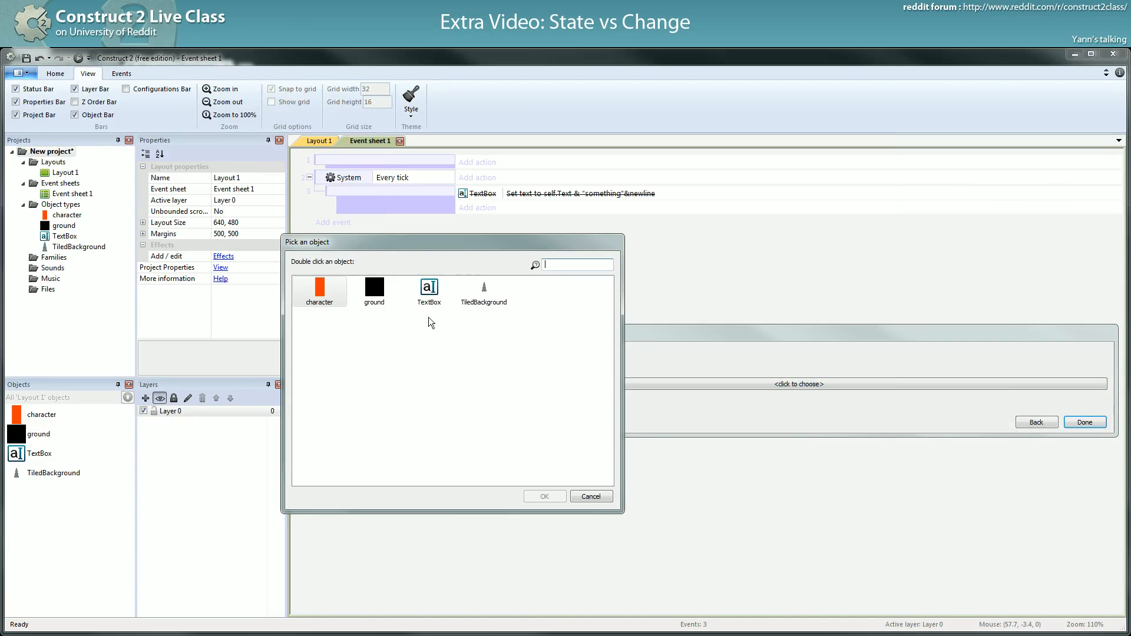
{"action": "double_click", "coordinate": [483, 292]}
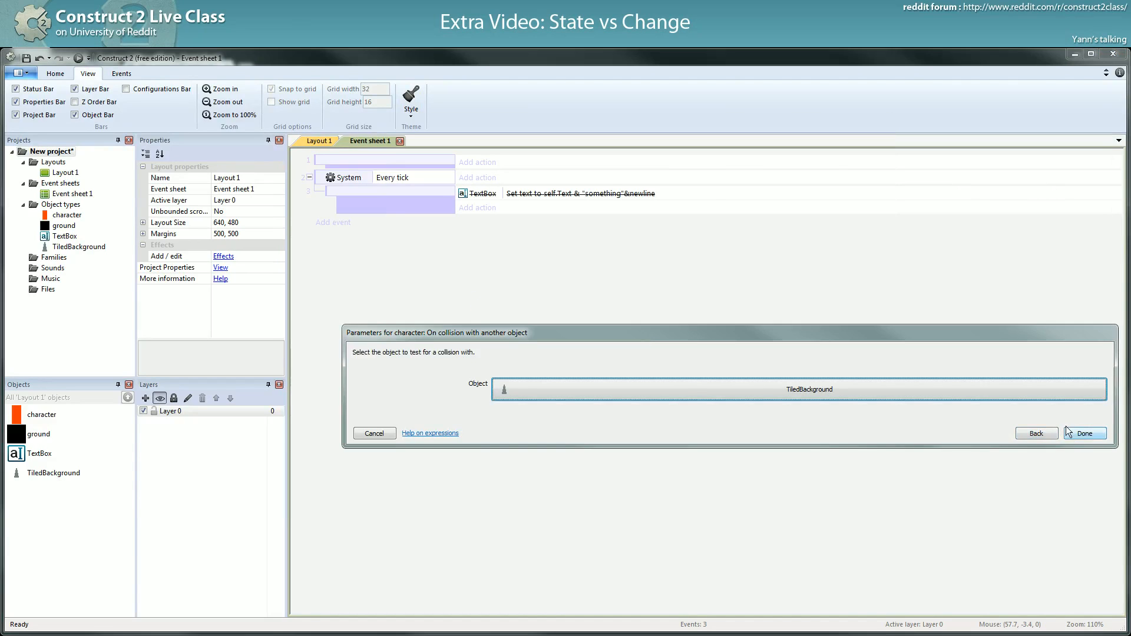
{"action": "left_click", "coordinate": [1083, 433]}
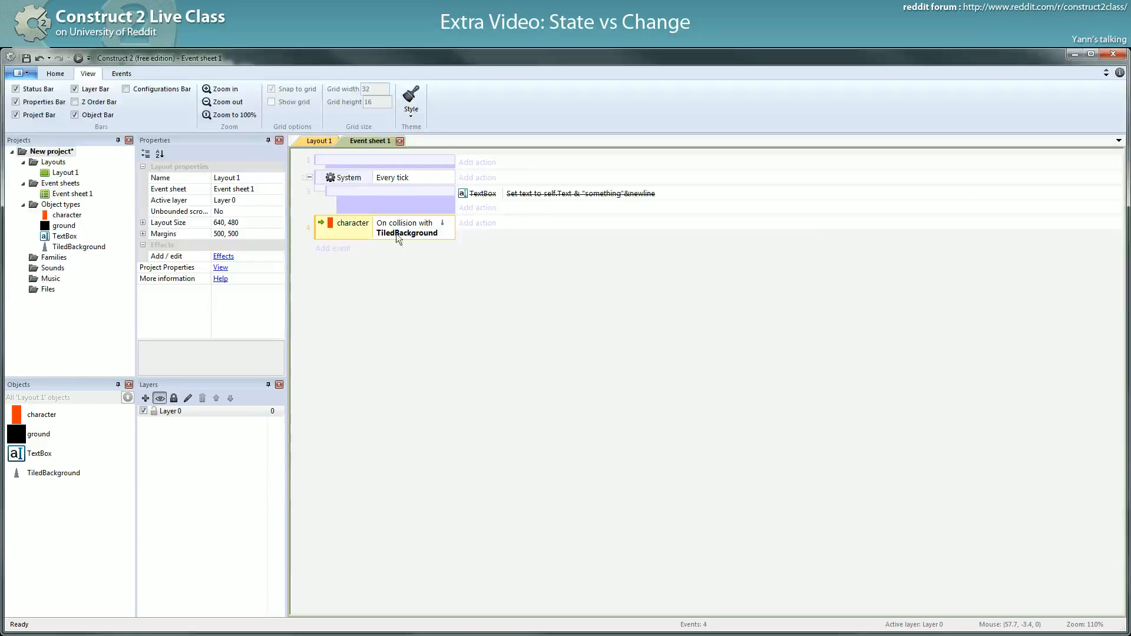
{"action": "left_click", "coordinate": [41, 414]}
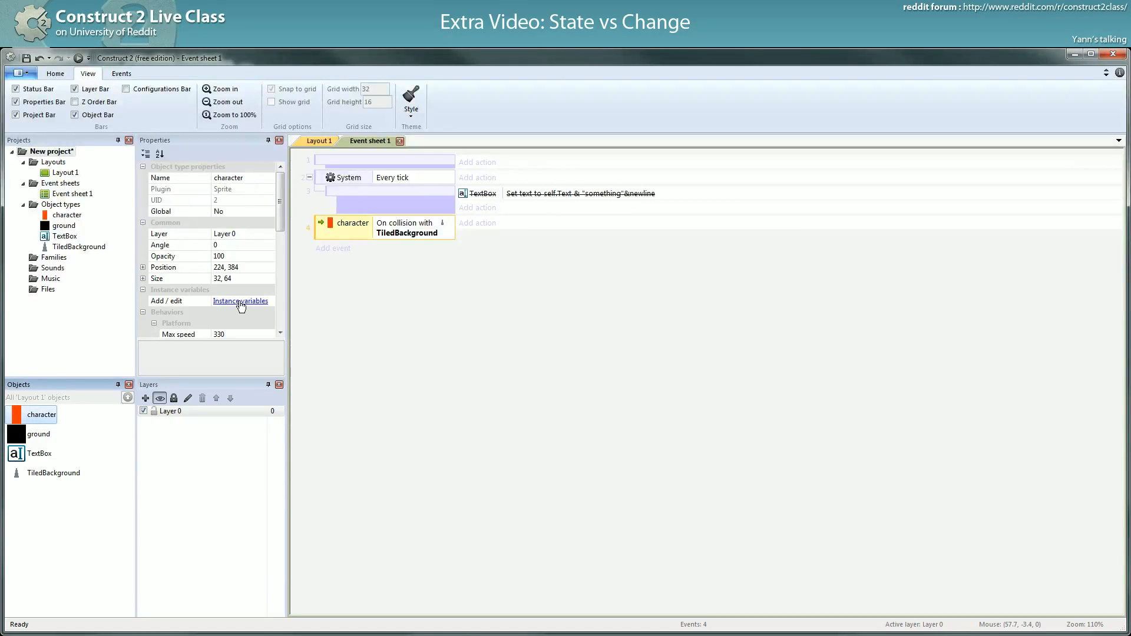
Give character a boolean instance variable 'dead' and set it to True on collision.
{"action": "scroll", "scroll_direction": "down", "scroll_amount": 3}
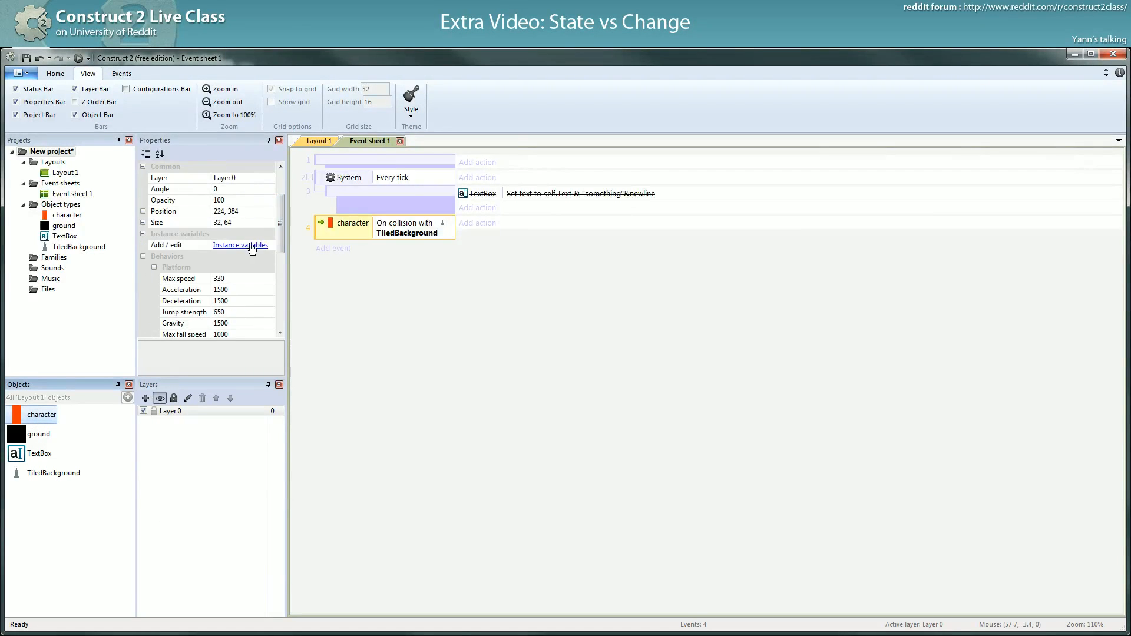
{"action": "left_click", "coordinate": [240, 244]}
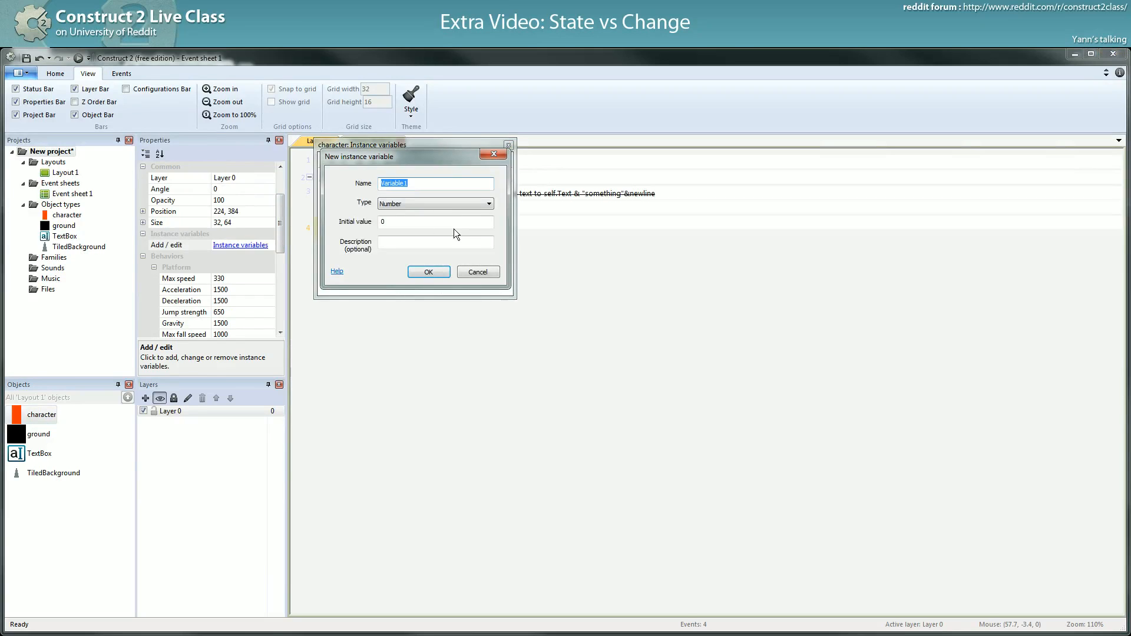
{"action": "type", "text": "dead"}
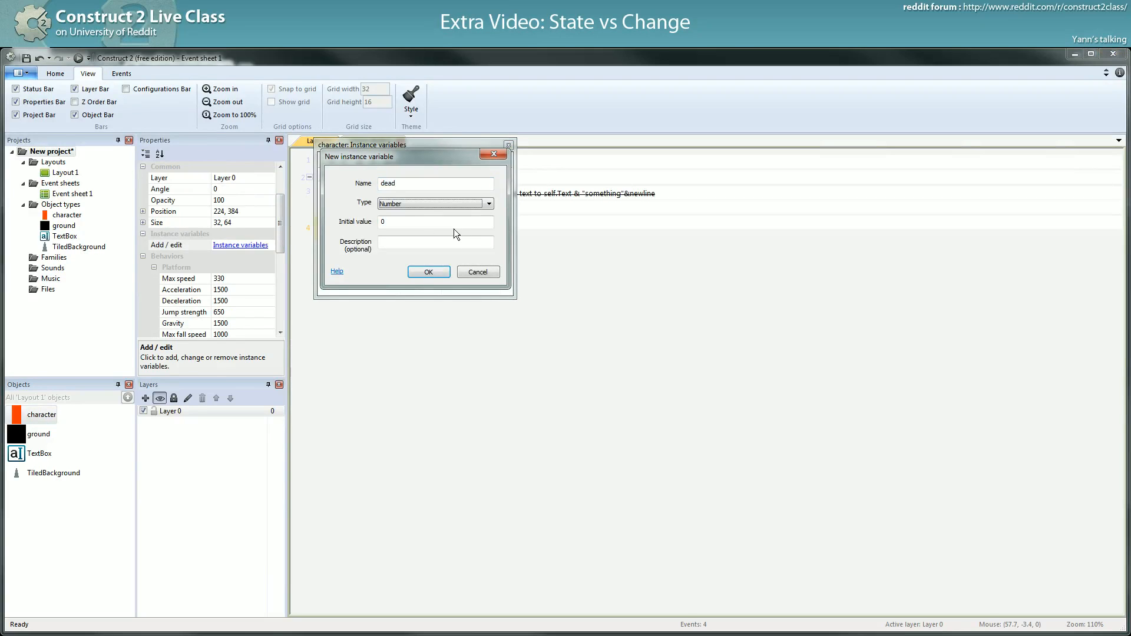
{"action": "left_click", "coordinate": [428, 272]}
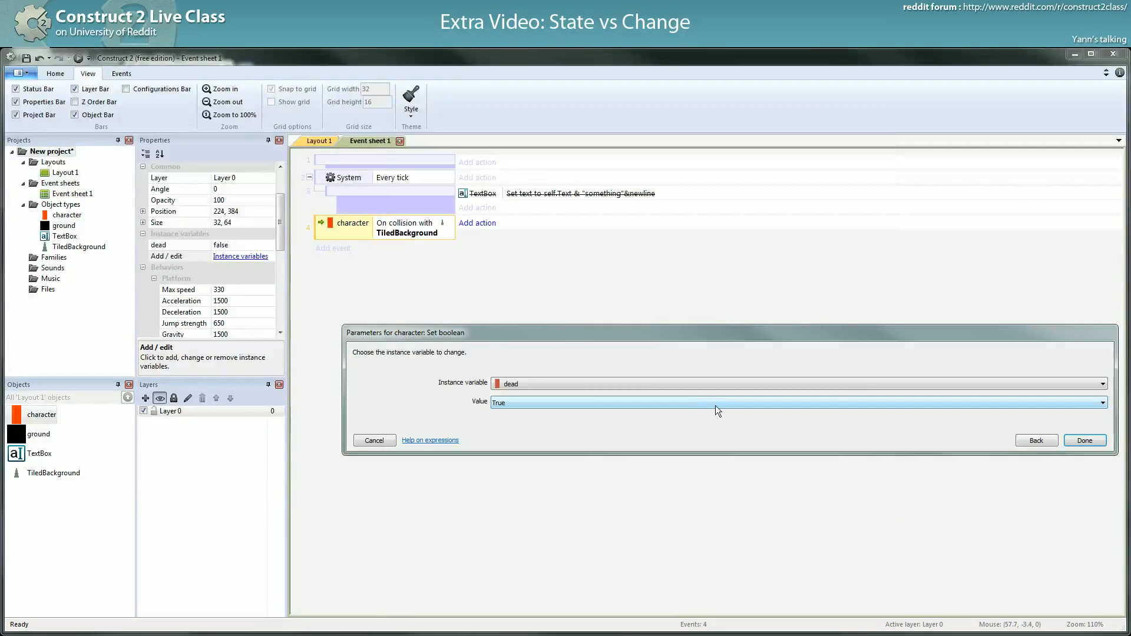
{"action": "left_click", "coordinate": [1084, 440]}
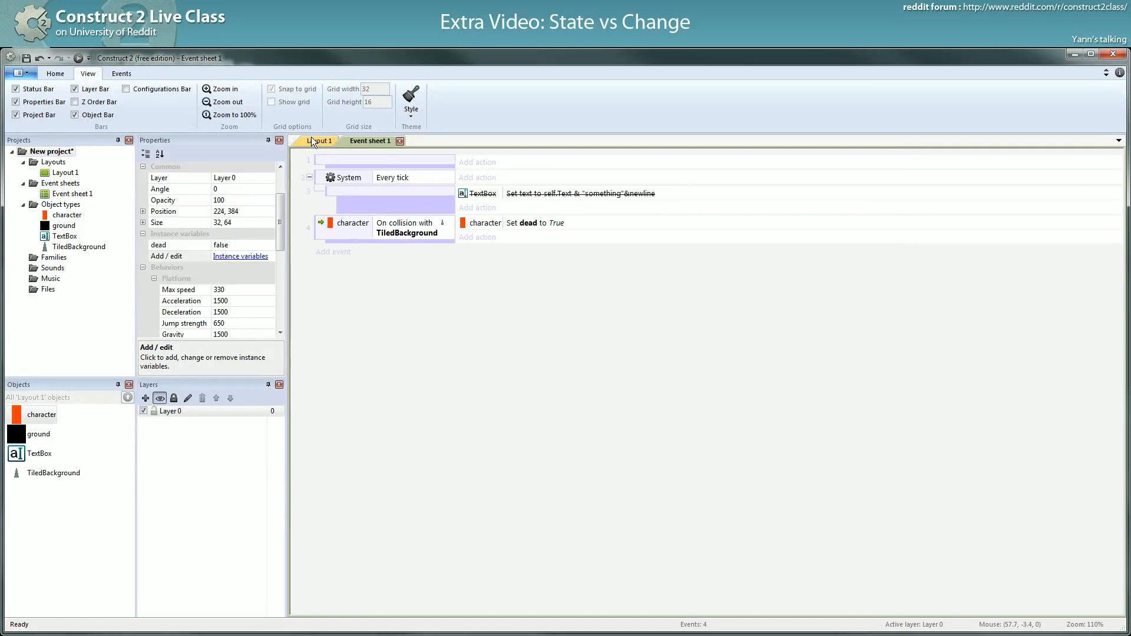
Make the Is dead event set TextBox text to "dead" and the inverted copy to "alive".
{"action": "left_click", "coordinate": [321, 140]}
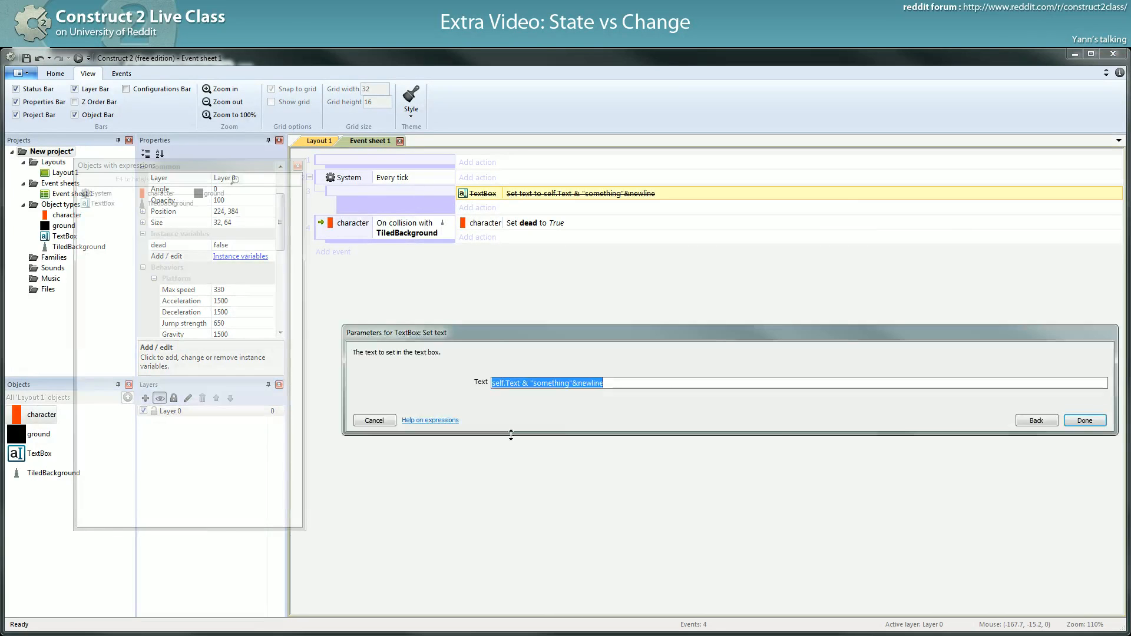
{"action": "left_click", "coordinate": [374, 420]}
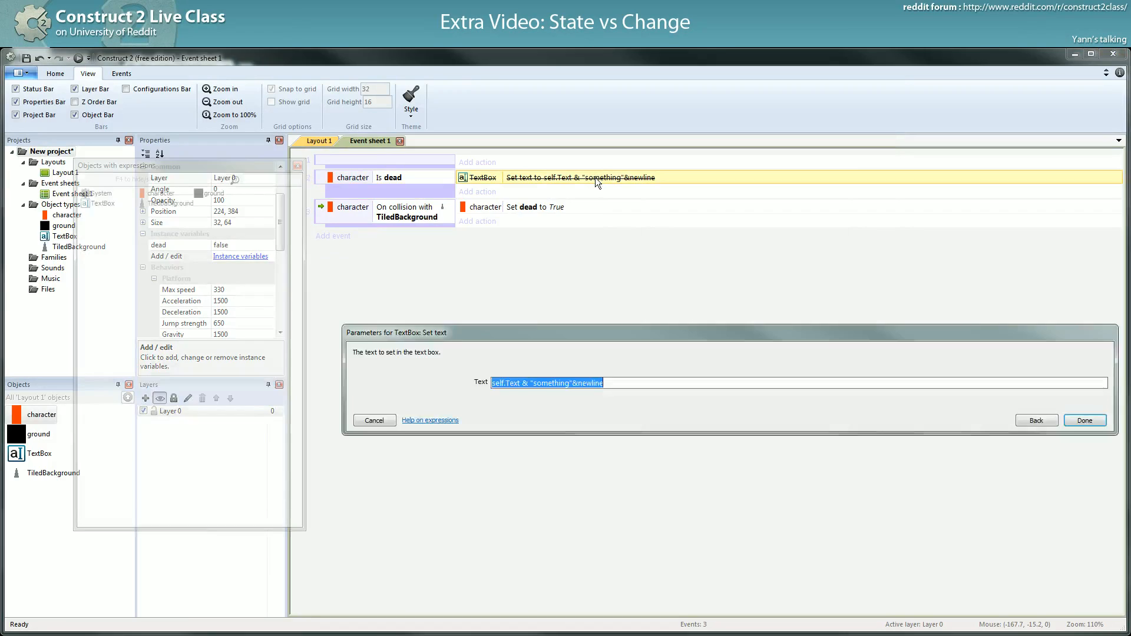
{"action": "type", "text": "\"dead"}
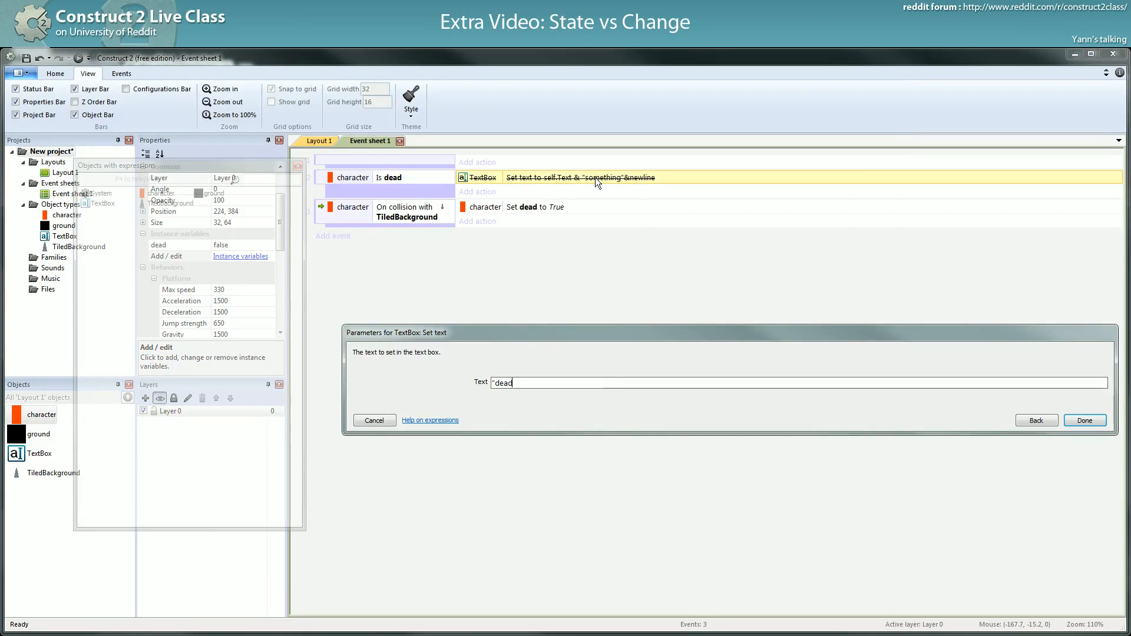
{"action": "left_click", "coordinate": [1083, 420]}
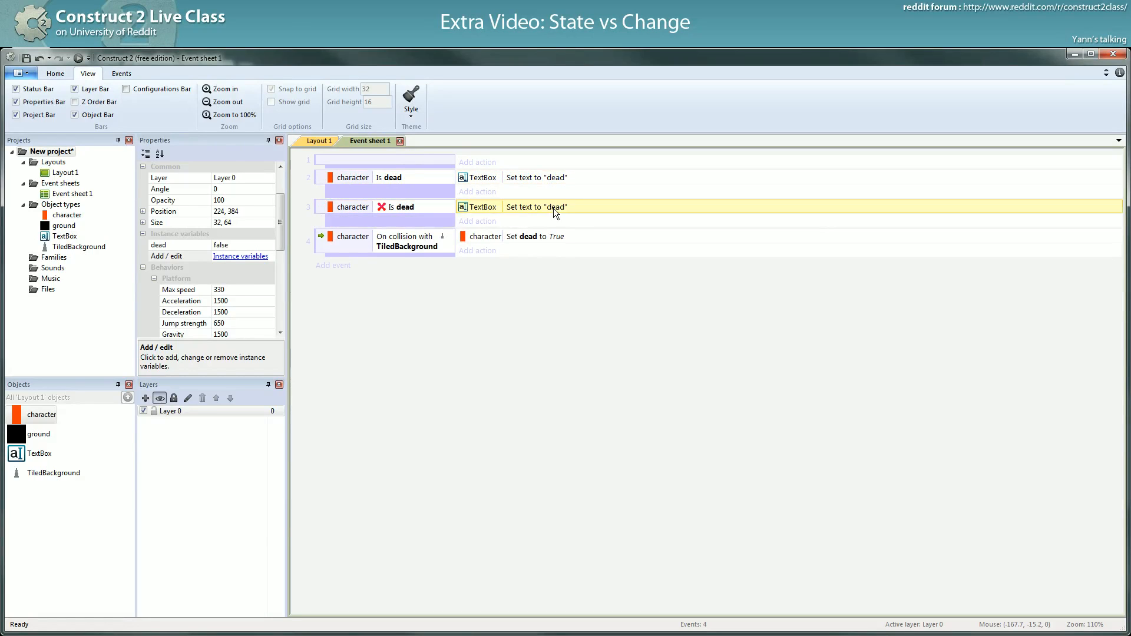
{"action": "double_click", "coordinate": [536, 207]}
{"action": "type", "text": "\"al\""}
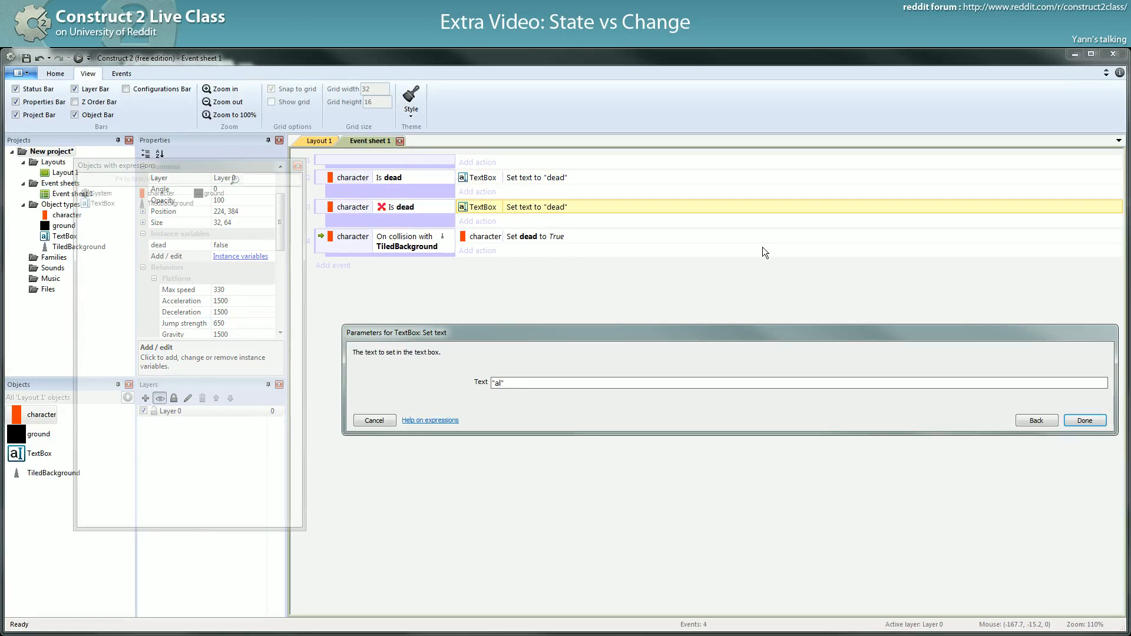
{"action": "left_click", "coordinate": [1084, 421]}
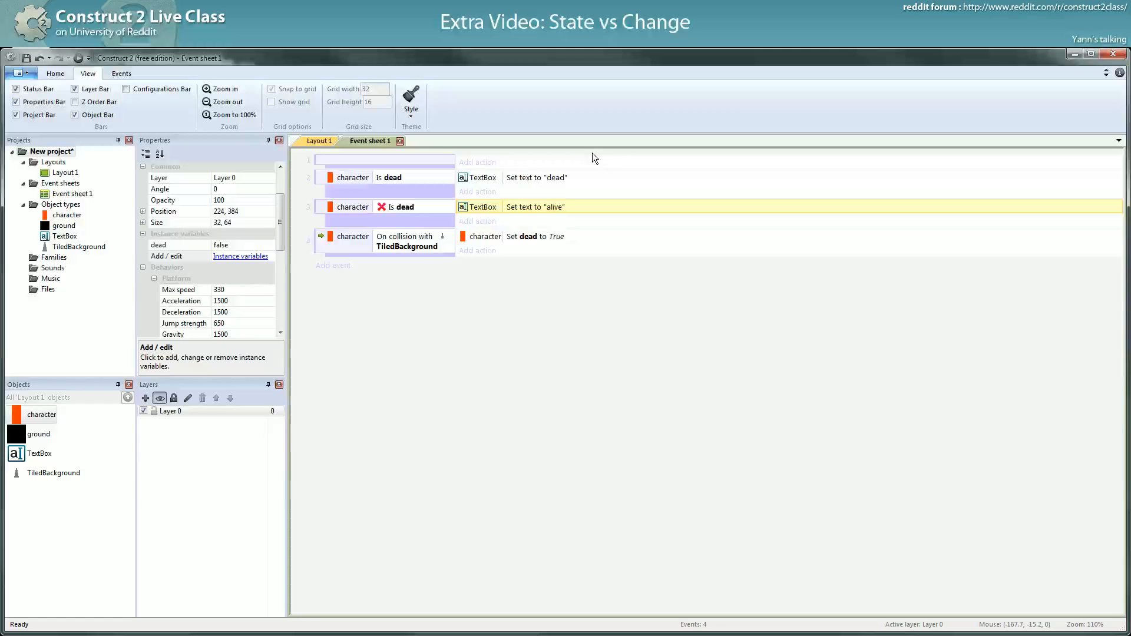
{"action": "mouse_move", "coordinate": [324, 250]}
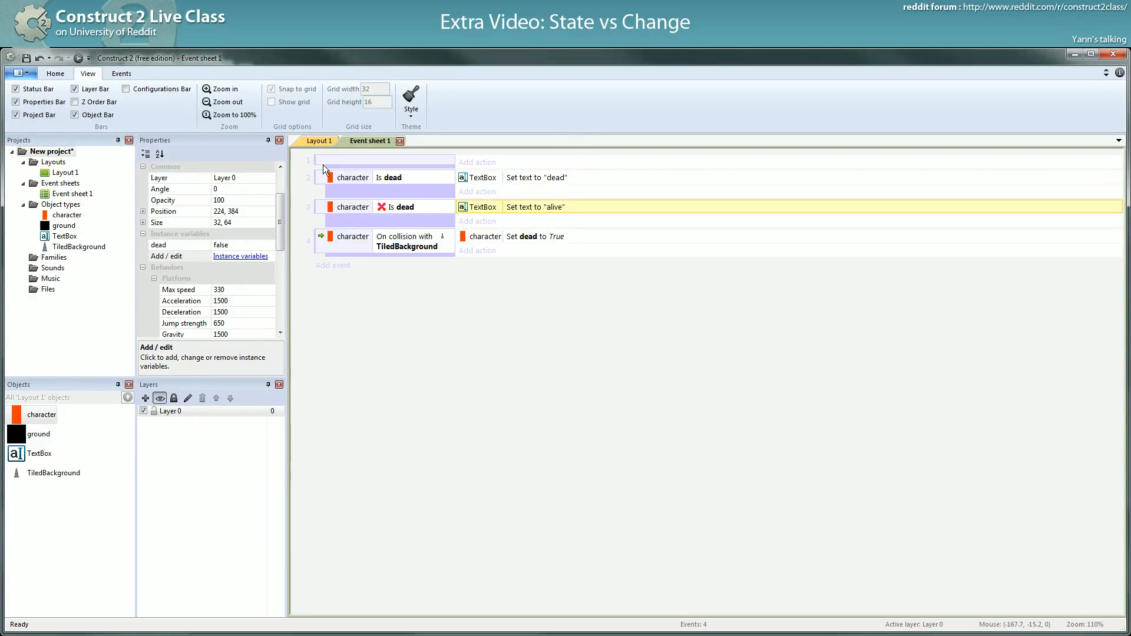
{"action": "mouse_move", "coordinate": [322, 147]}
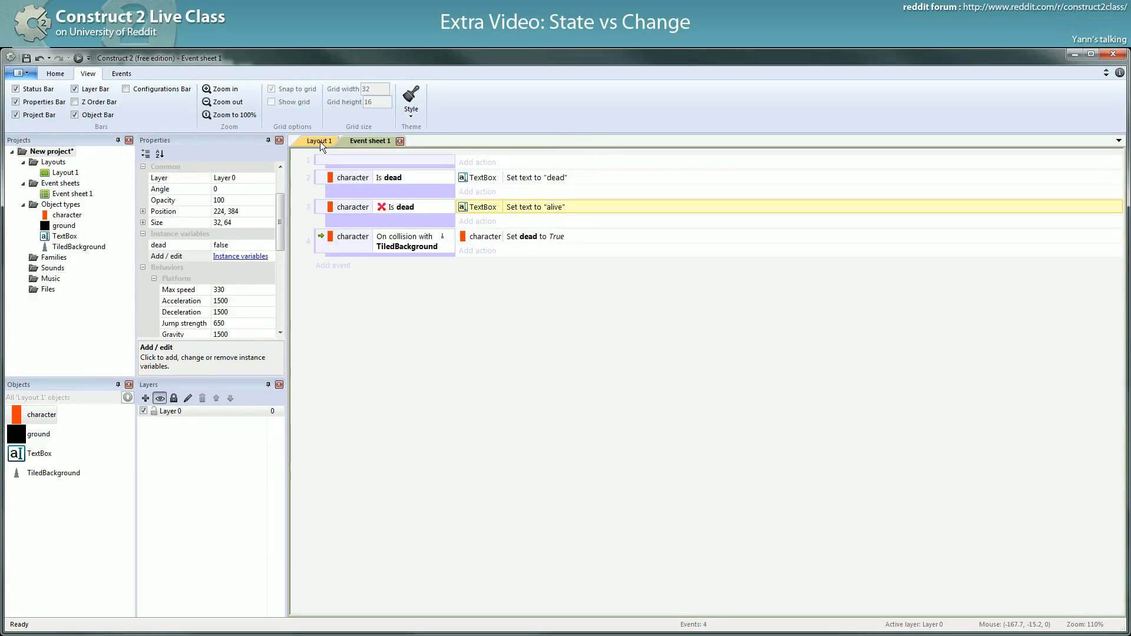
{"action": "mouse_move", "coordinate": [319, 141]}
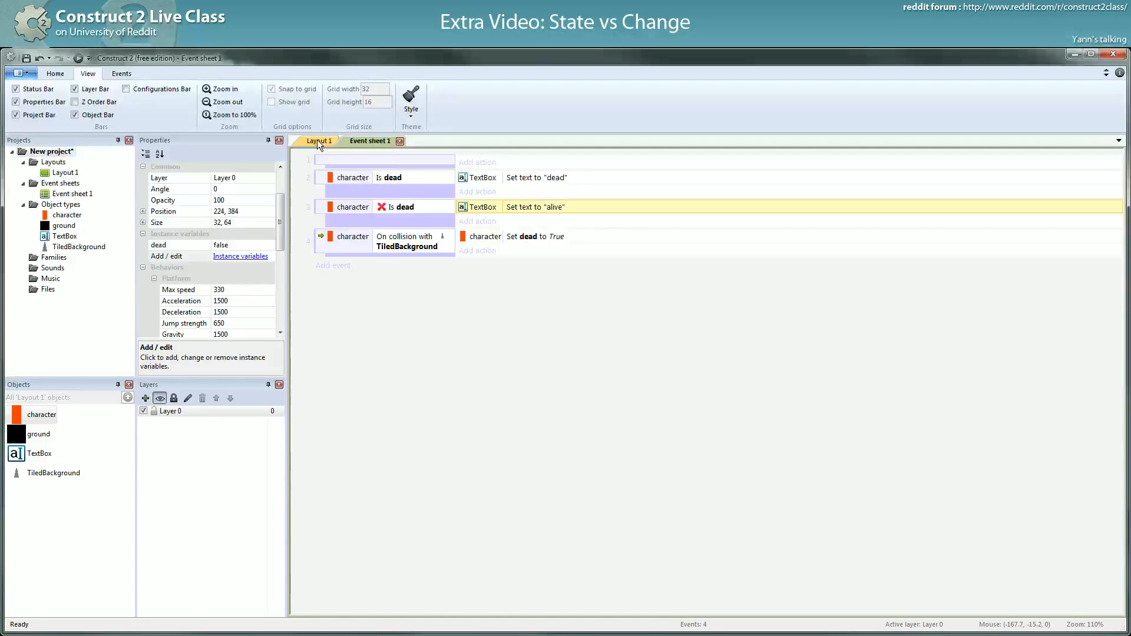
Add a Flash behavior to the character in Layout 1, then close its behaviors list.
{"action": "left_click", "coordinate": [320, 141]}
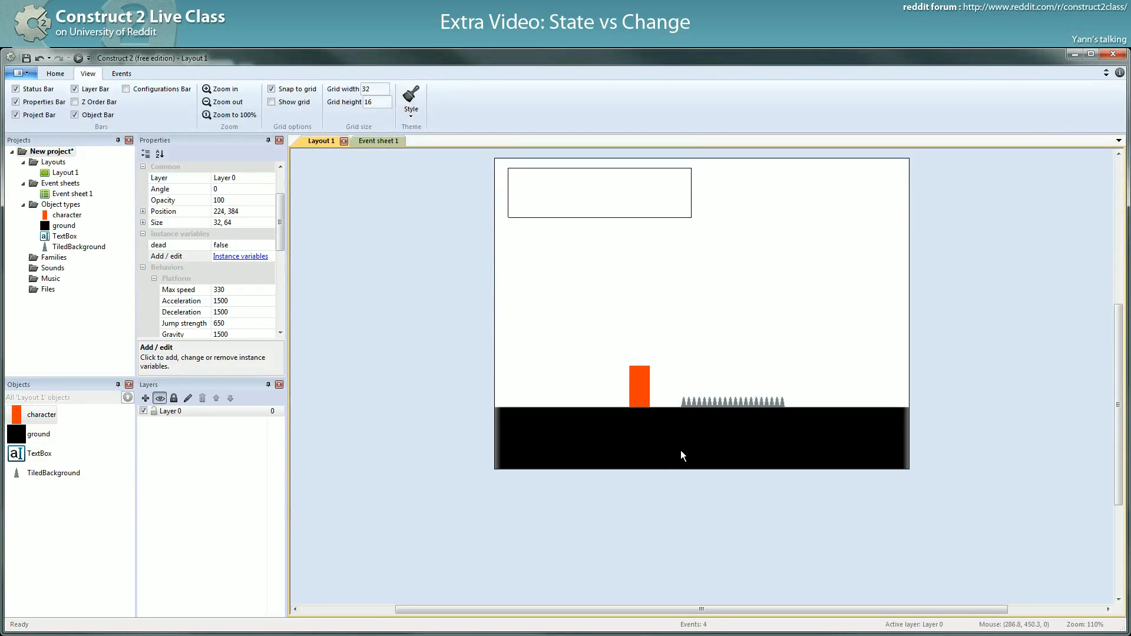
{"action": "left_click", "coordinate": [639, 386]}
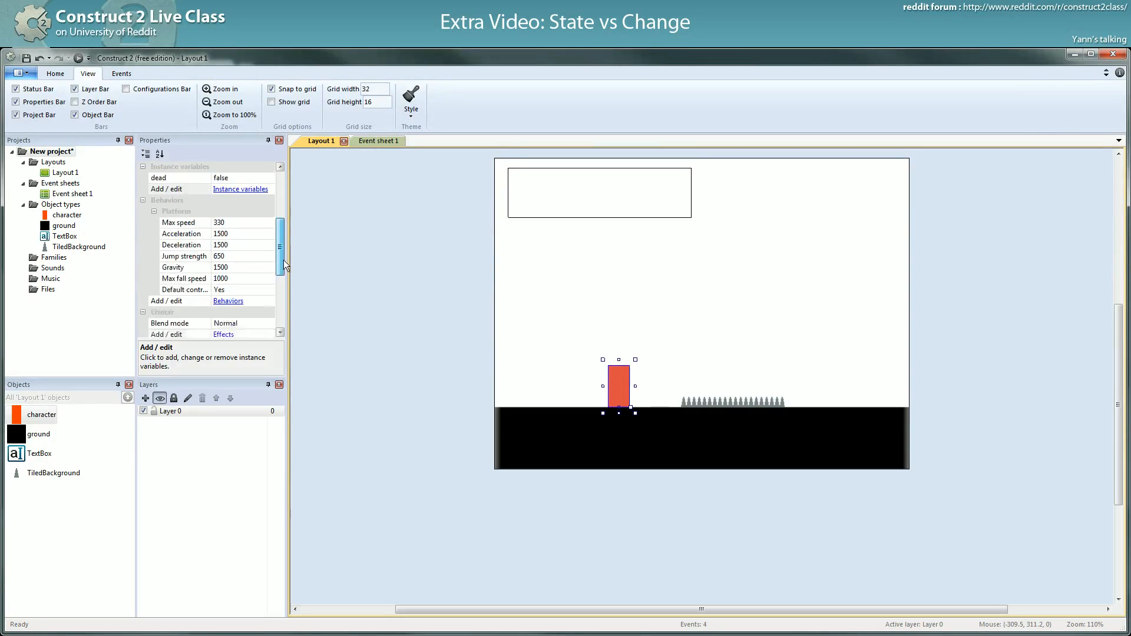
{"action": "scroll", "scroll_direction": "down", "scroll_amount": 3}
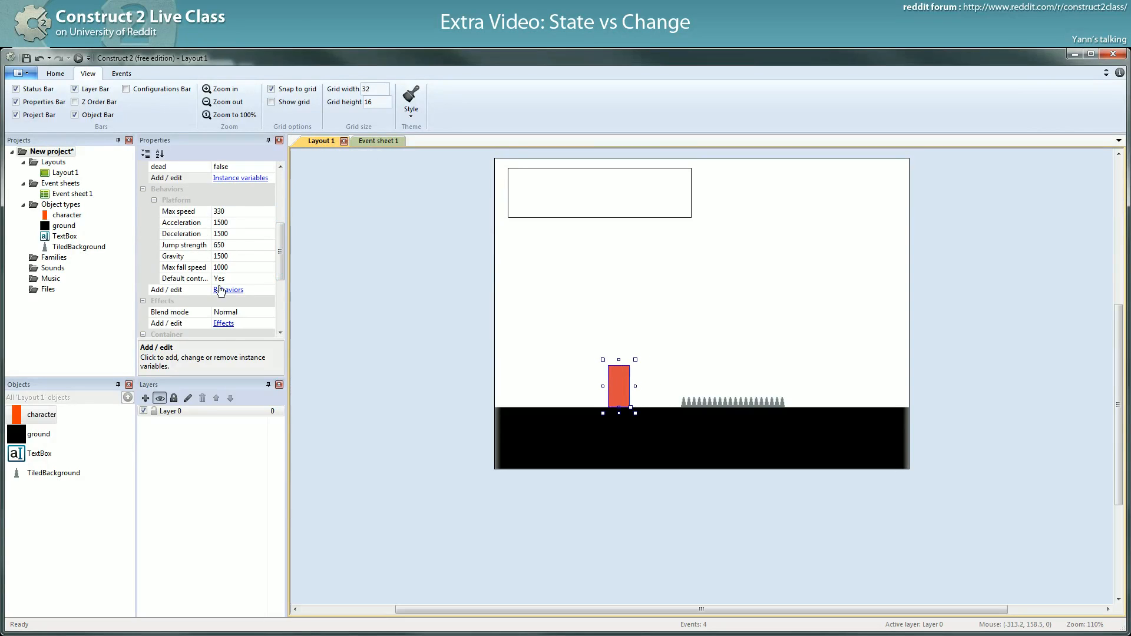
{"action": "left_click", "coordinate": [227, 289]}
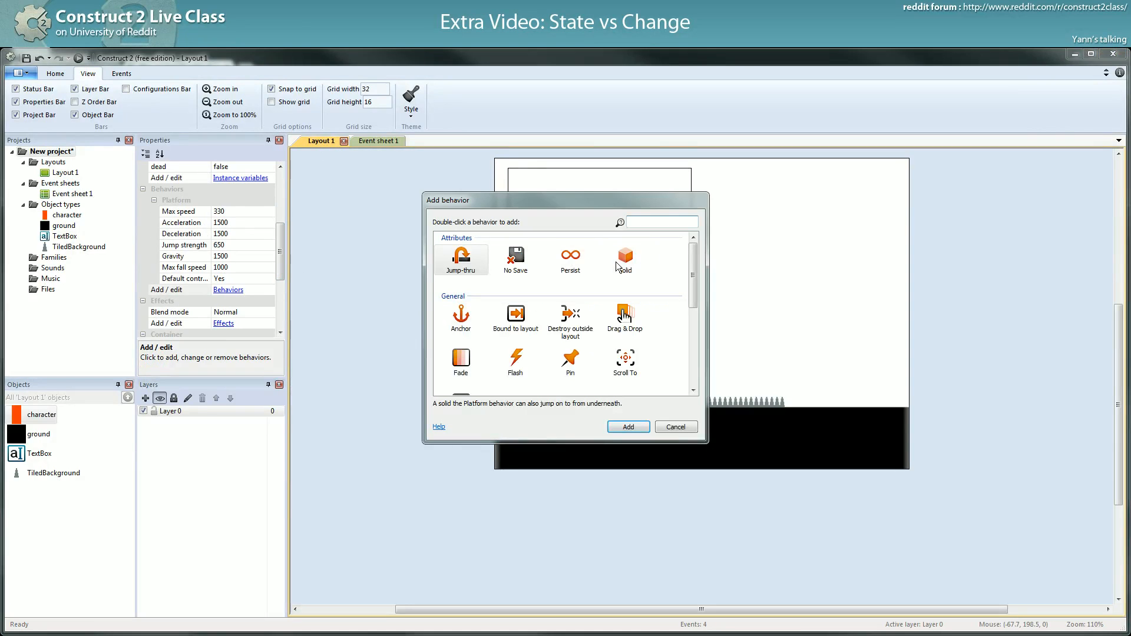
{"action": "double_click", "coordinate": [515, 362]}
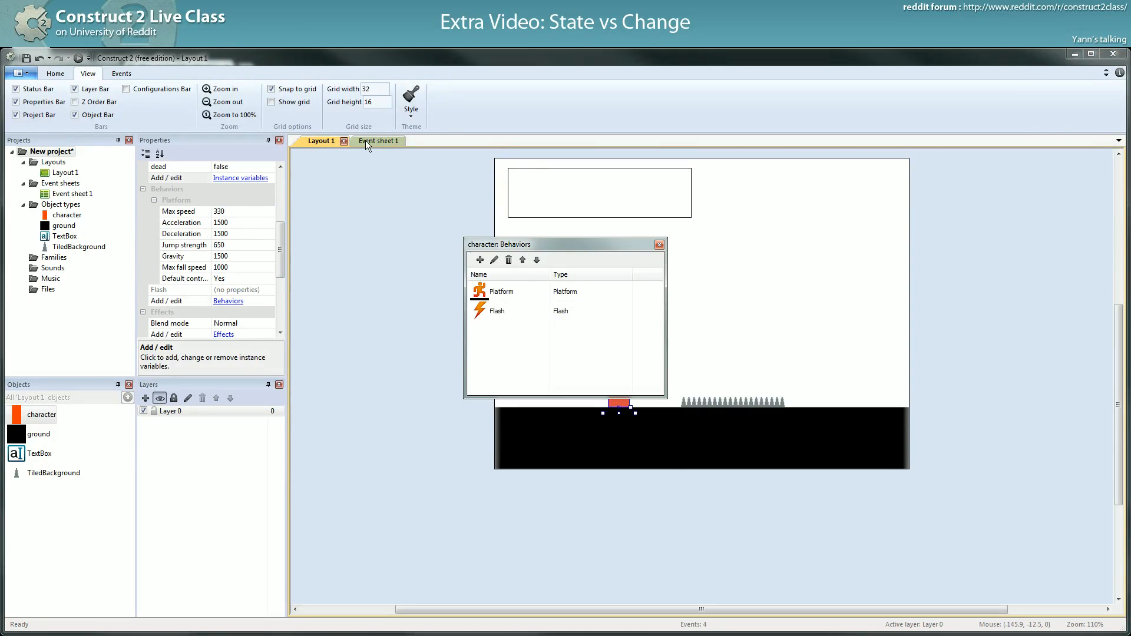
{"action": "left_click", "coordinate": [378, 141]}
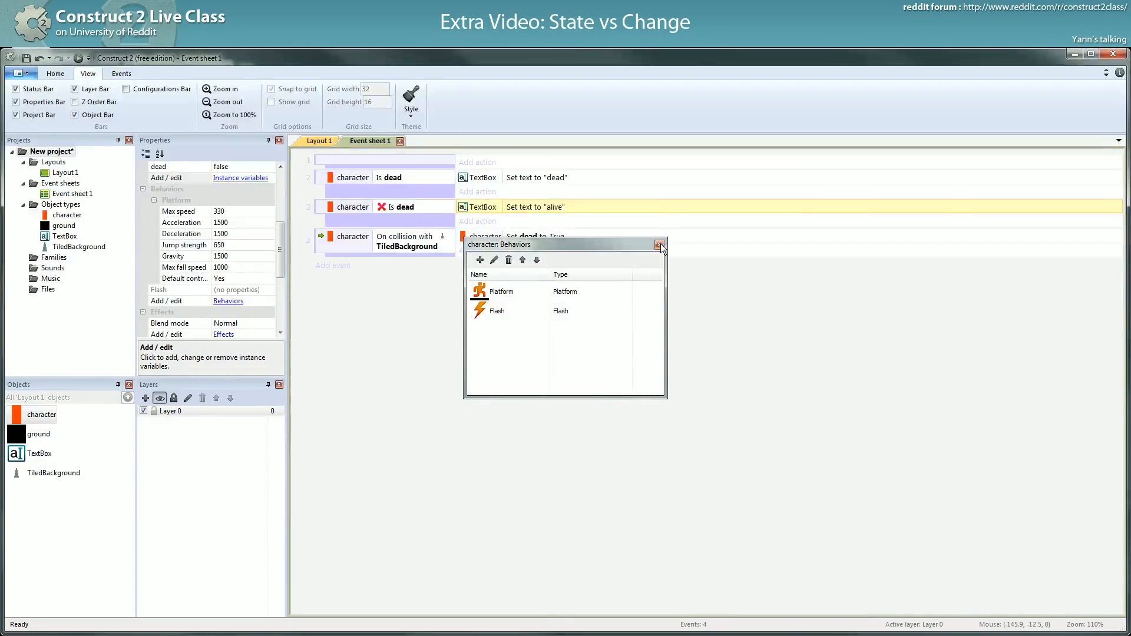
{"action": "left_click", "coordinate": [658, 244]}
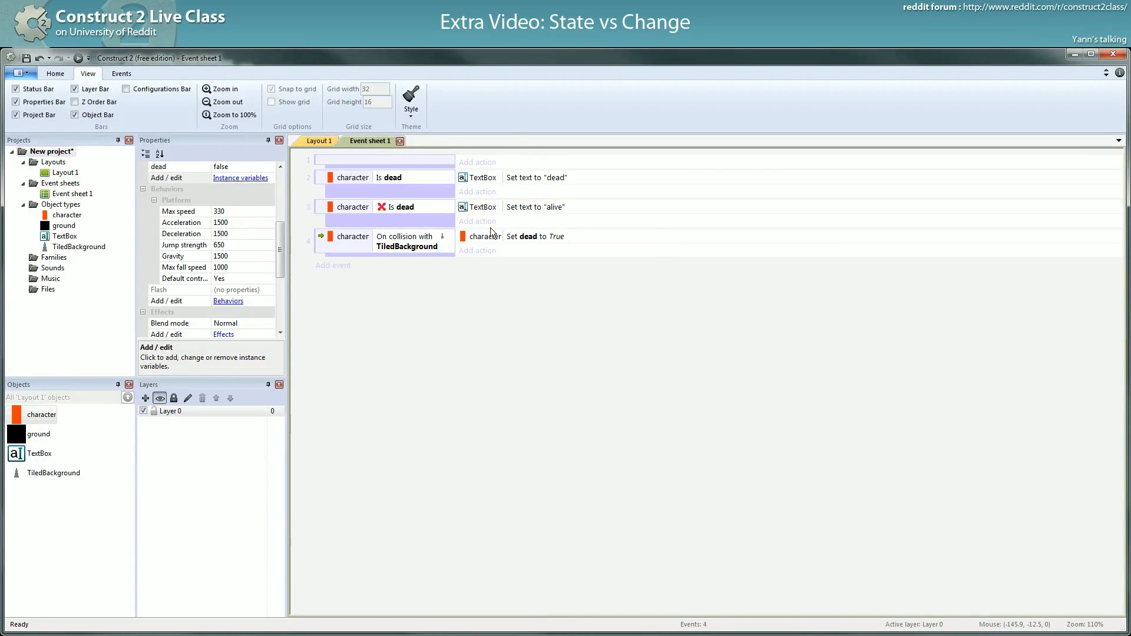
Add a character Flash action (0.1 on, 0.1 off, 1.0 seconds) to the Is dead event.
{"action": "left_click", "coordinate": [390, 241]}
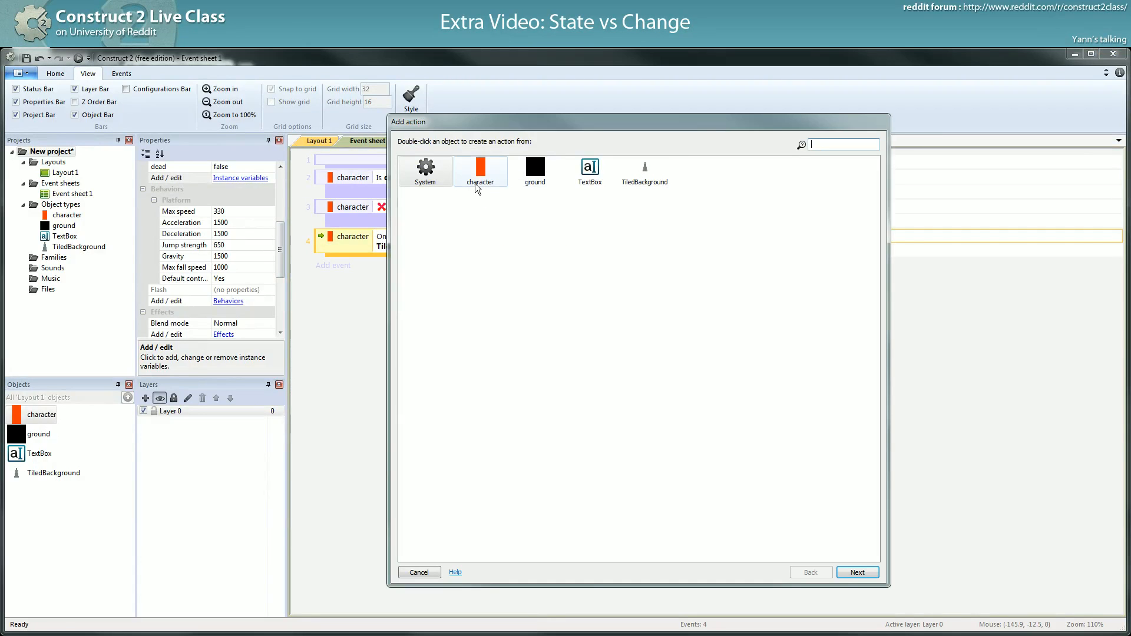
{"action": "double_click", "coordinate": [479, 170]}
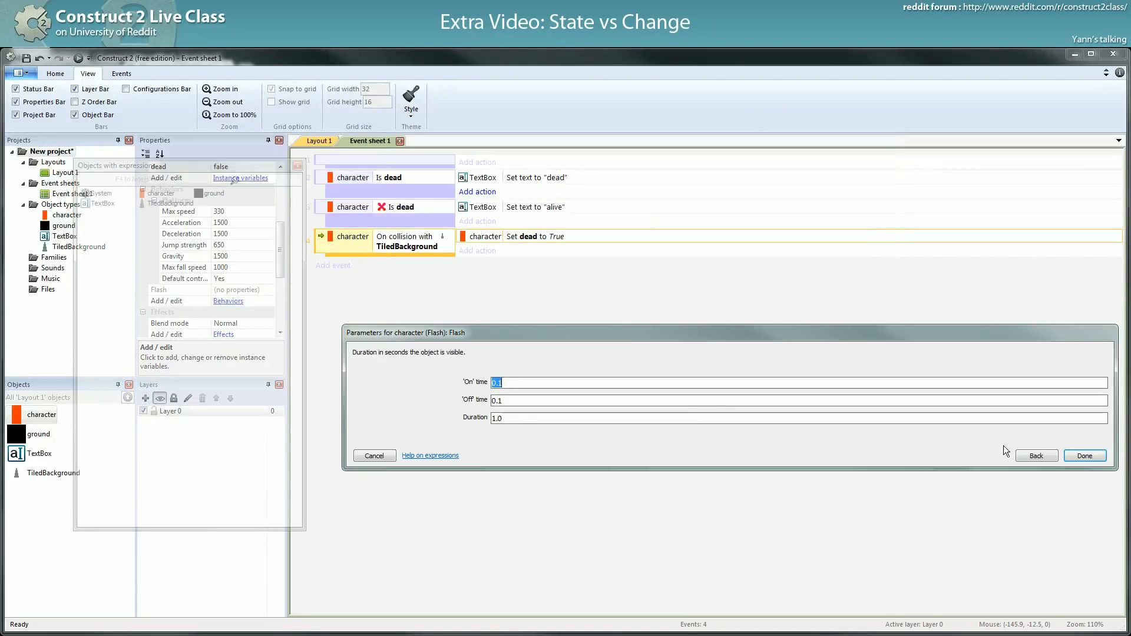
{"action": "left_click", "coordinate": [1084, 455]}
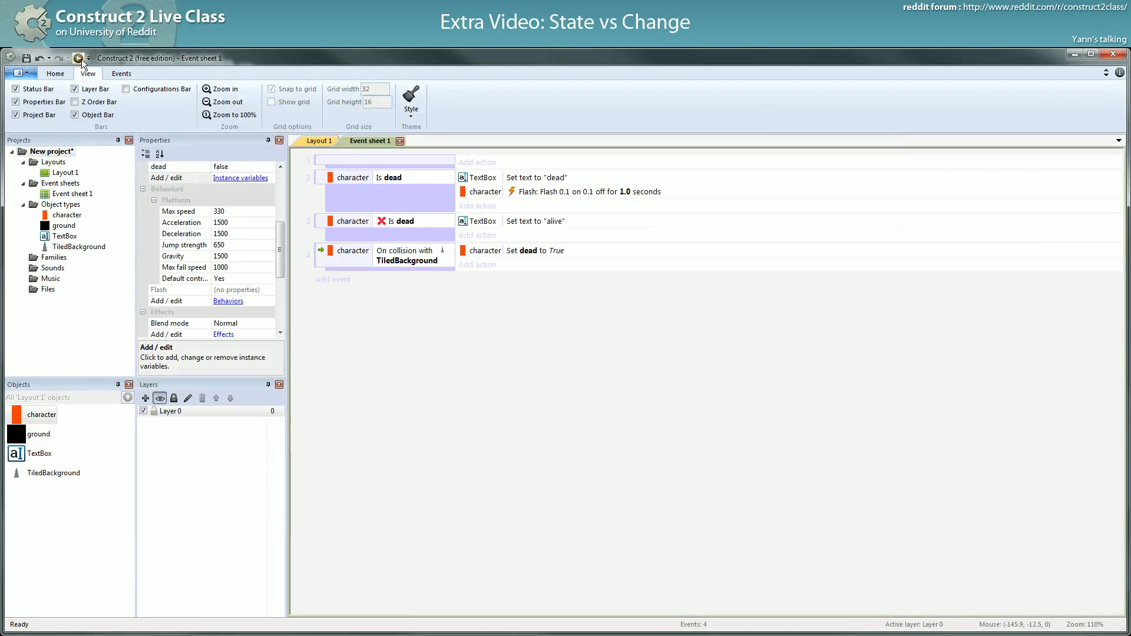
{"action": "left_click", "coordinate": [79, 58]}
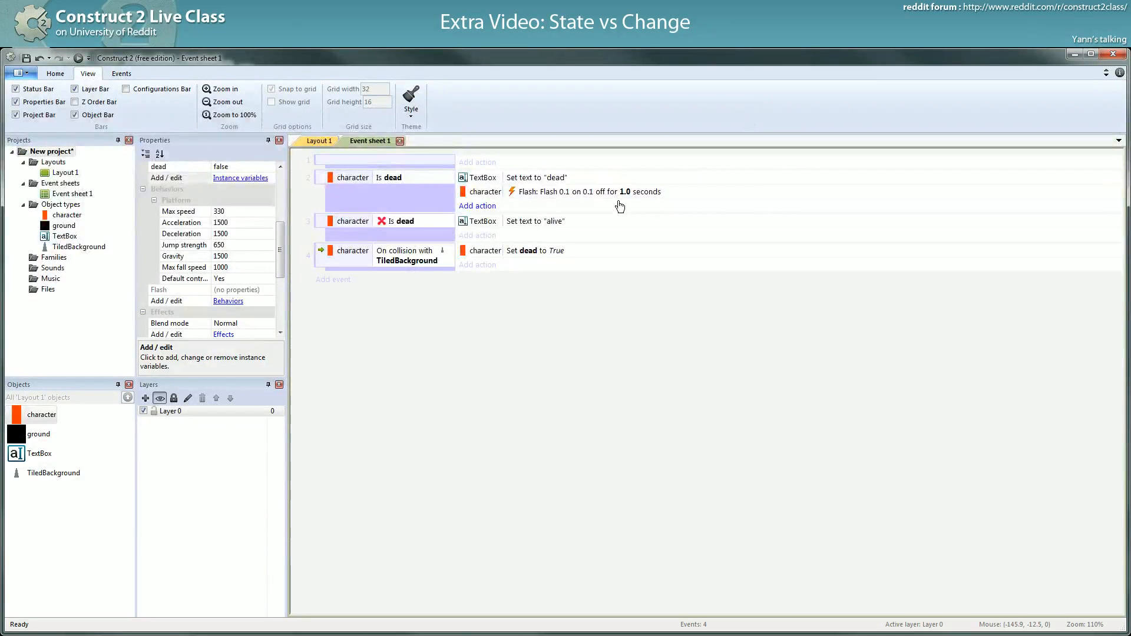
{"action": "mouse_move", "coordinate": [394, 327]}
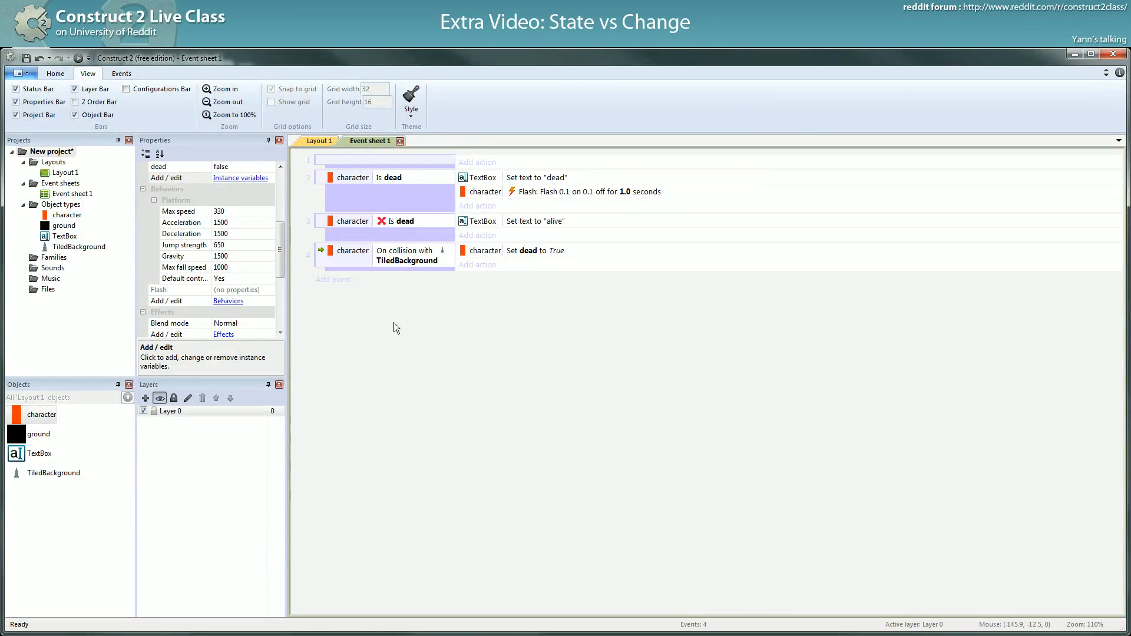
{"action": "left_click", "coordinate": [533, 250]}
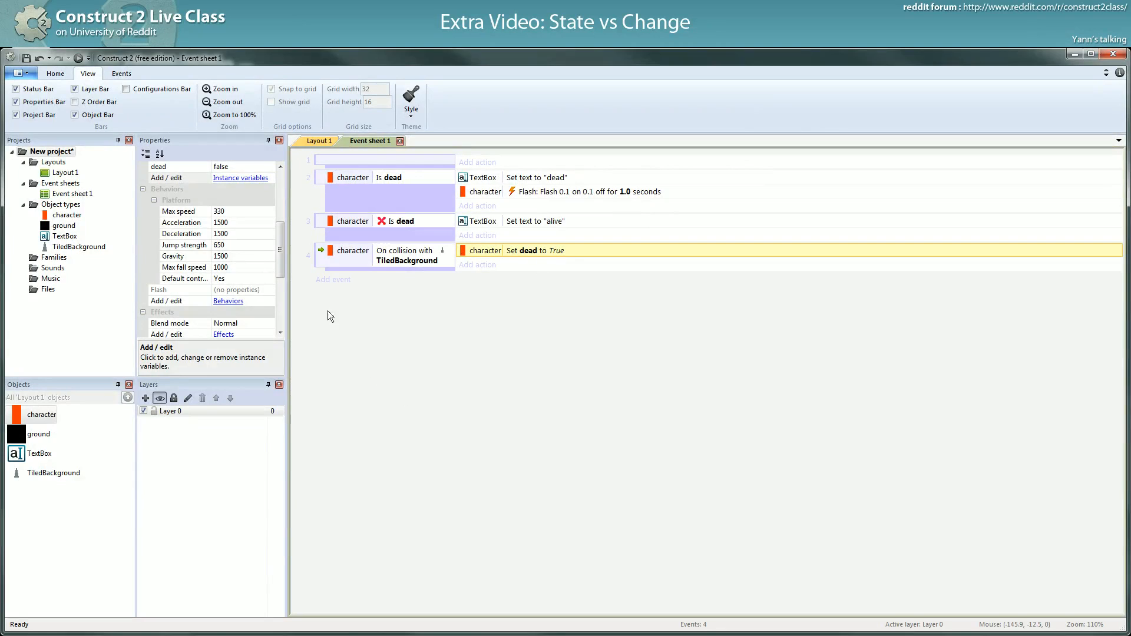
{"action": "left_click", "coordinate": [321, 177]}
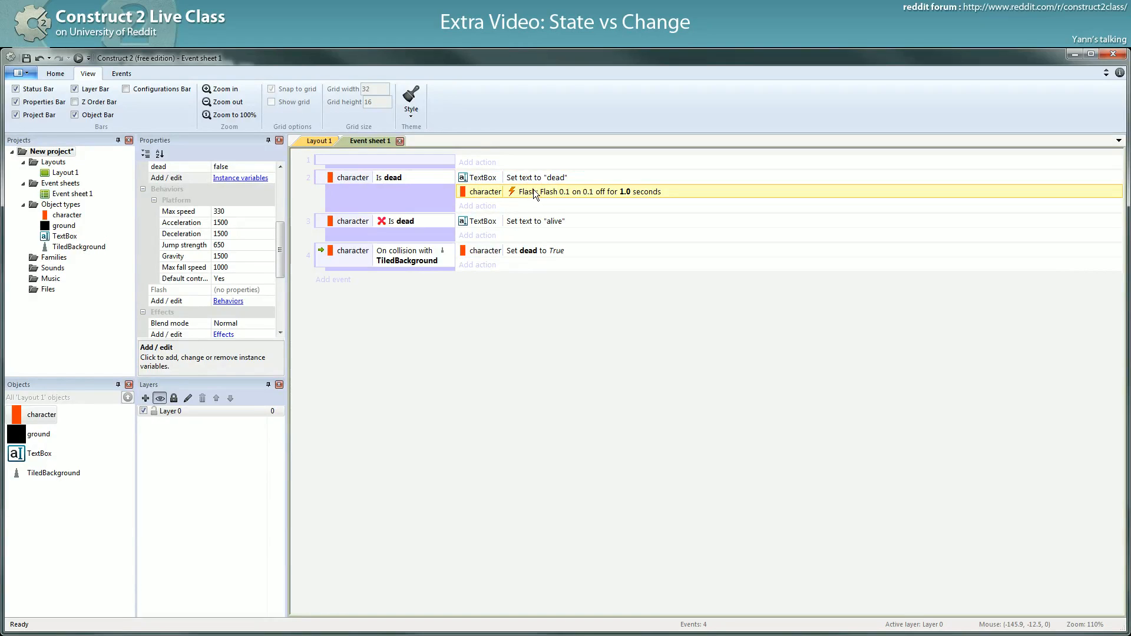
{"action": "mouse_move", "coordinate": [645, 196]}
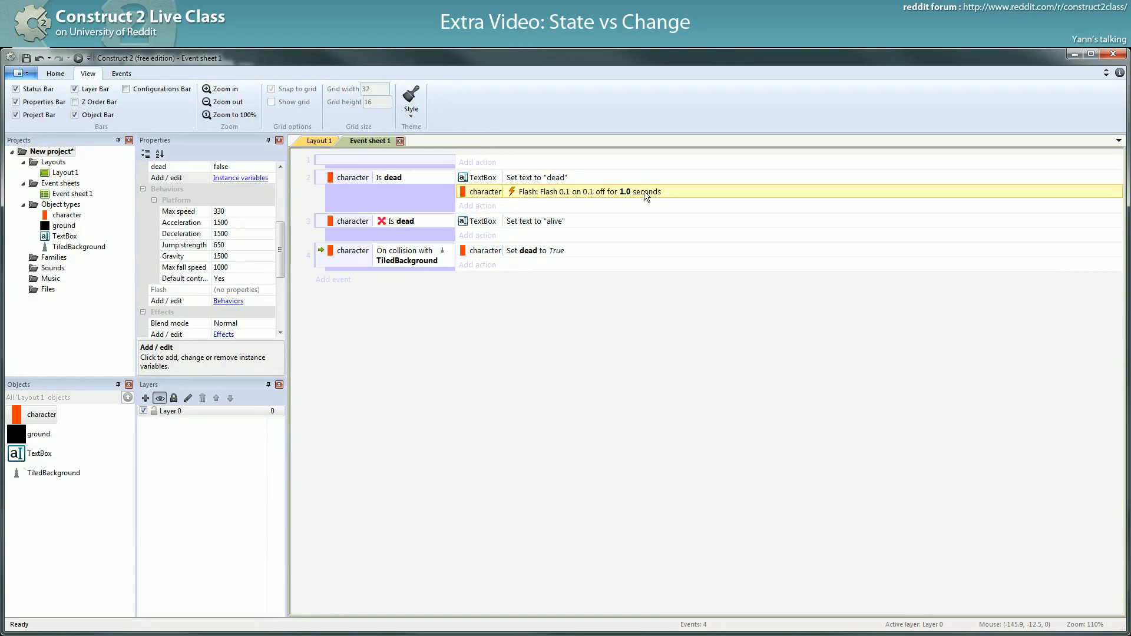
{"action": "mouse_move", "coordinate": [661, 197]}
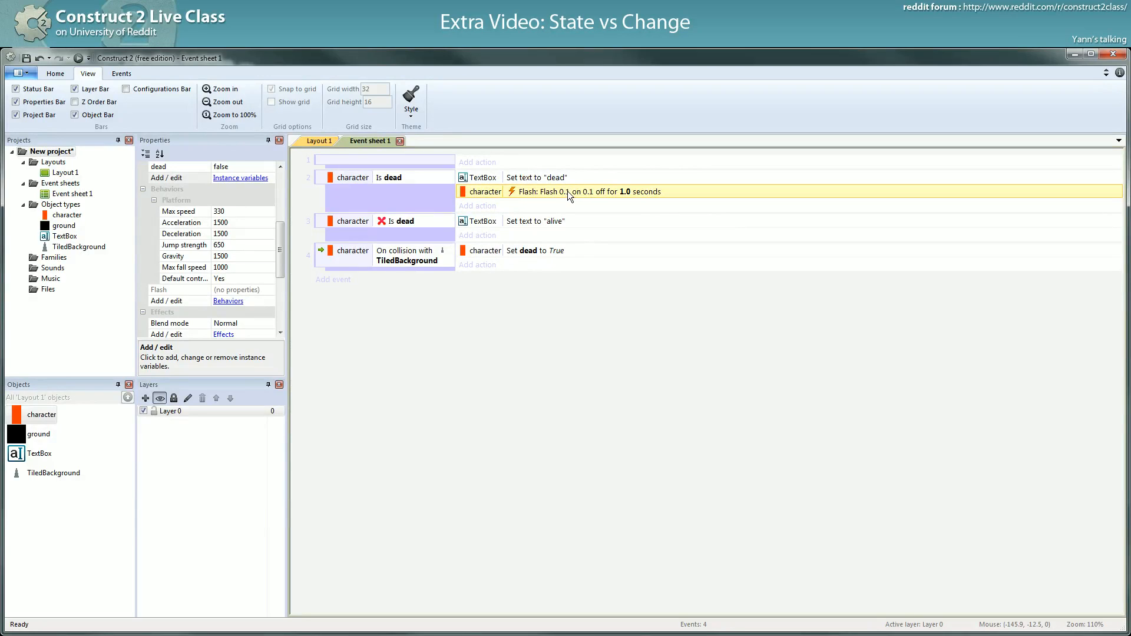
{"action": "mouse_move", "coordinate": [570, 197]}
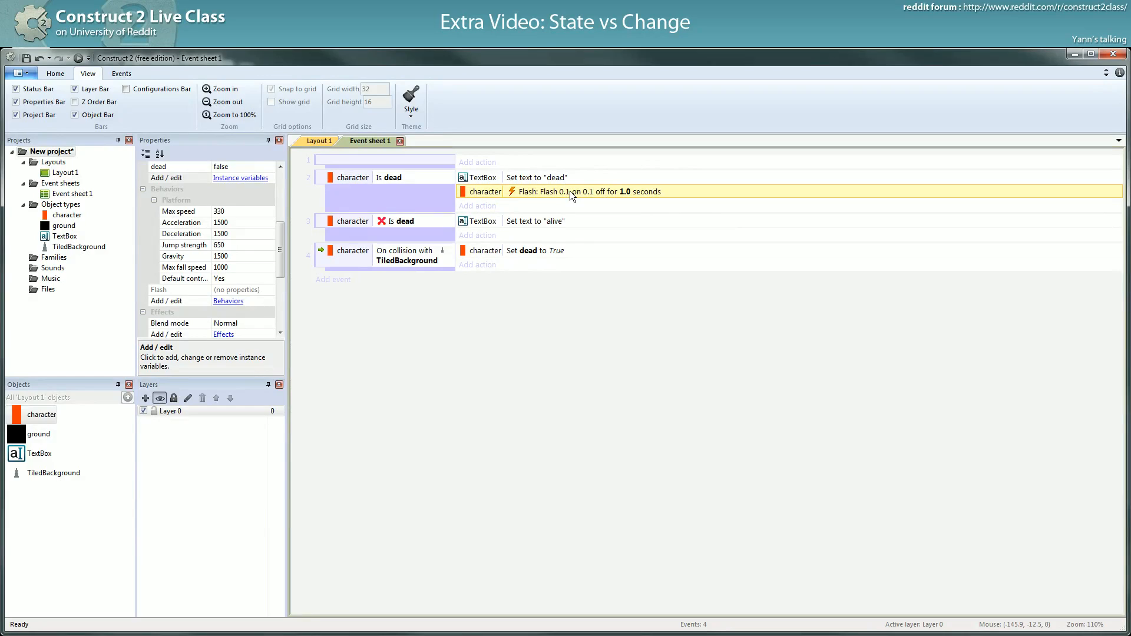
{"action": "mouse_move", "coordinate": [561, 197]}
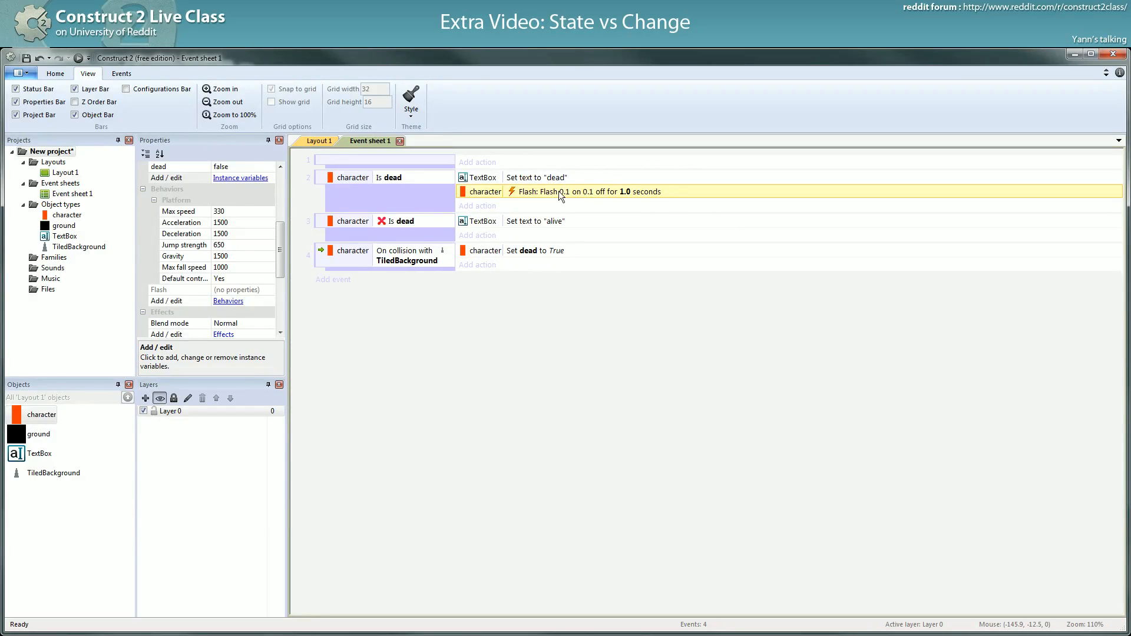
{"action": "mouse_move", "coordinate": [537, 196]}
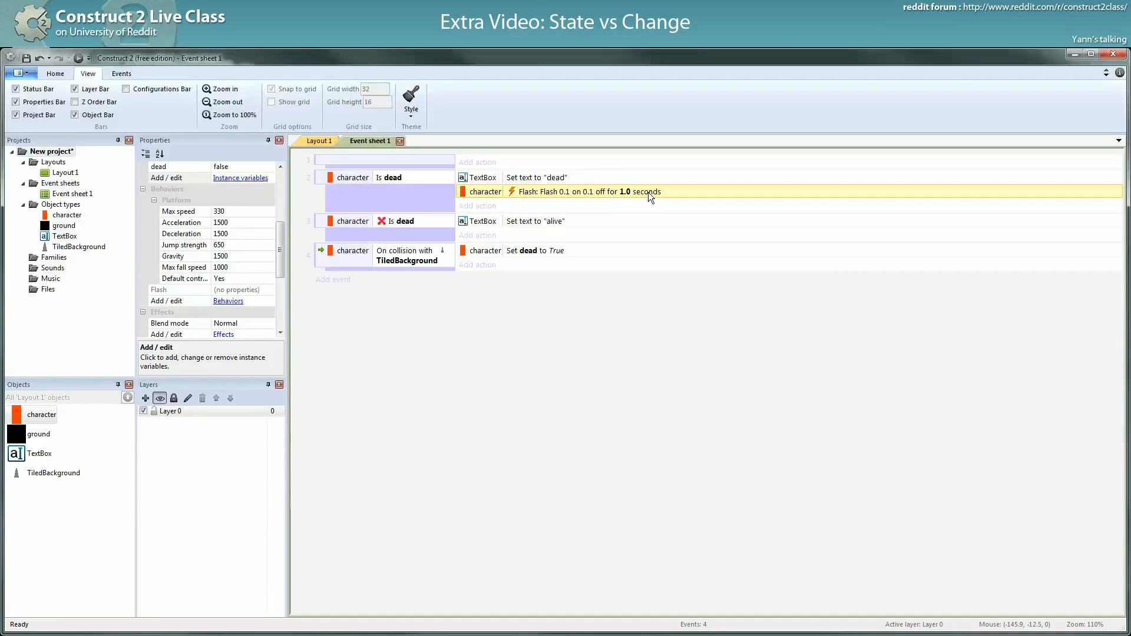
{"action": "mouse_move", "coordinate": [568, 197]}
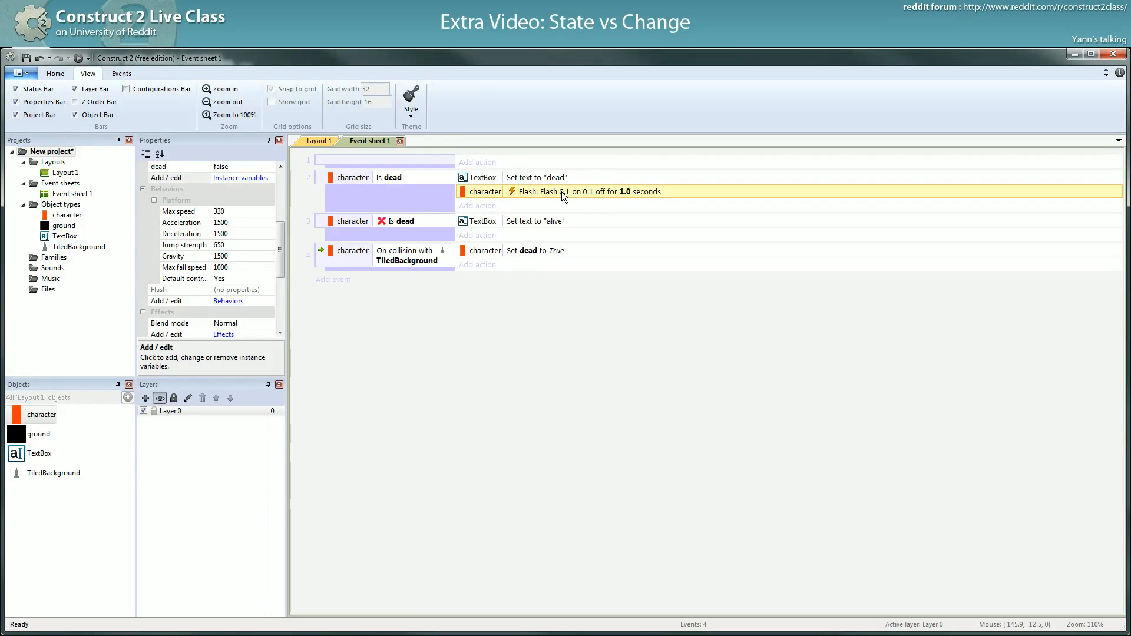
{"action": "mouse_move", "coordinate": [324, 192]}
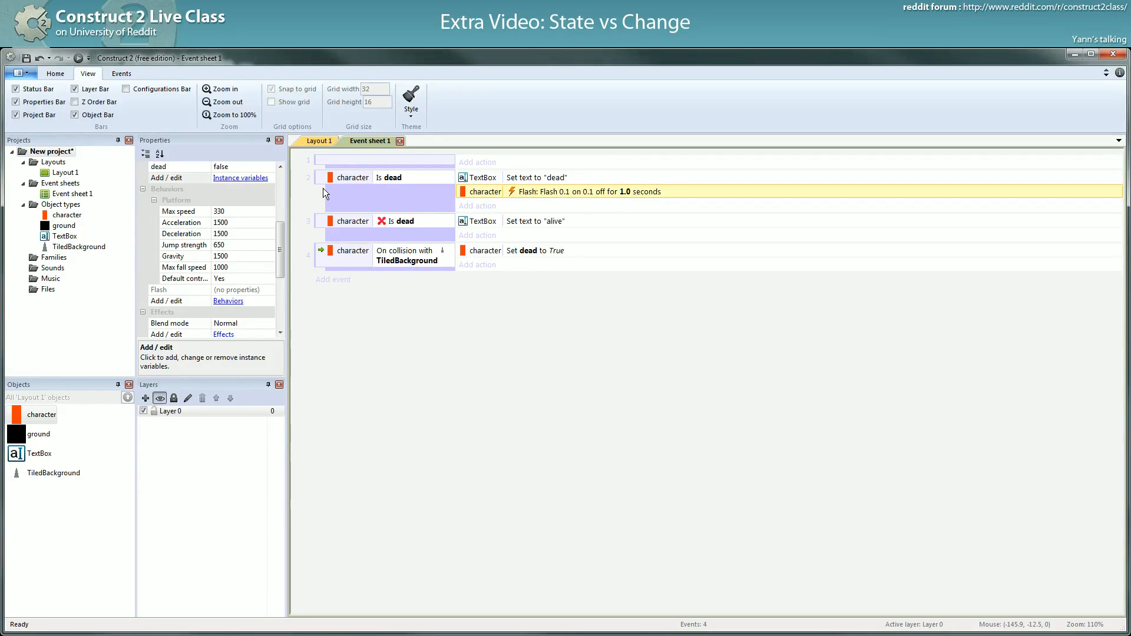
{"action": "mouse_move", "coordinate": [331, 189]}
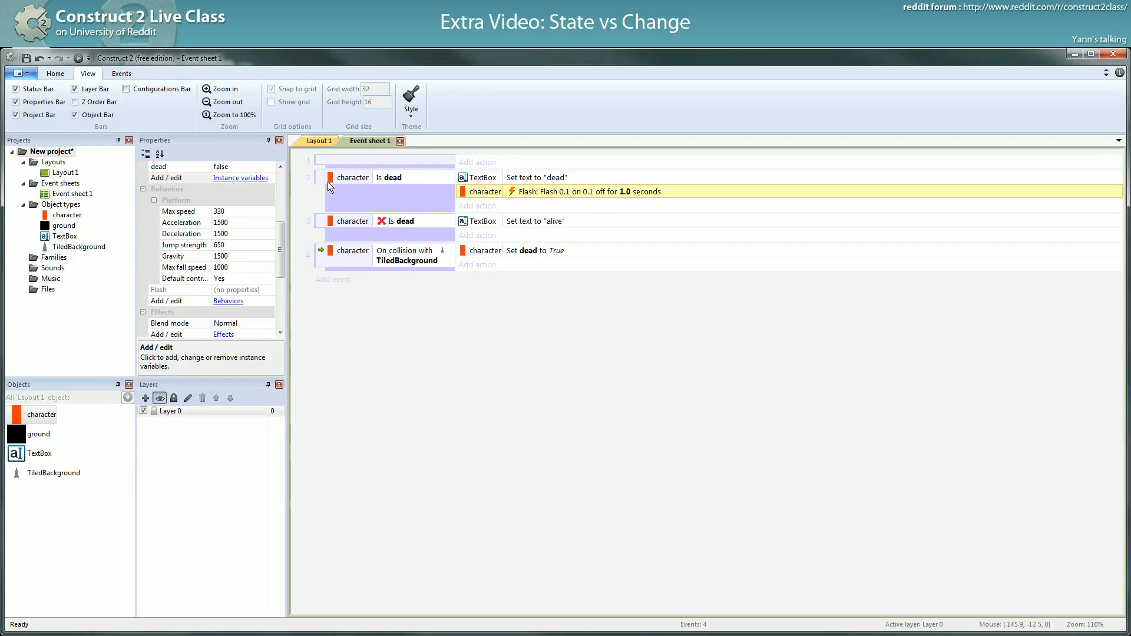
{"action": "mouse_move", "coordinate": [341, 190]}
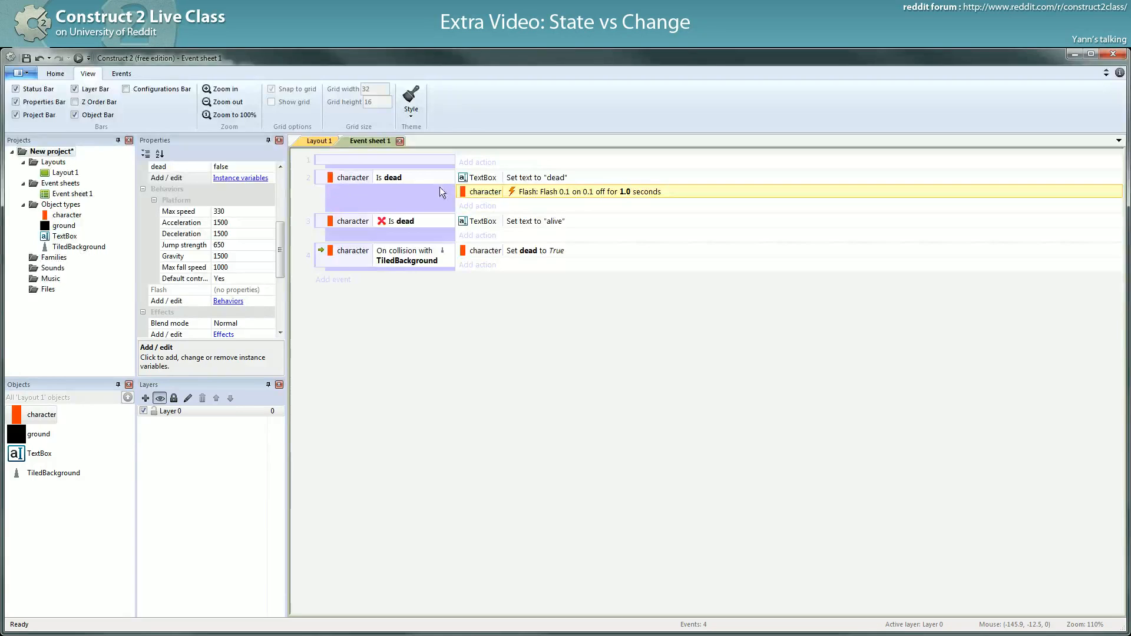
{"action": "mouse_move", "coordinate": [566, 197]}
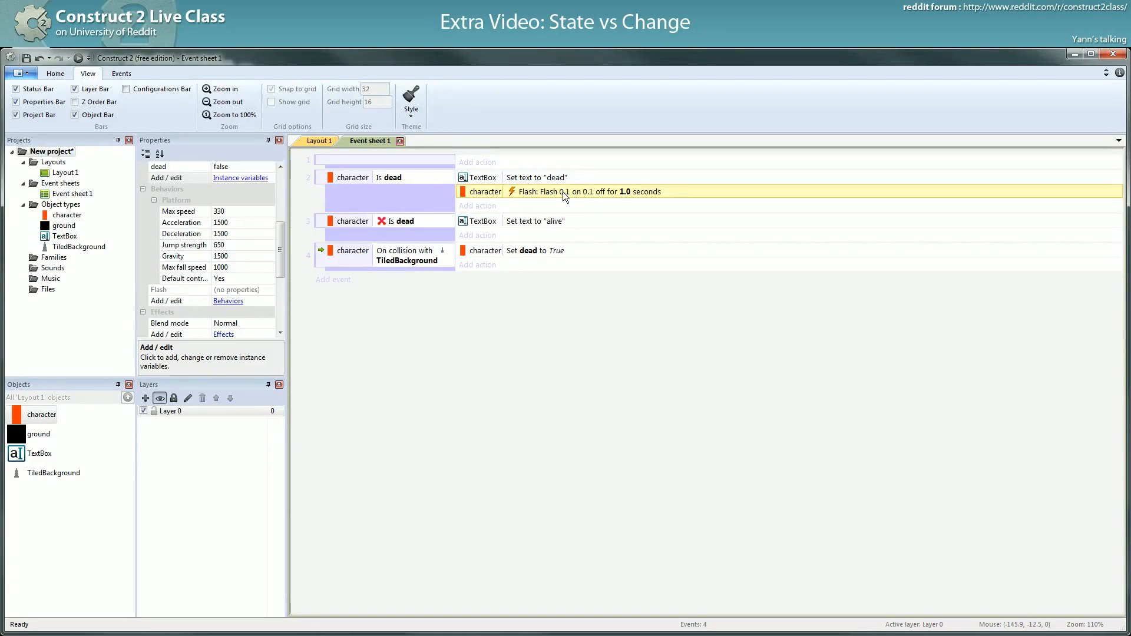
{"action": "mouse_move", "coordinate": [583, 201]}
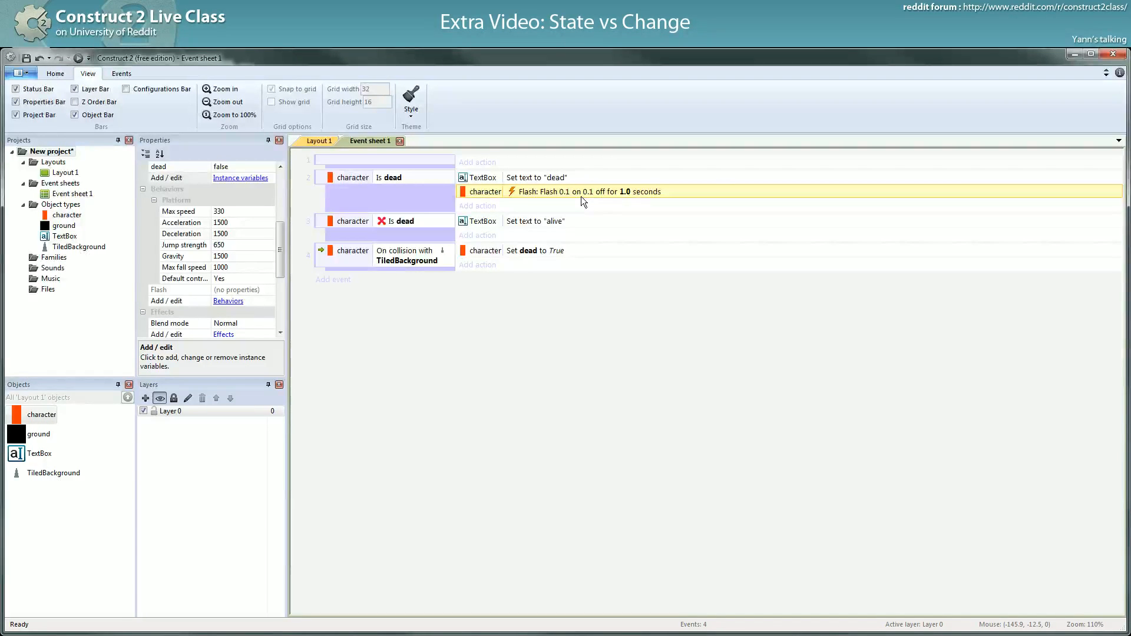
Drag the character in Layout 1 right next to the spikes, then return to Event sheet 1.
{"action": "left_click", "coordinate": [318, 140]}
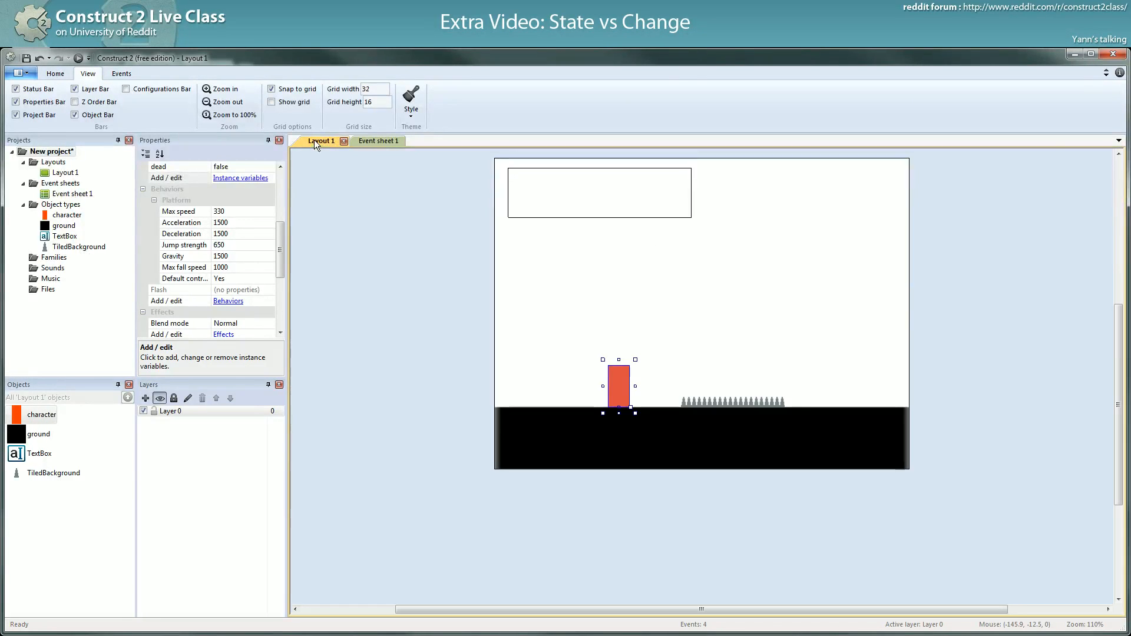
{"action": "left_click_drag", "start_coordinate": [619, 387], "coordinate": [660, 383]}
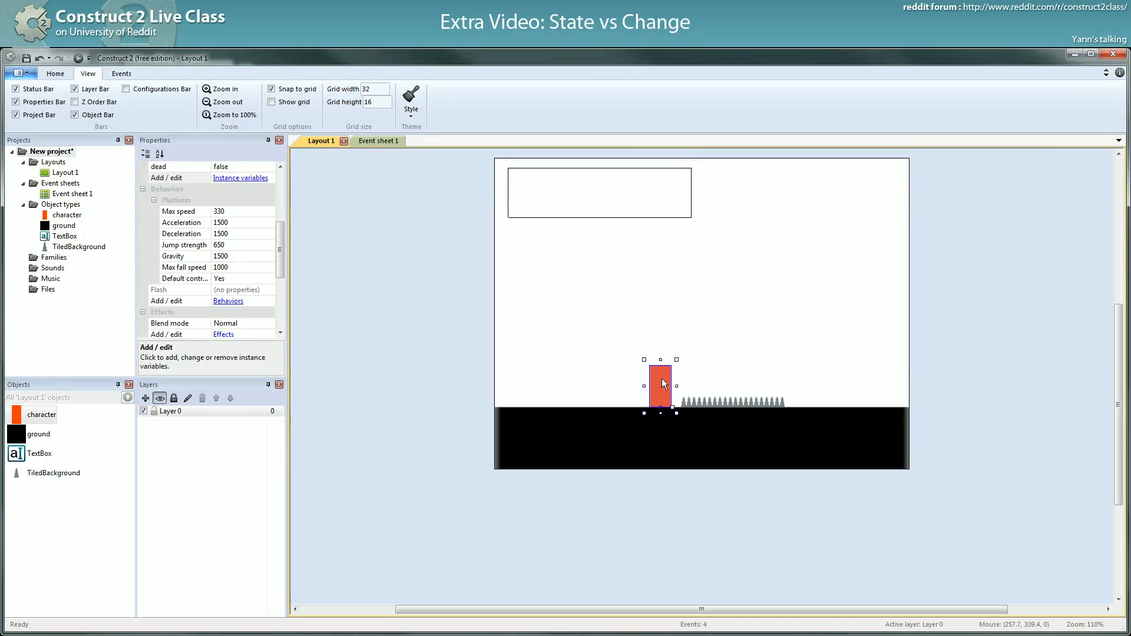
{"action": "left_click", "coordinate": [373, 141]}
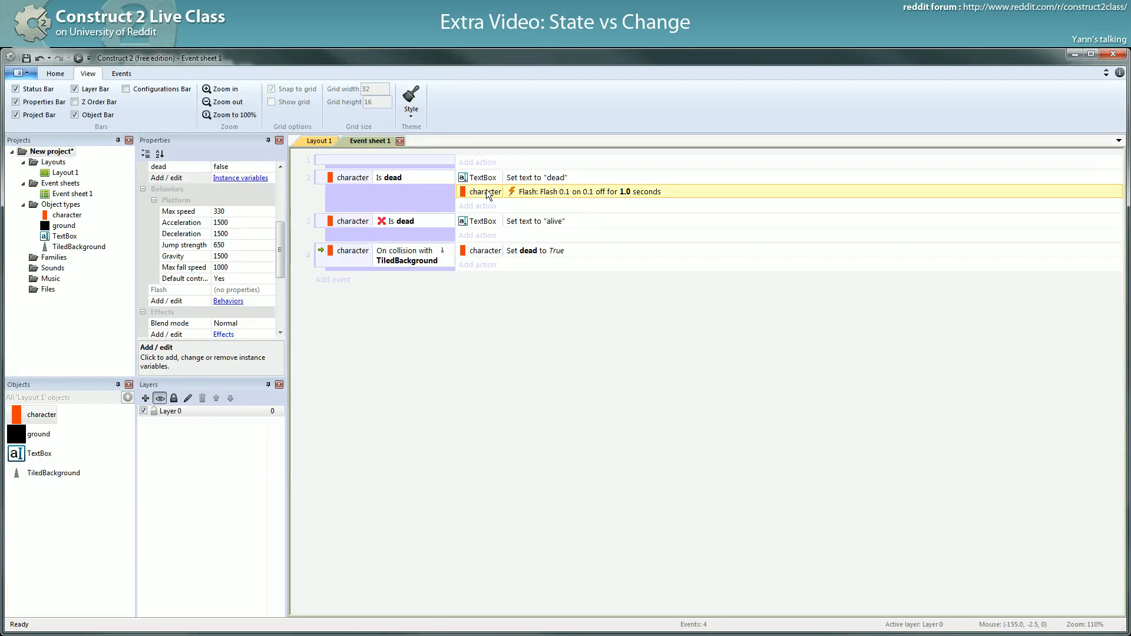
{"action": "mouse_move", "coordinate": [494, 195]}
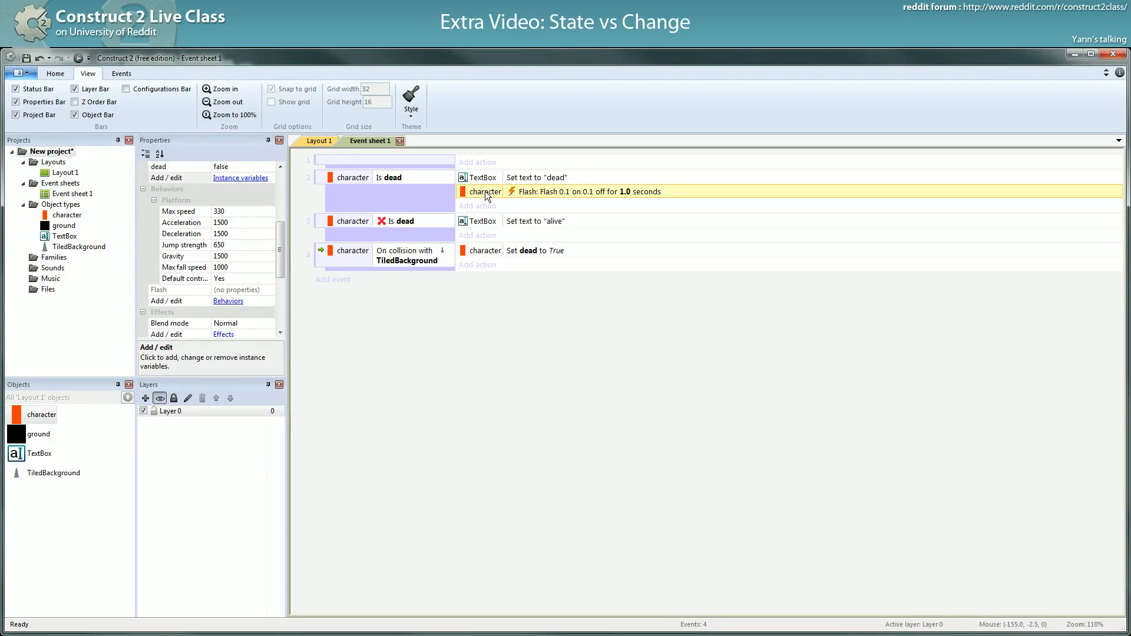
Rename the TiledBackground object to 'spike'.
{"action": "left_click", "coordinate": [535, 250]}
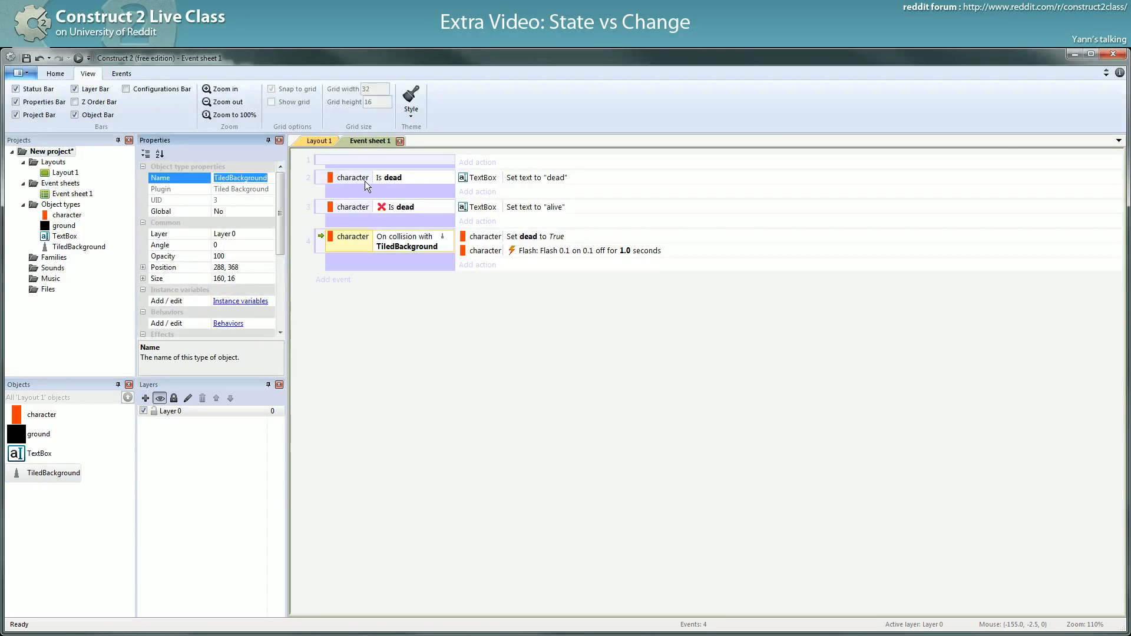
{"action": "type", "text": "spike"}
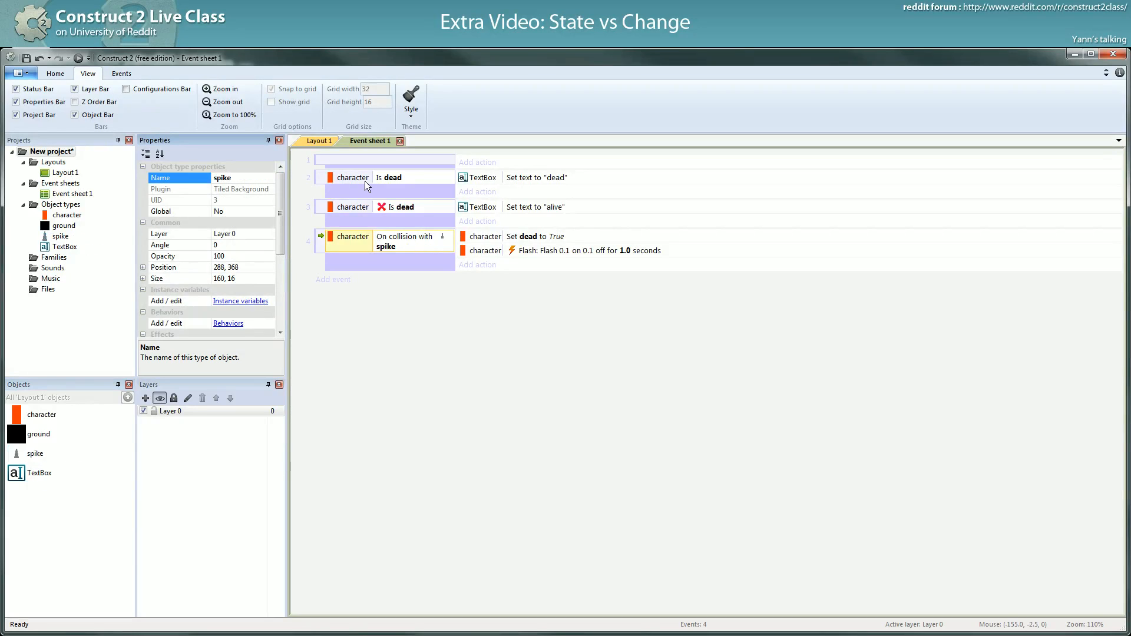
{"action": "mouse_move", "coordinate": [432, 221]}
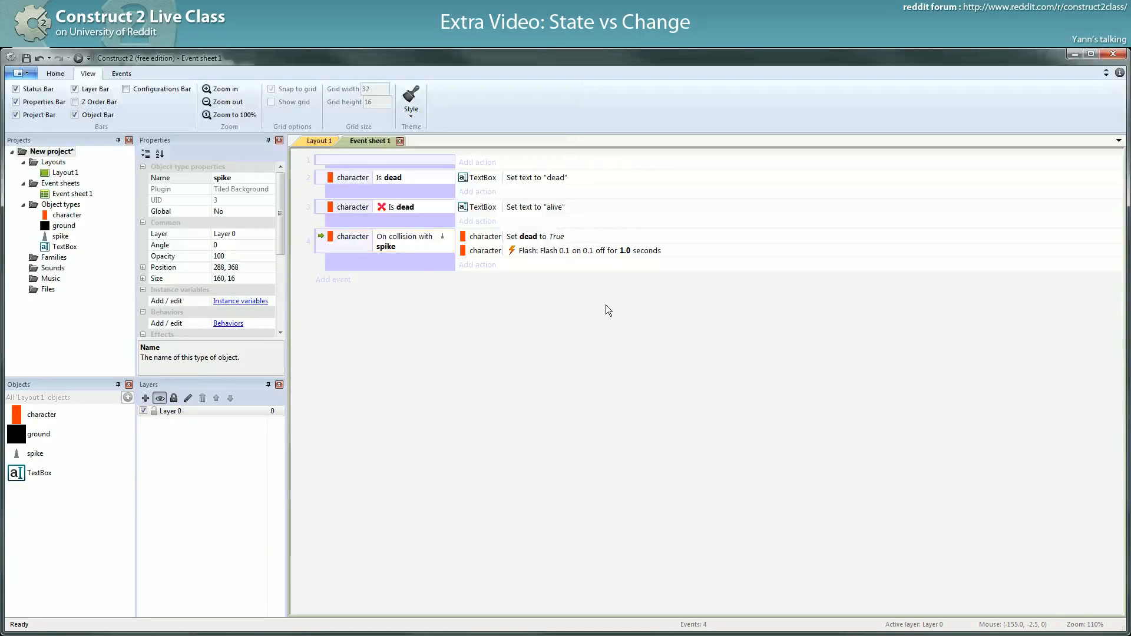
Select the not-dead event, then the Is dead event, on Event sheet 1.
{"action": "left_click", "coordinate": [534, 235]}
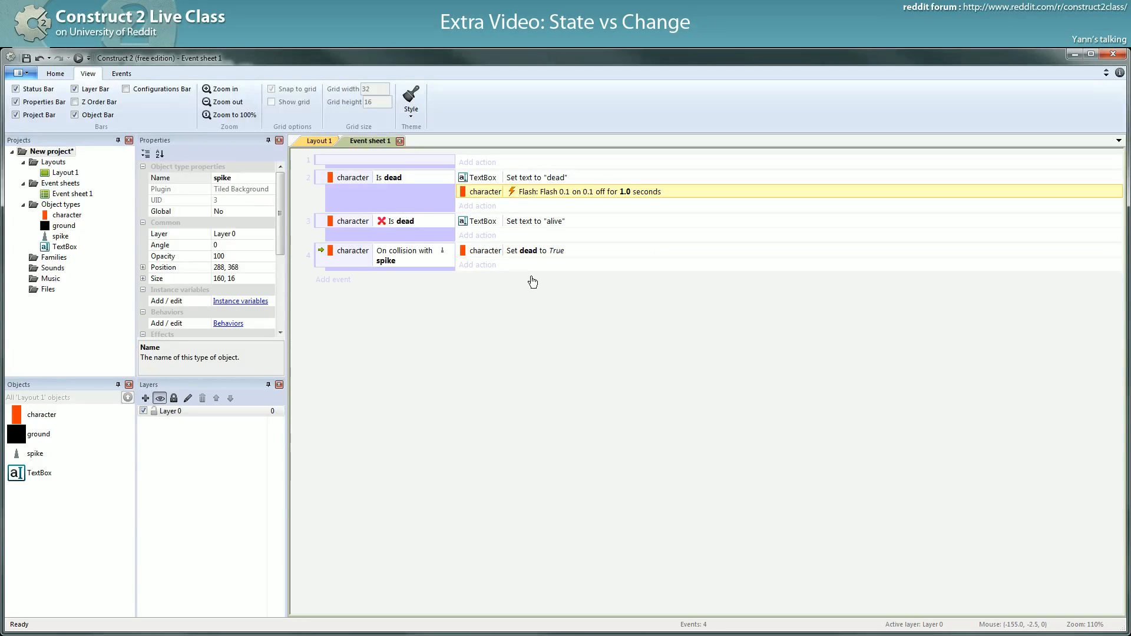
{"action": "mouse_move", "coordinate": [395, 173]}
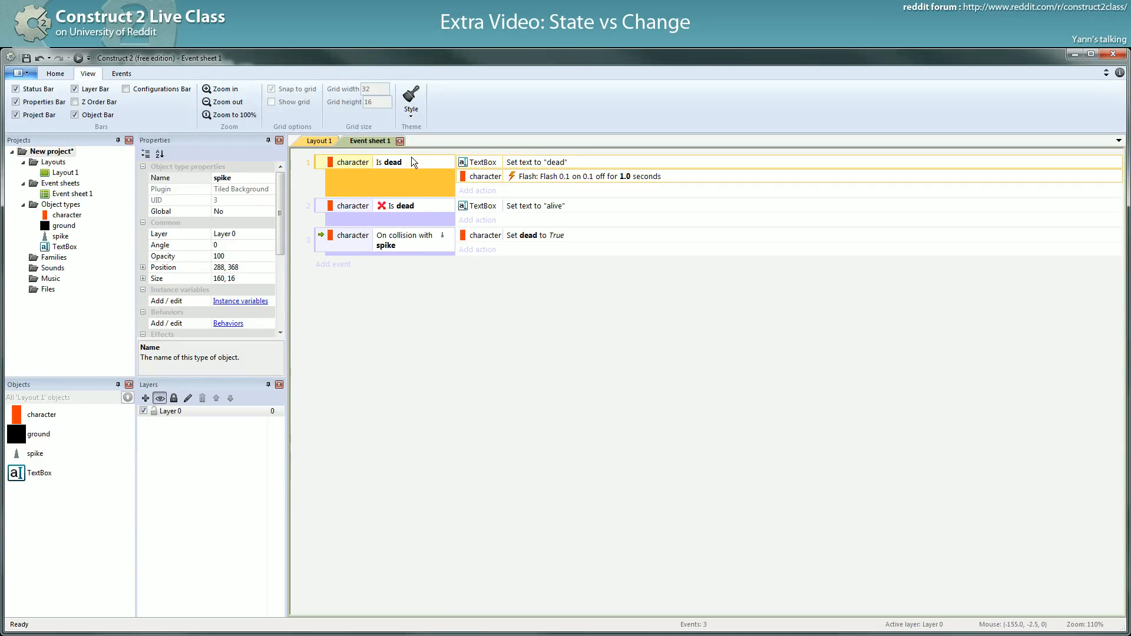
{"action": "mouse_move", "coordinate": [485, 324]}
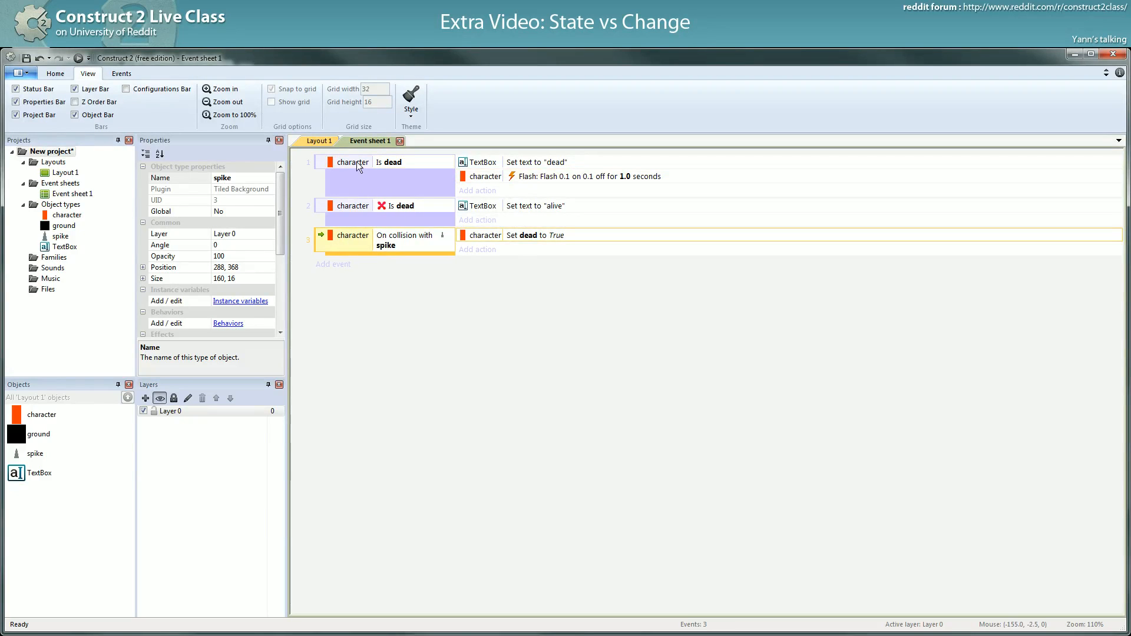
{"action": "mouse_move", "coordinate": [319, 234]}
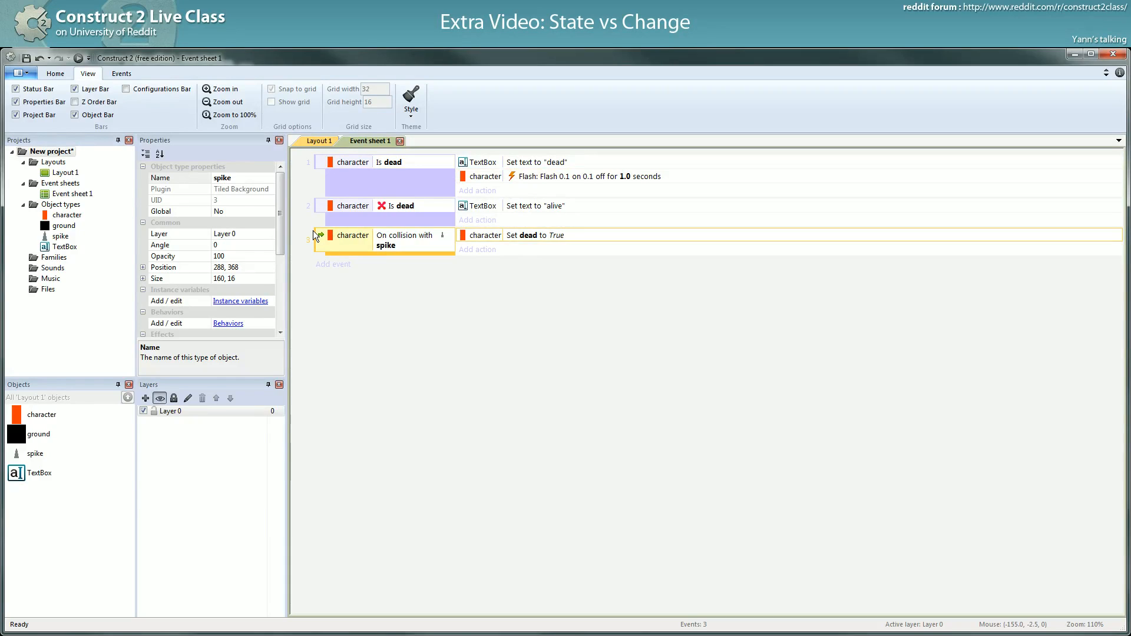
{"action": "mouse_move", "coordinate": [318, 241]}
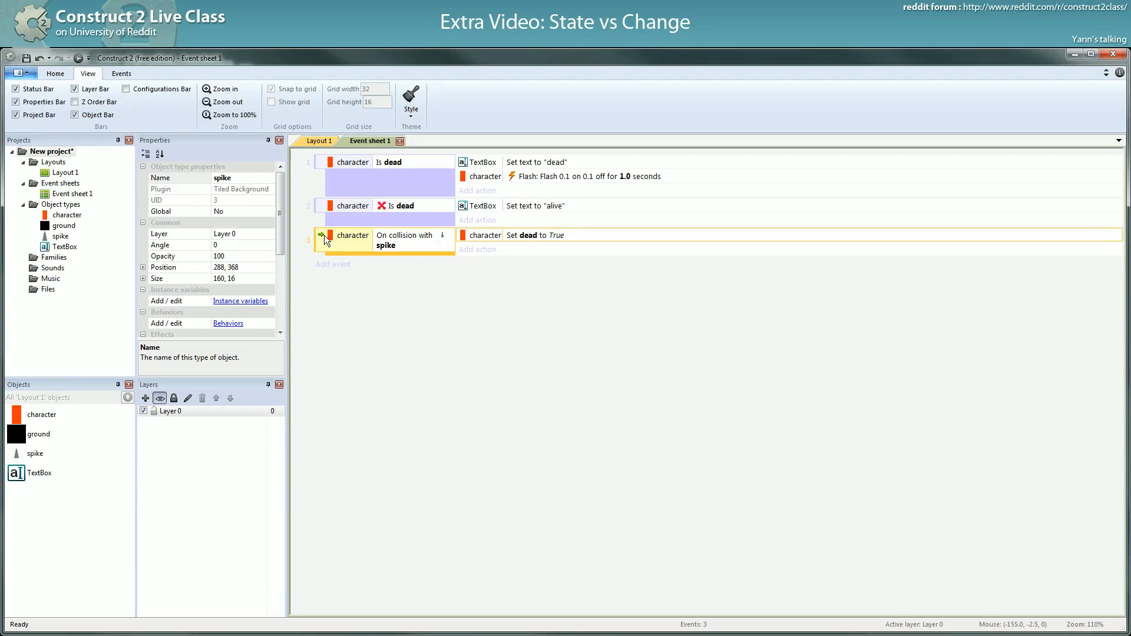
{"action": "mouse_move", "coordinate": [311, 244]}
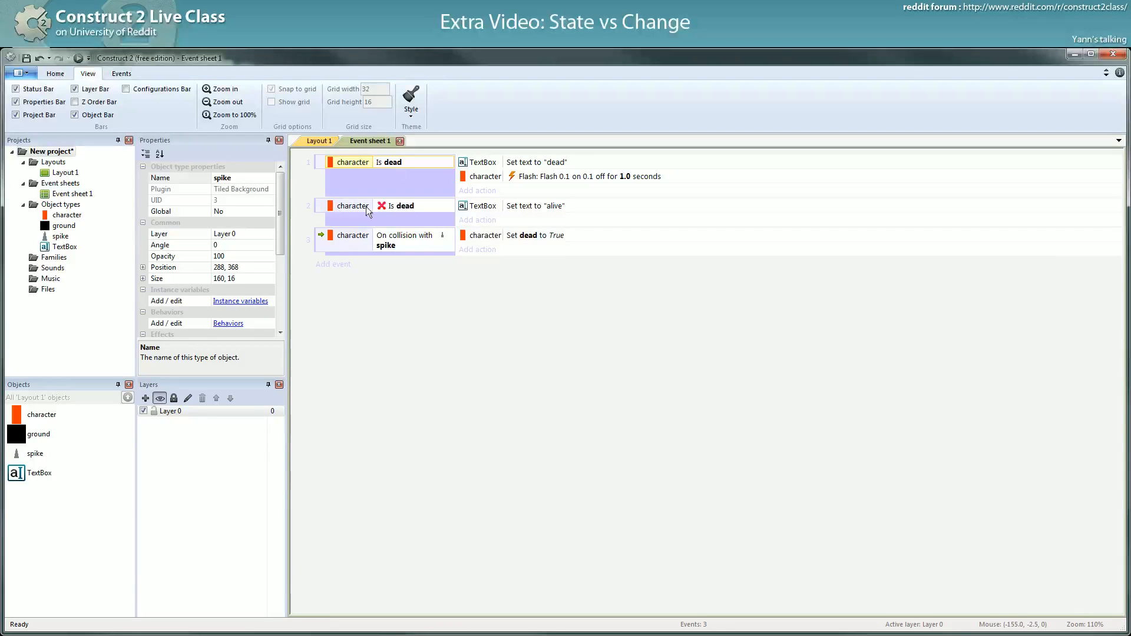
{"action": "left_click", "coordinate": [353, 240]}
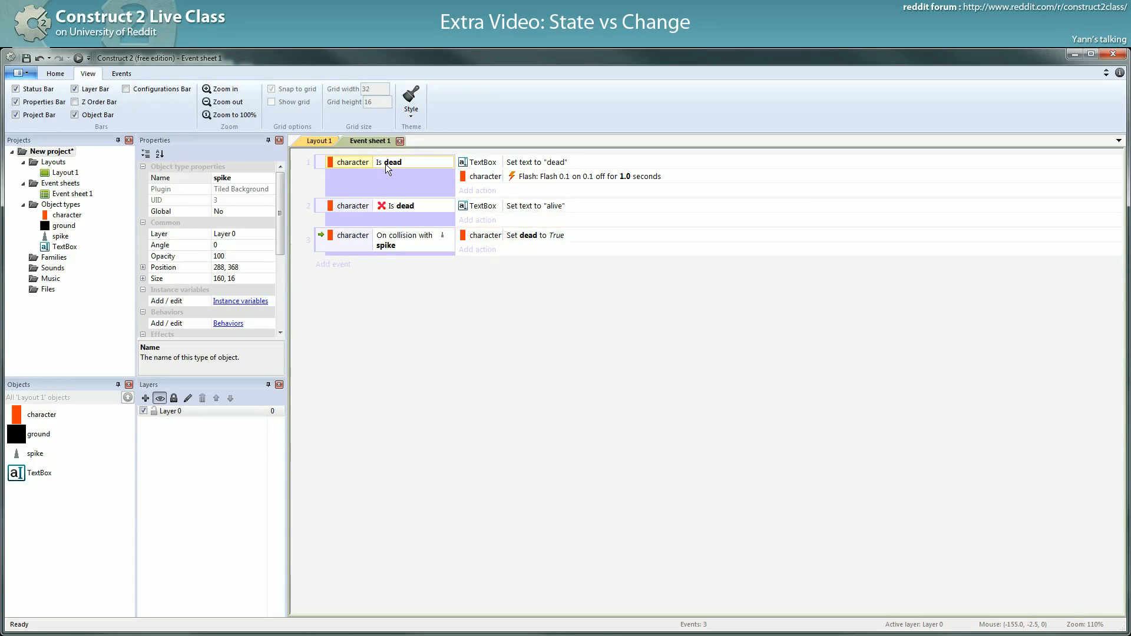
{"action": "left_click", "coordinate": [584, 176]}
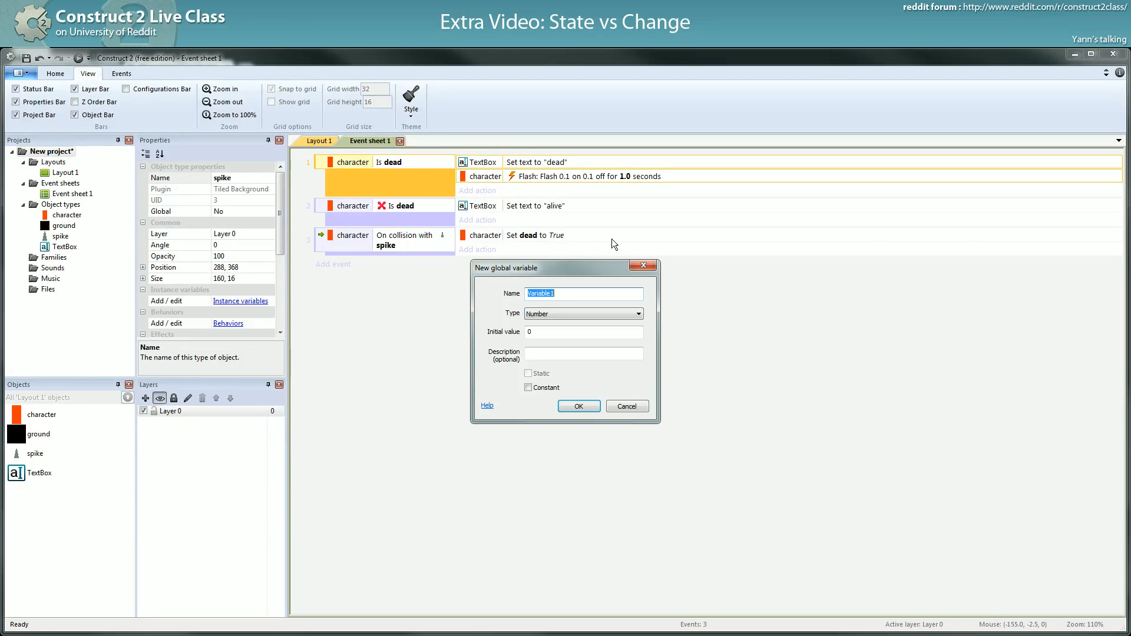
Create global onDeath, require onDeath = 0 for Is dead, and reset it to 0 when alive.
{"action": "type", "text": "onDead"}
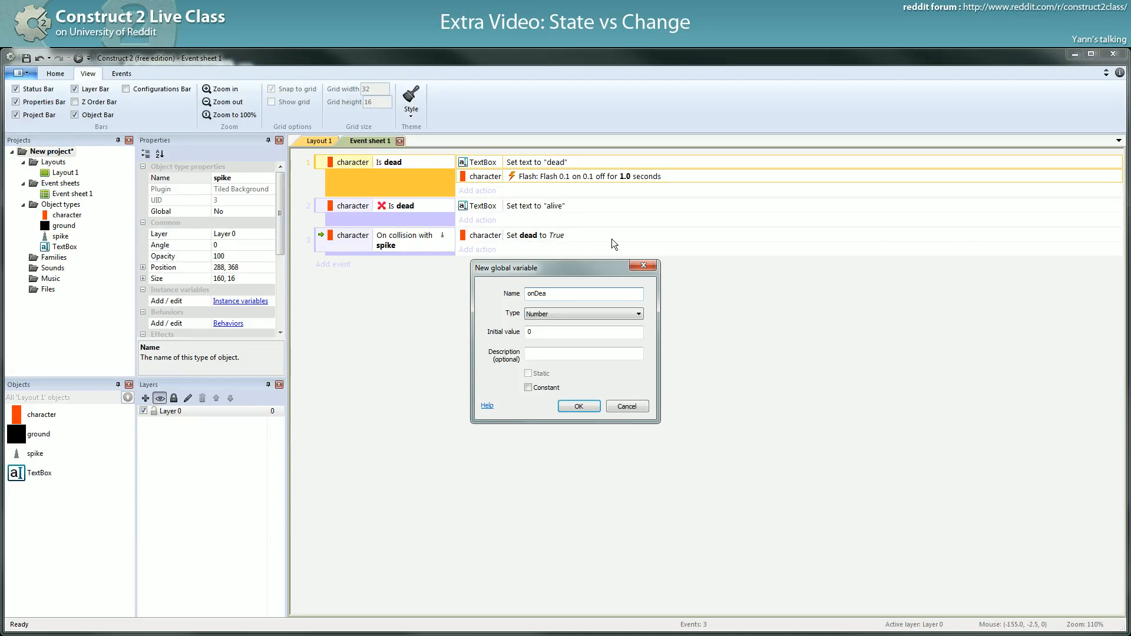
{"action": "left_click", "coordinate": [578, 405]}
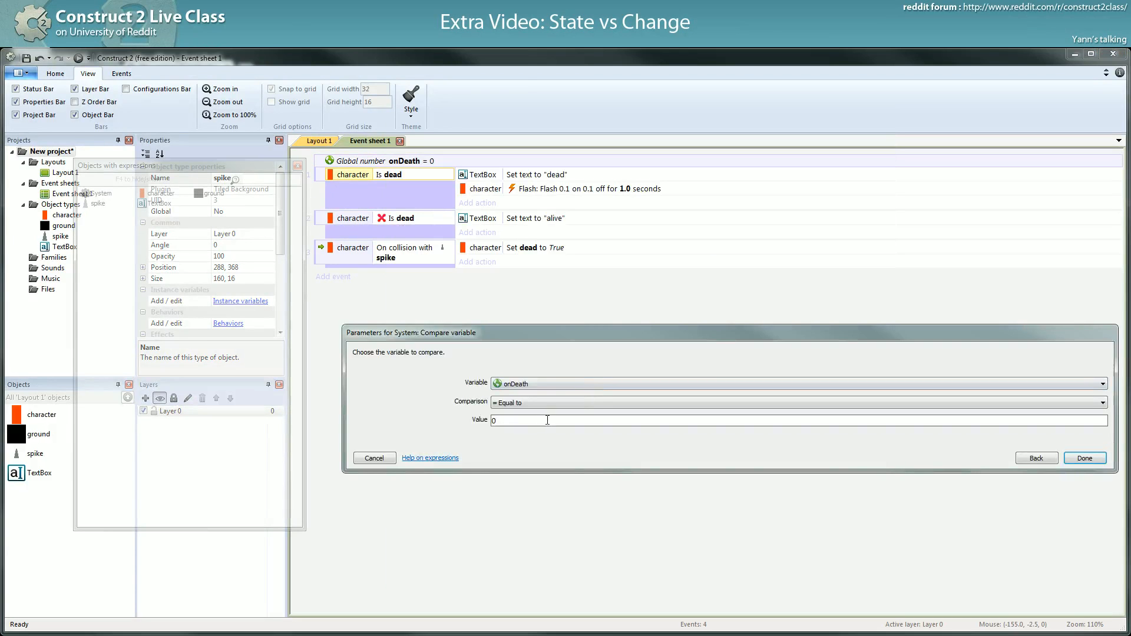
{"action": "left_click", "coordinate": [1083, 458]}
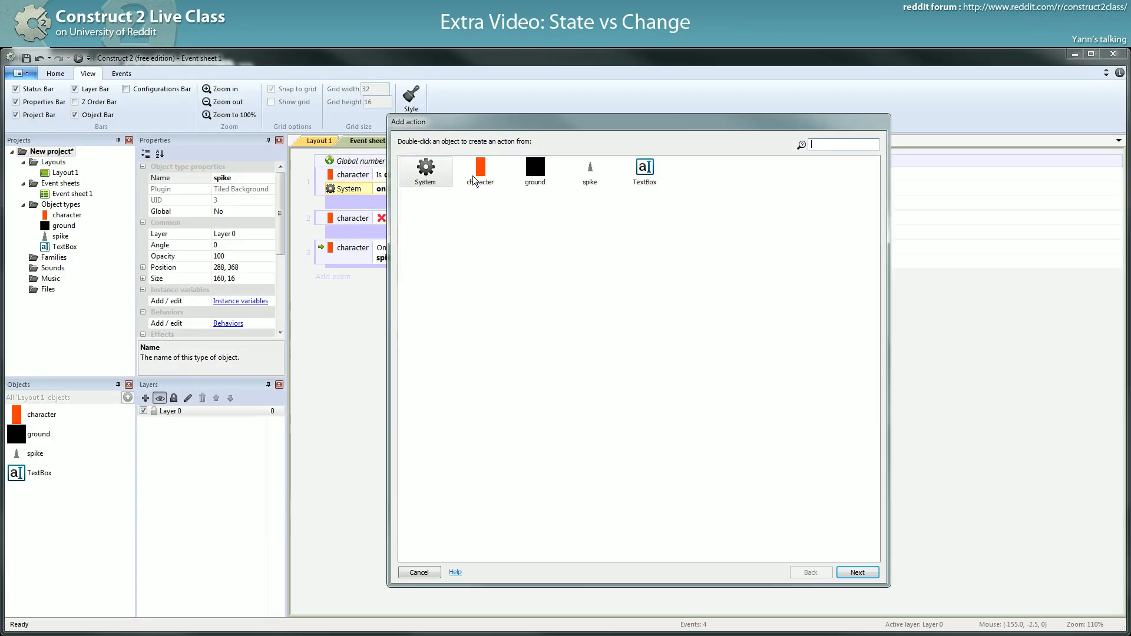
{"action": "double_click", "coordinate": [425, 171]}
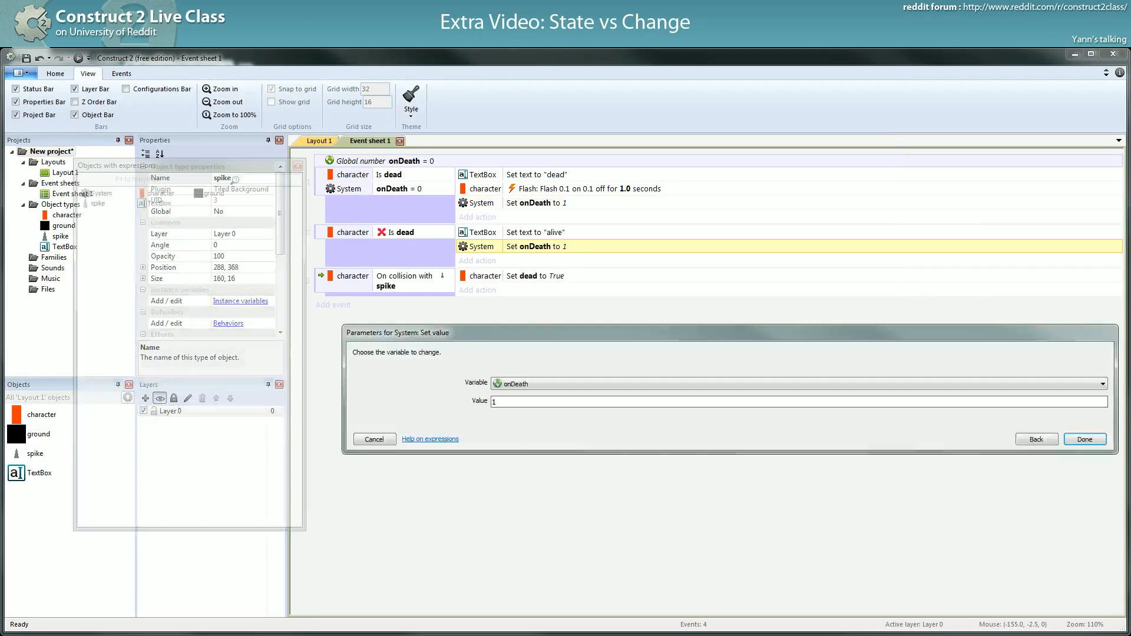
{"action": "left_click", "coordinate": [1083, 439]}
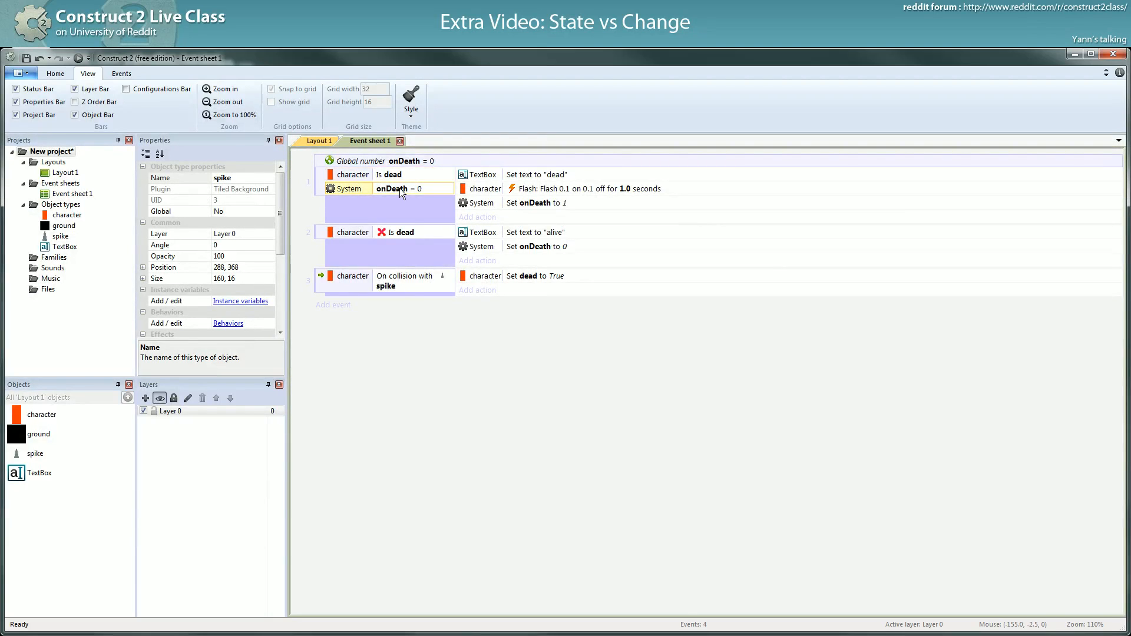
{"action": "mouse_move", "coordinate": [411, 186]}
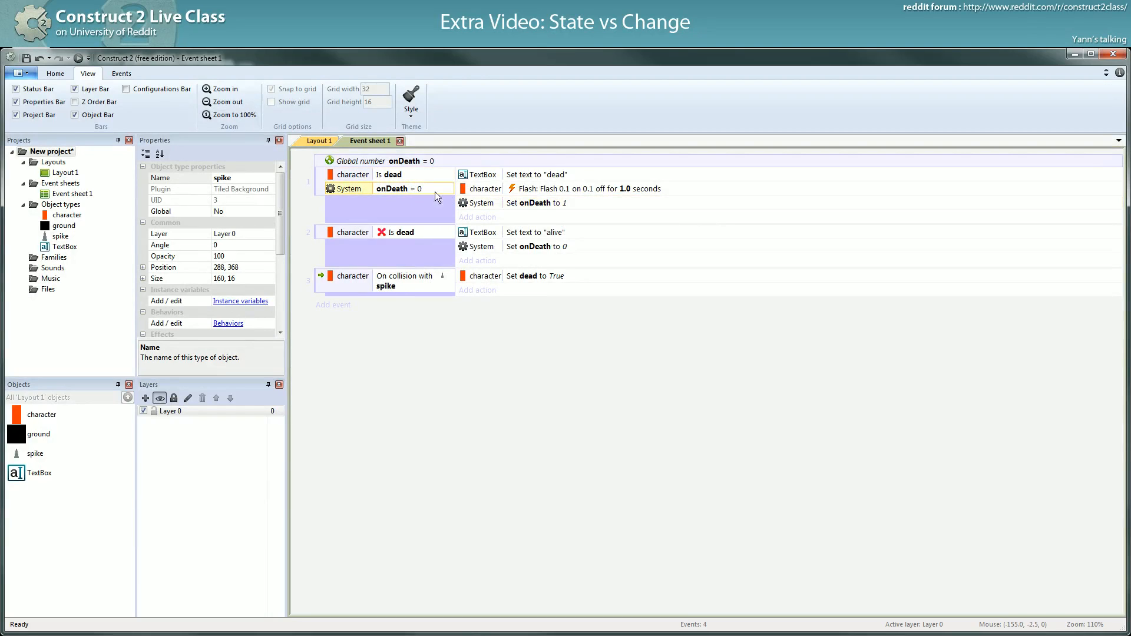
{"action": "left_click", "coordinate": [541, 203]}
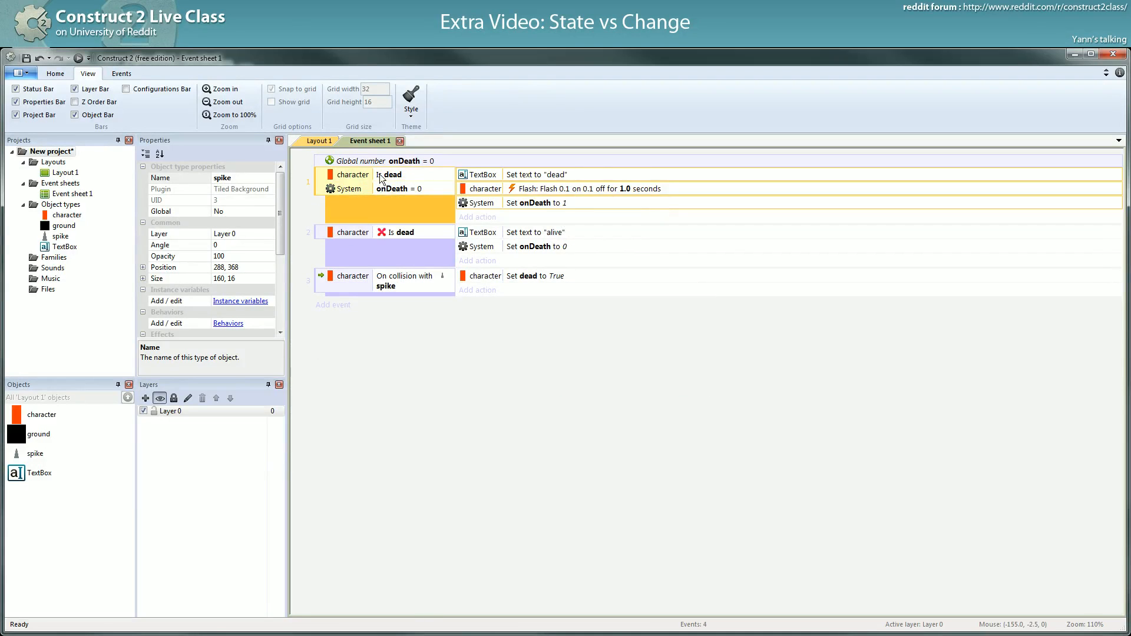
{"action": "mouse_move", "coordinate": [368, 173]}
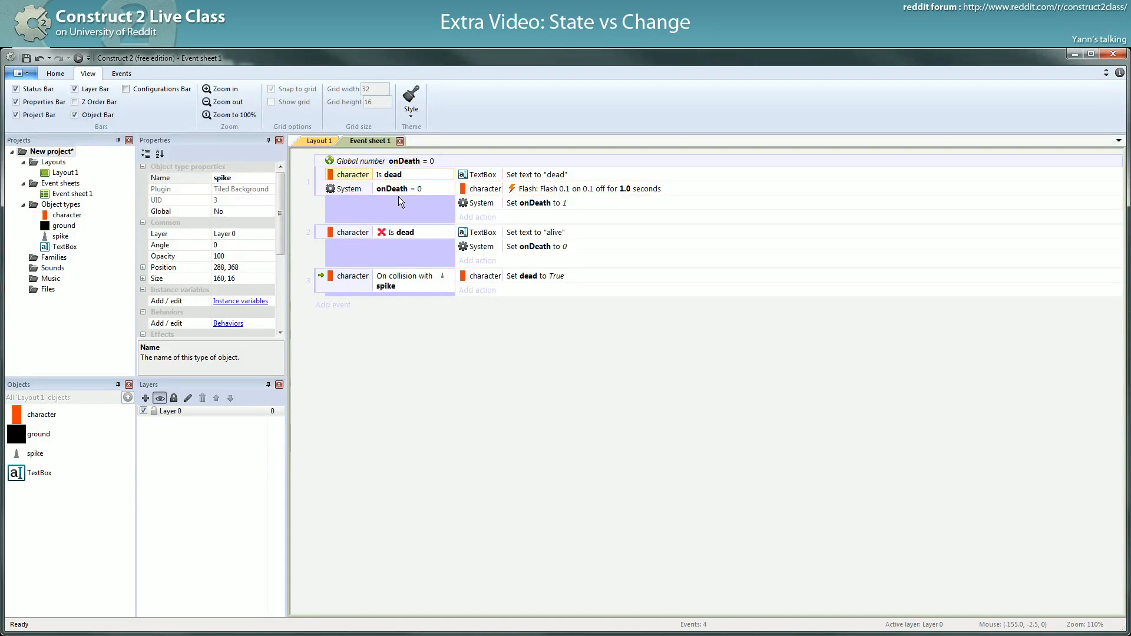
{"action": "mouse_move", "coordinate": [450, 189]}
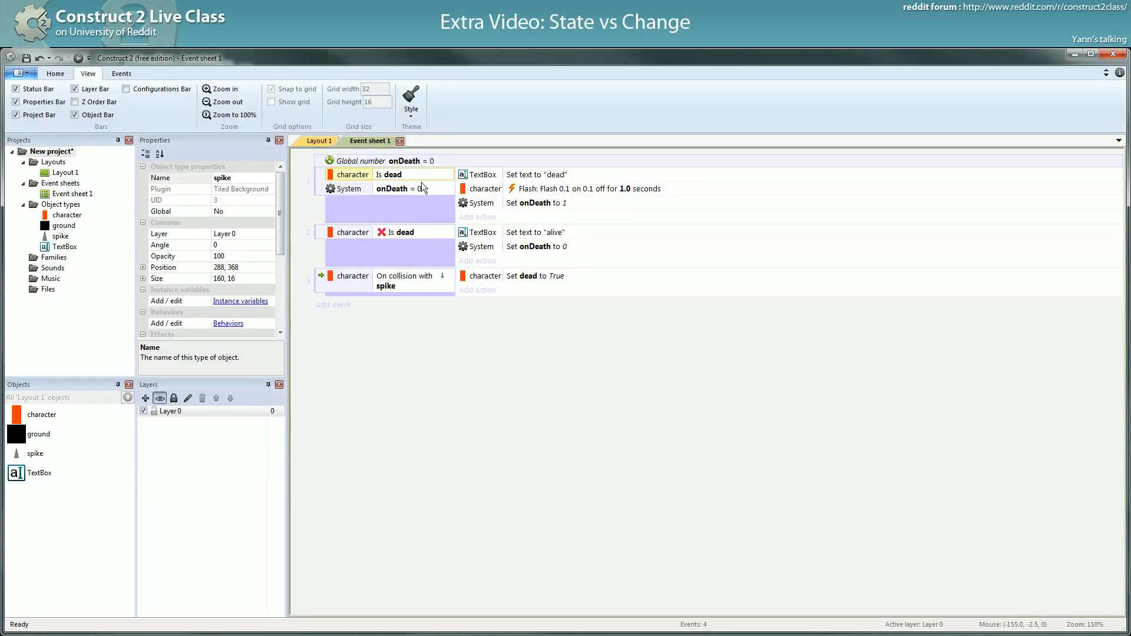
{"action": "left_click", "coordinate": [319, 187]}
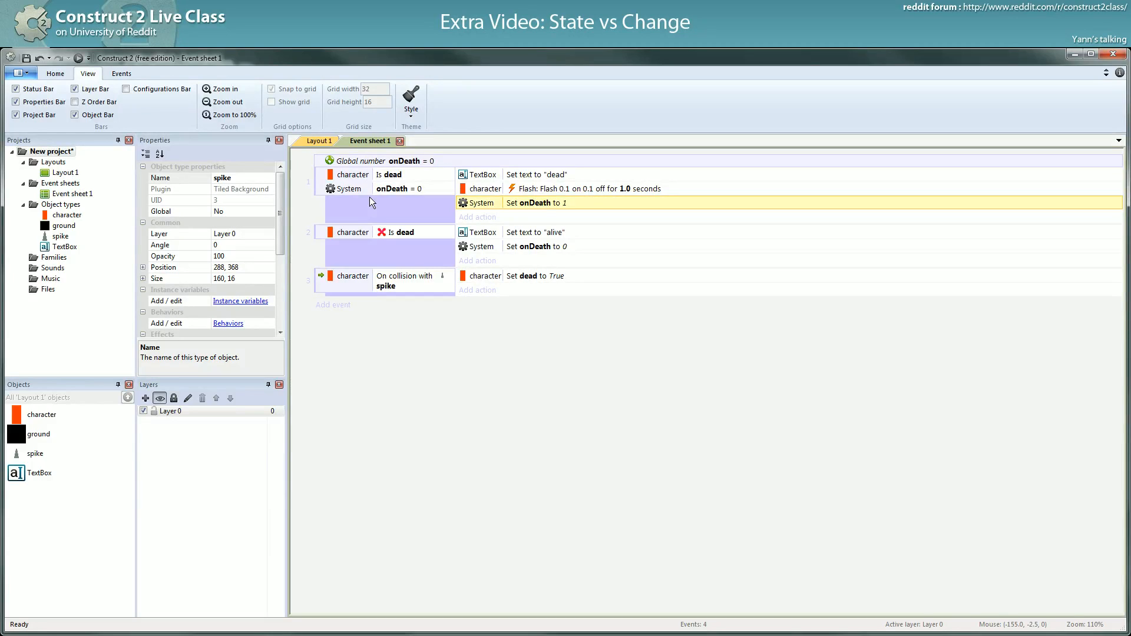
{"action": "mouse_move", "coordinate": [360, 194]}
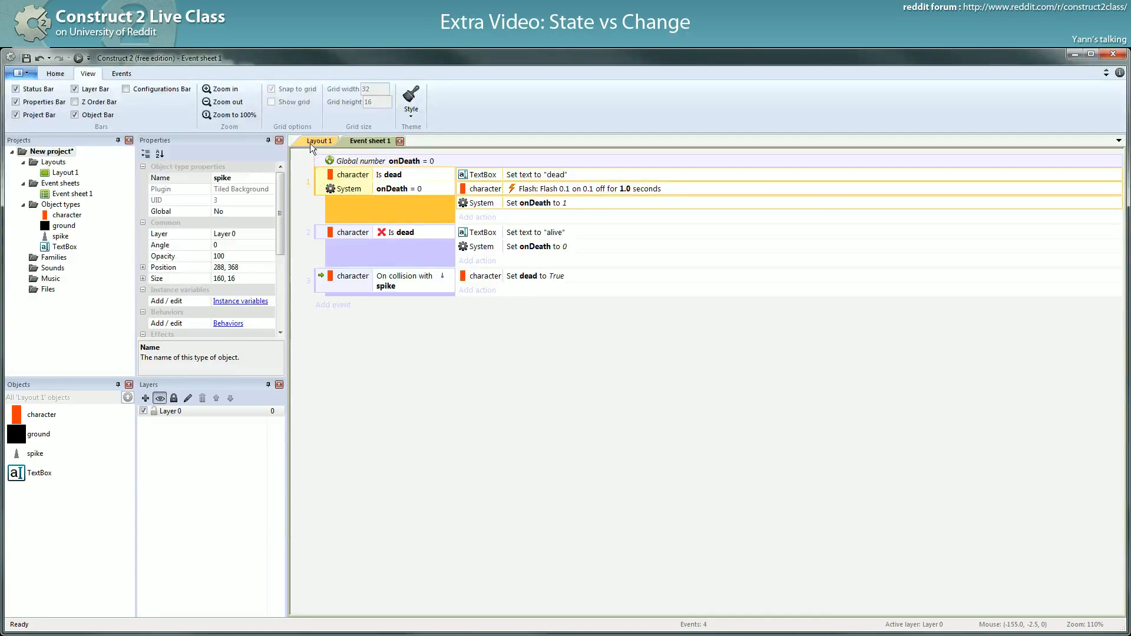
Show Layout 1 and select the TextBox at the top of the level.
{"action": "left_click", "coordinate": [318, 141]}
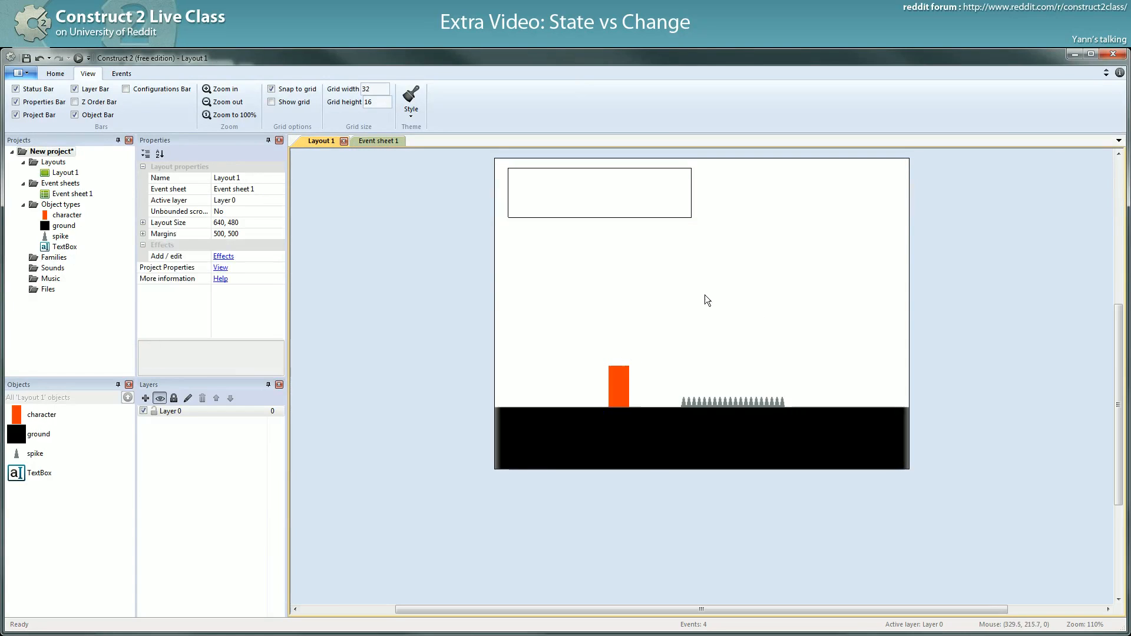
{"action": "mouse_move", "coordinate": [733, 309]}
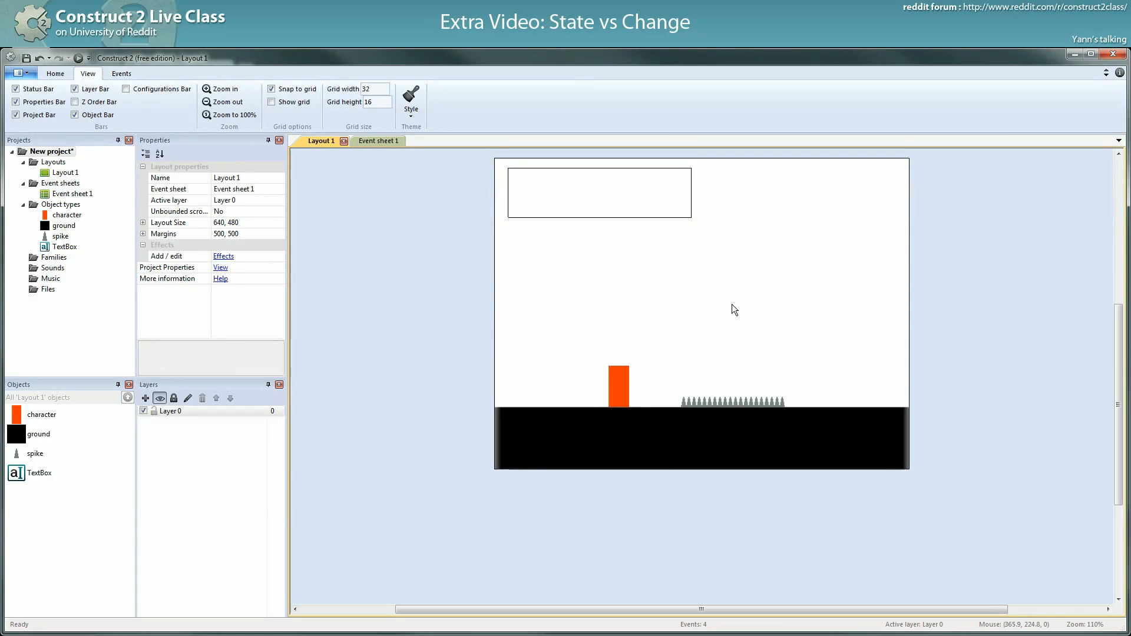
{"action": "mouse_move", "coordinate": [645, 321]}
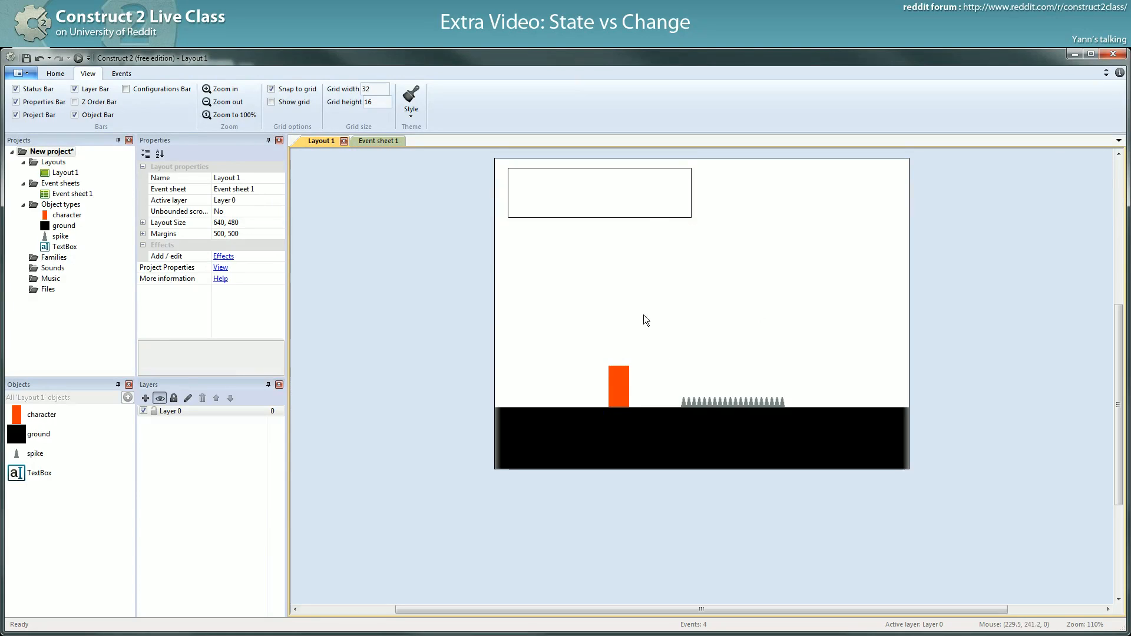
{"action": "left_click", "coordinate": [598, 192]}
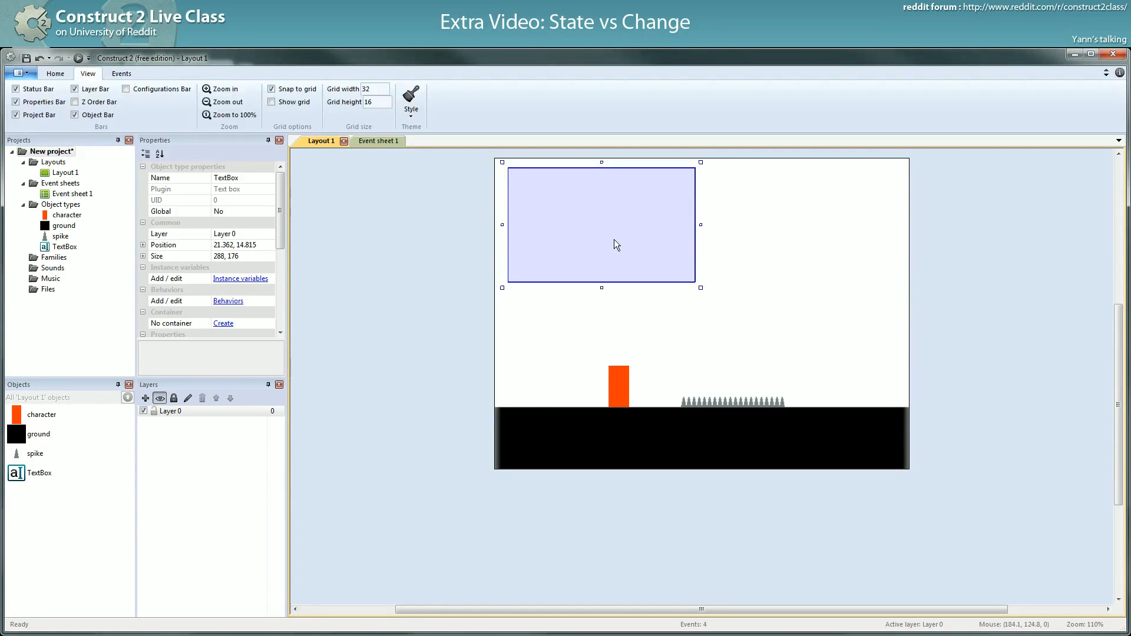
{"action": "mouse_move", "coordinate": [634, 251]}
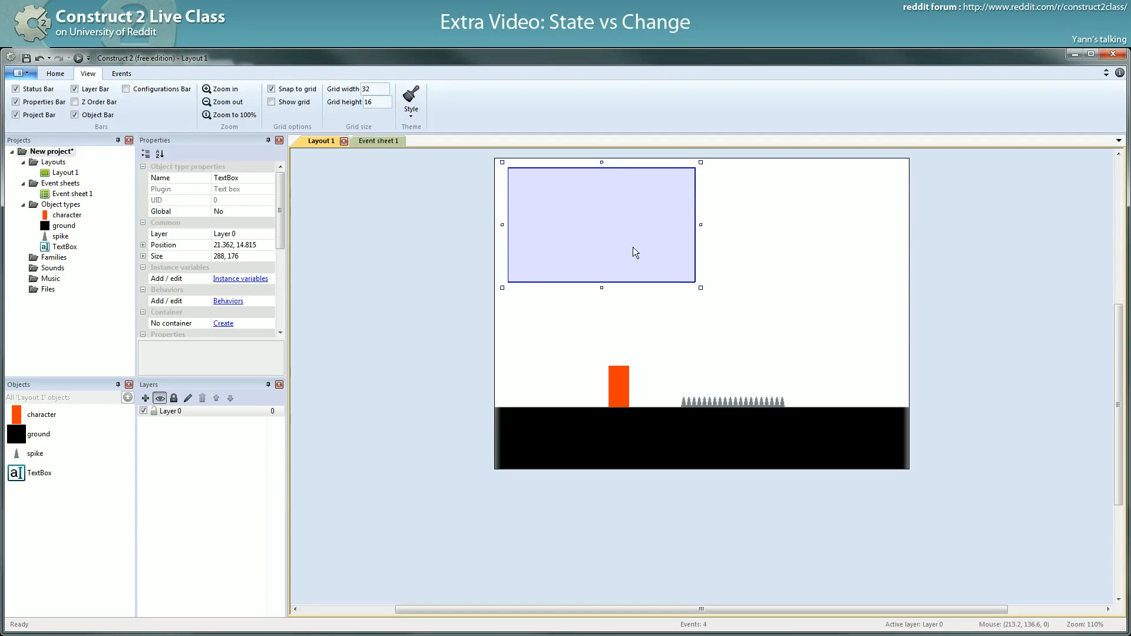
{"action": "mouse_move", "coordinate": [516, 170]}
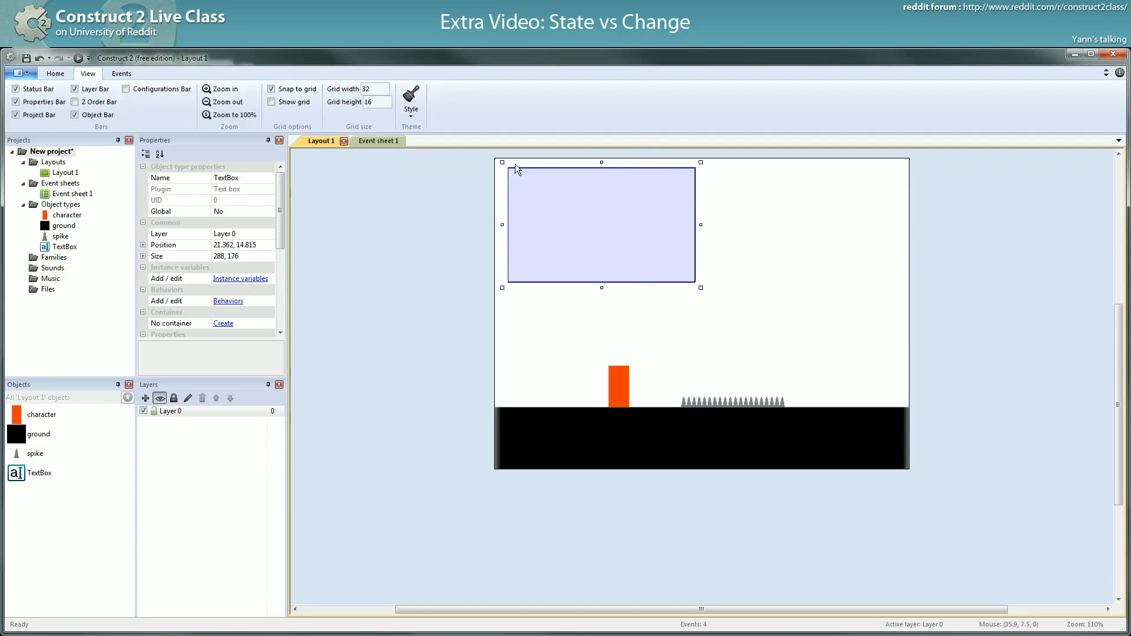
{"action": "mouse_move", "coordinate": [630, 232]}
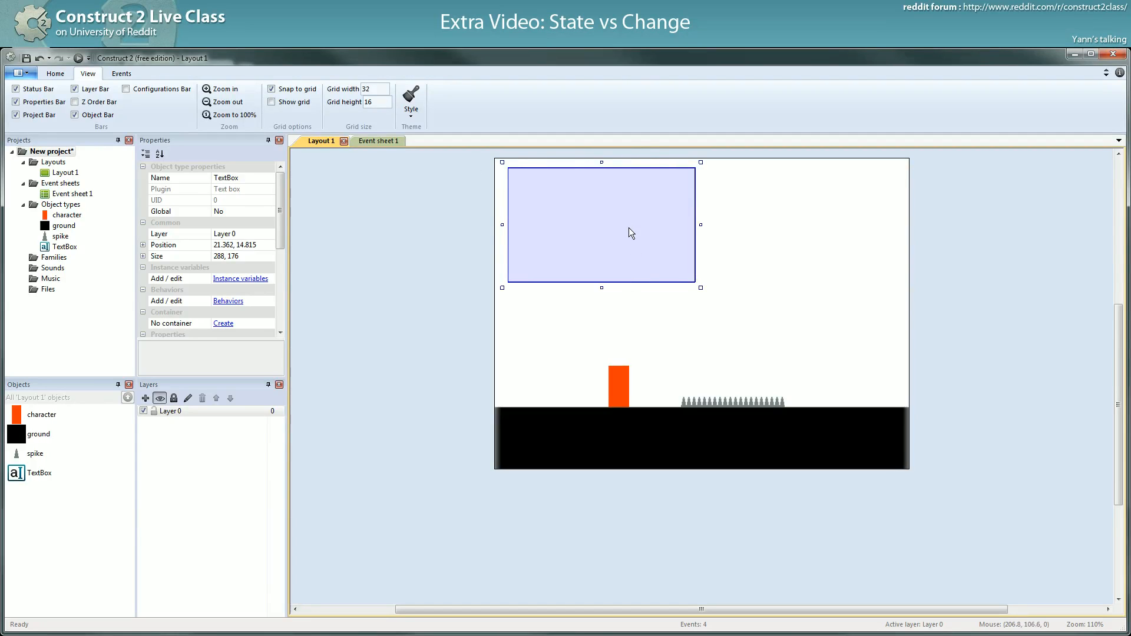
{"action": "mouse_move", "coordinate": [596, 239]}
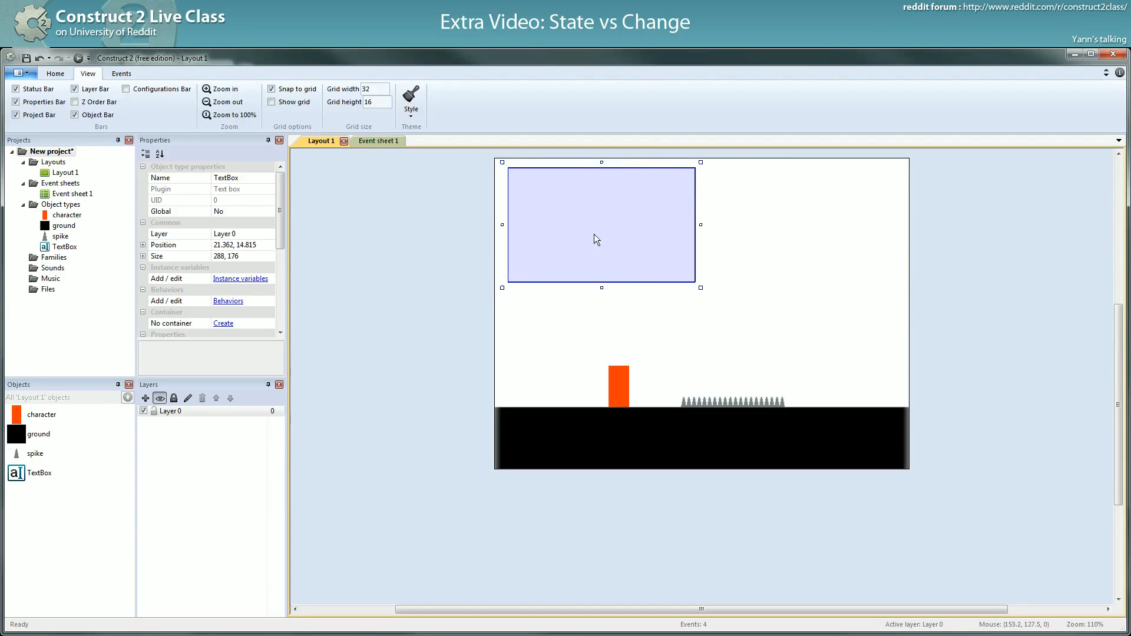